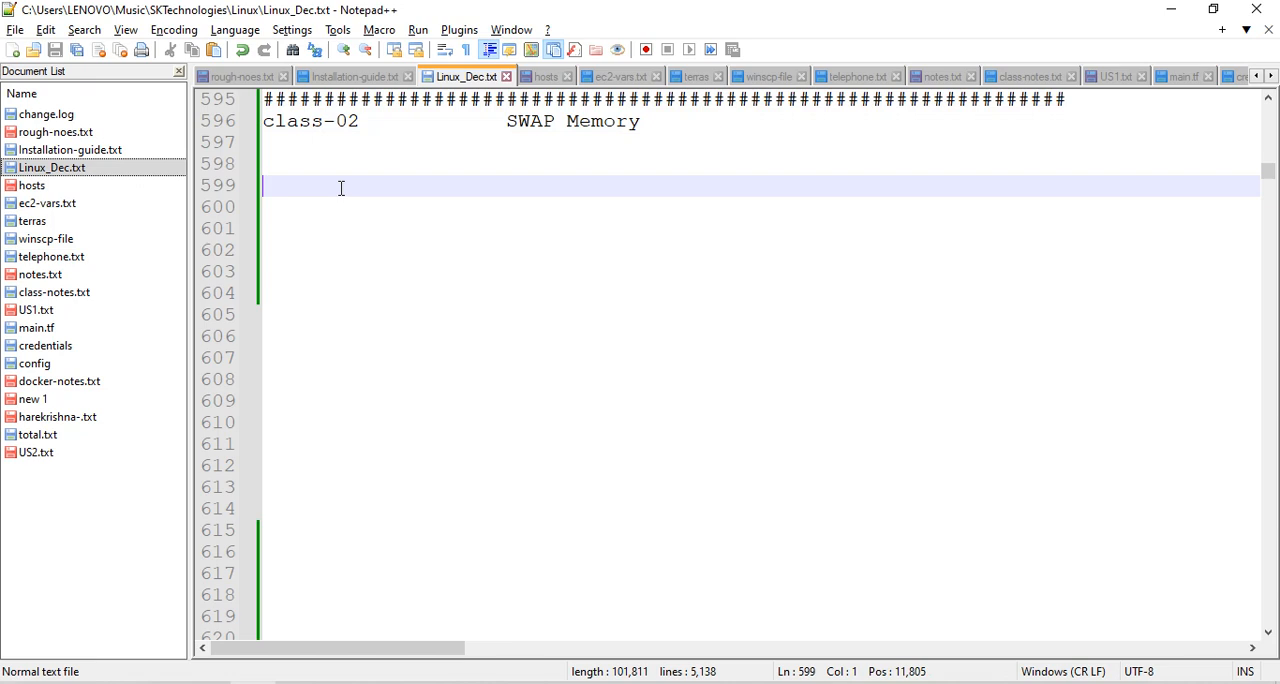
Step: Add a 'Steps:' heading with a dashed underline and step '1. Raw Disk' under SWAP Memory
text(Stes)
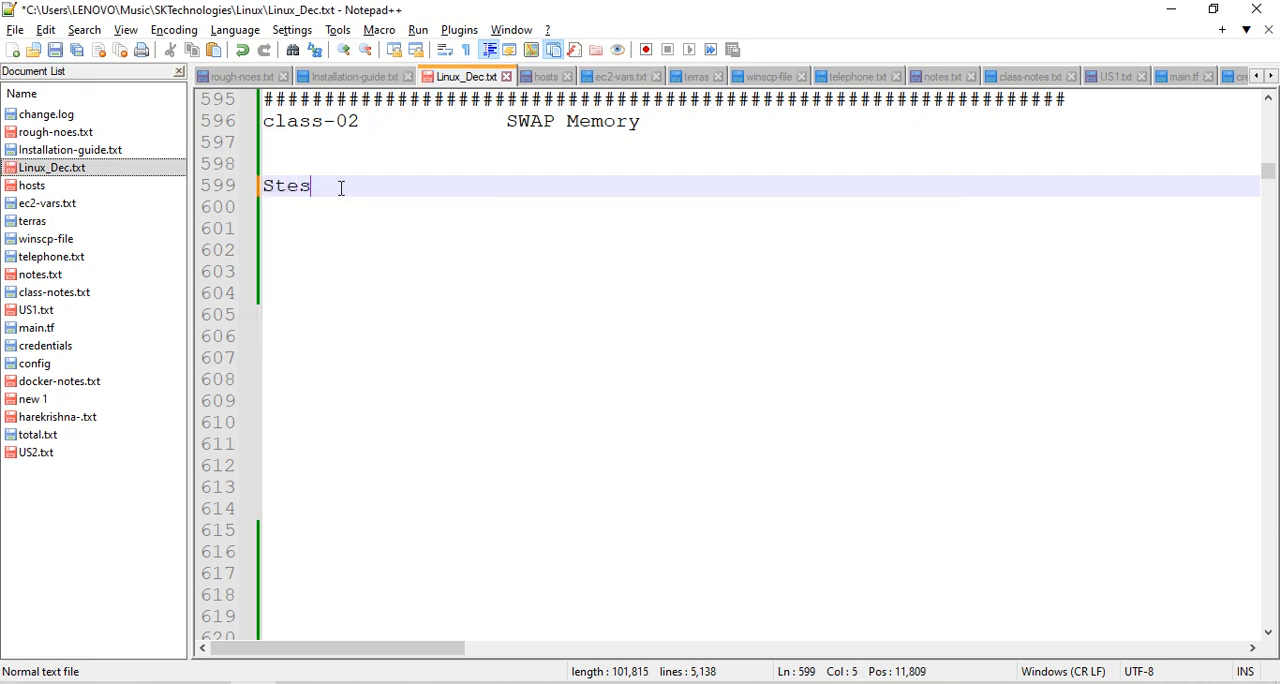
text(ps:)
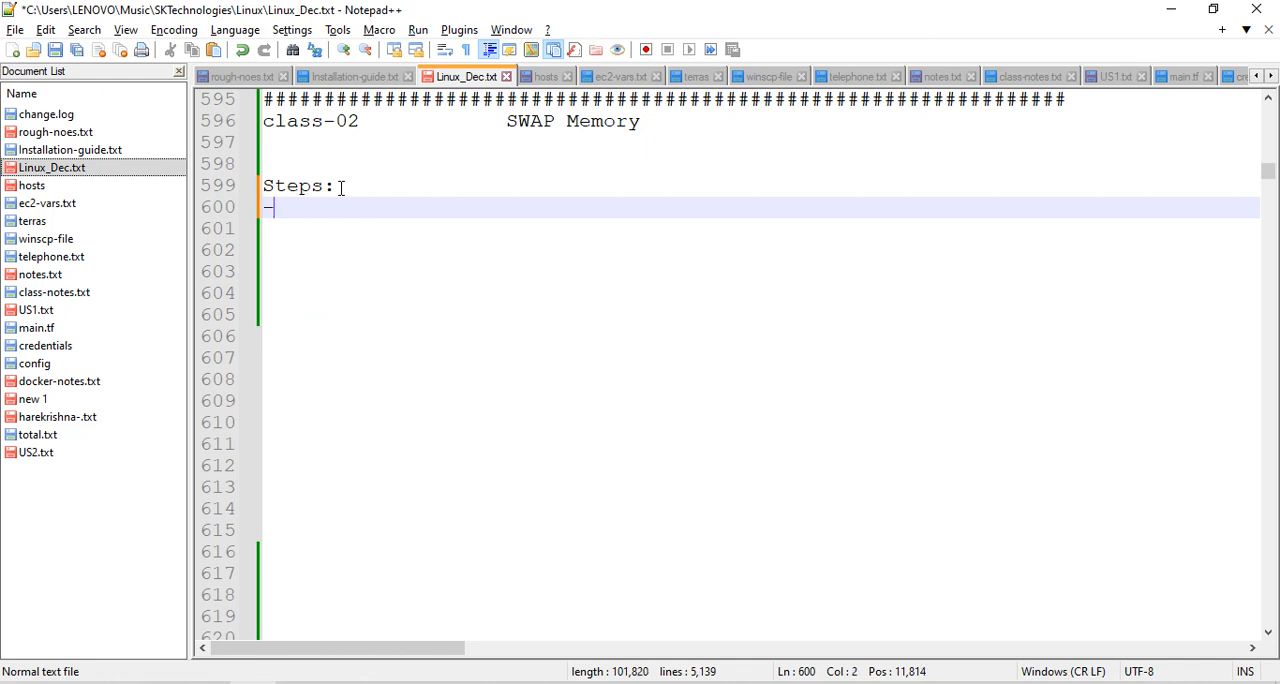
text(-------)
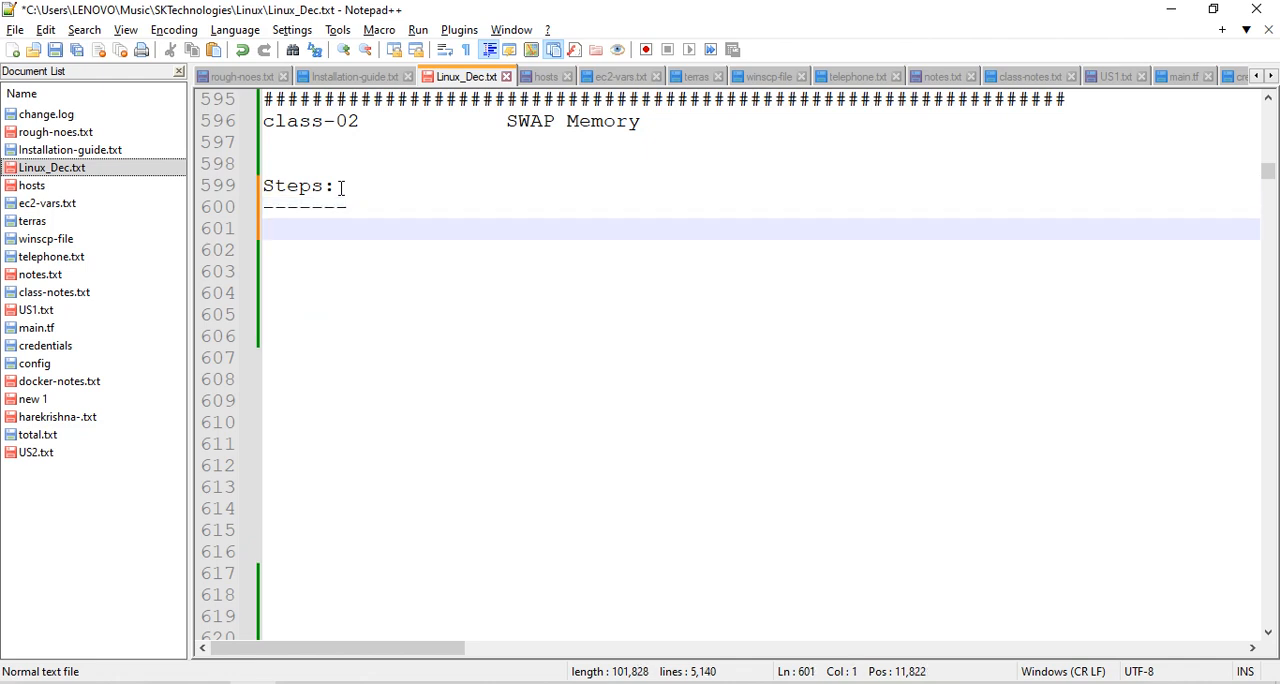
text(1.)
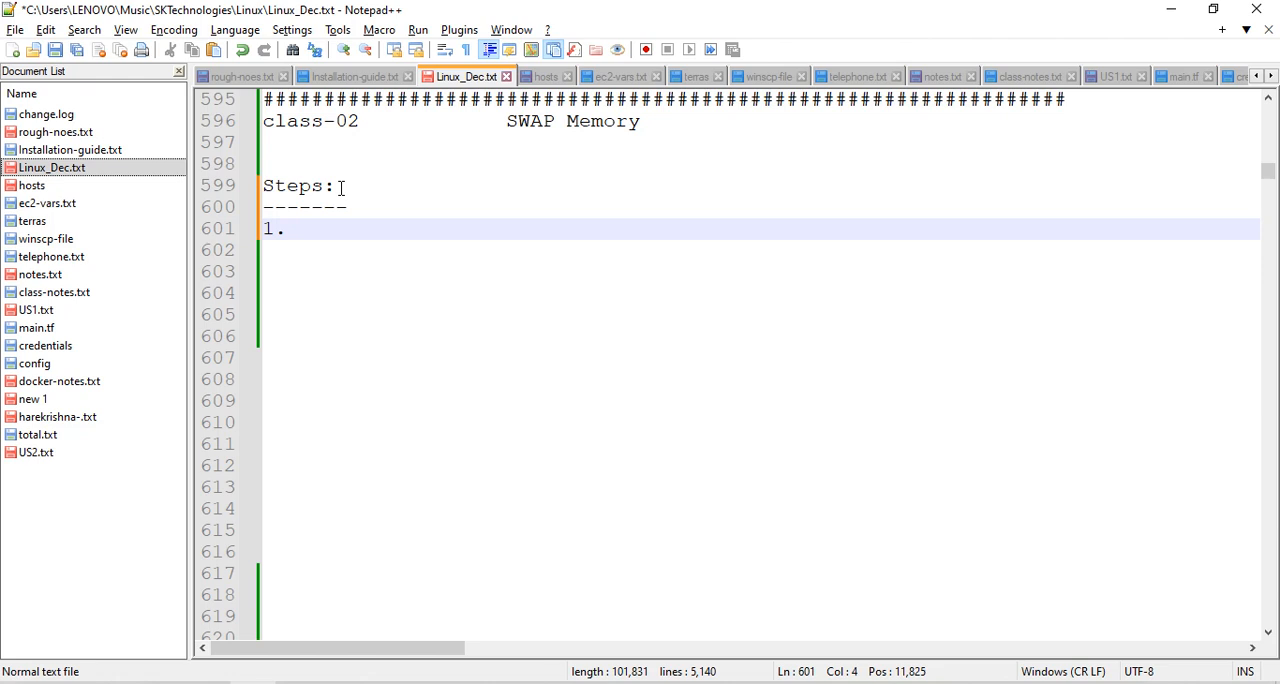
text(RA)
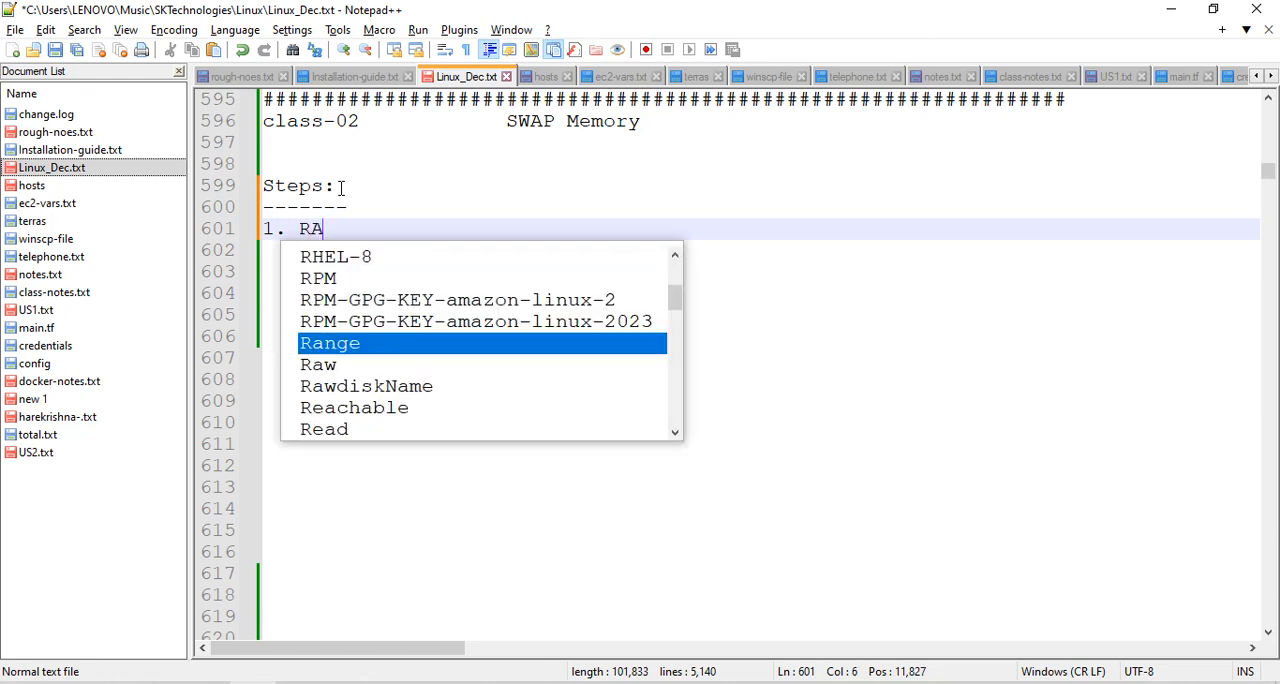
key(Escape)
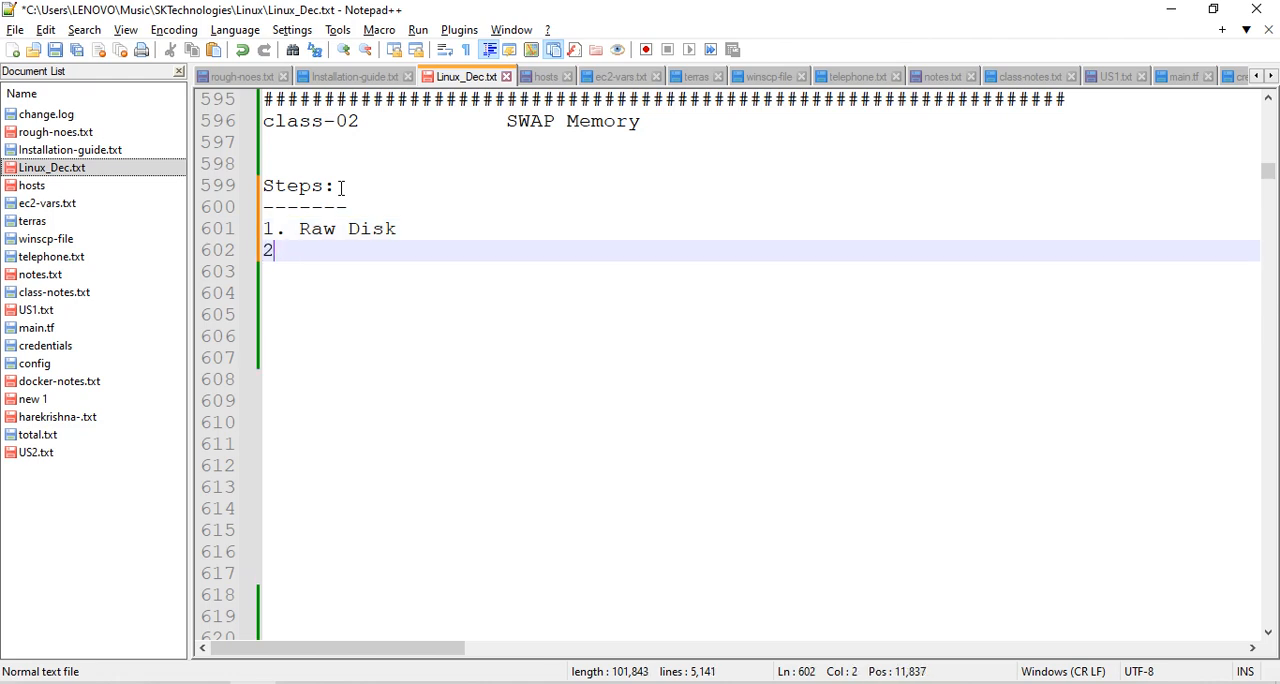
Step: Add steps '2. Partition' and '3. Change the Partition ID into SWAP'
text(Pa)
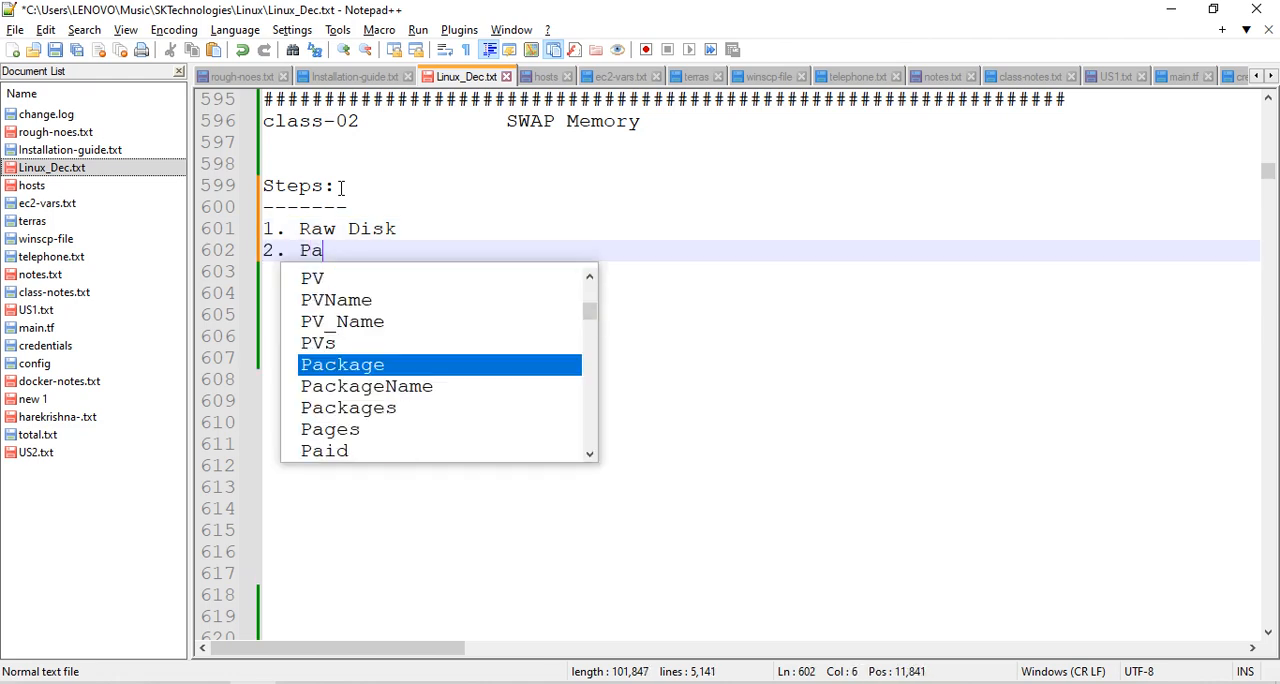
text(rti)
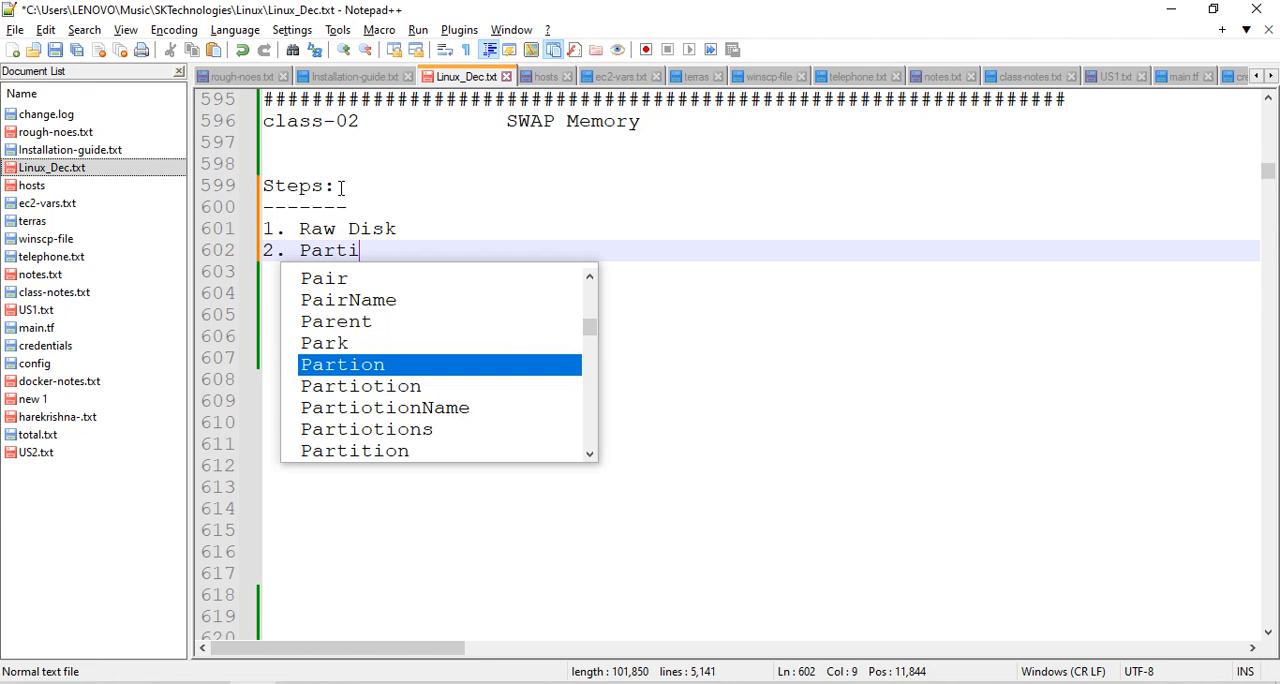
text(tion)
click(758, 272)
text(3.)
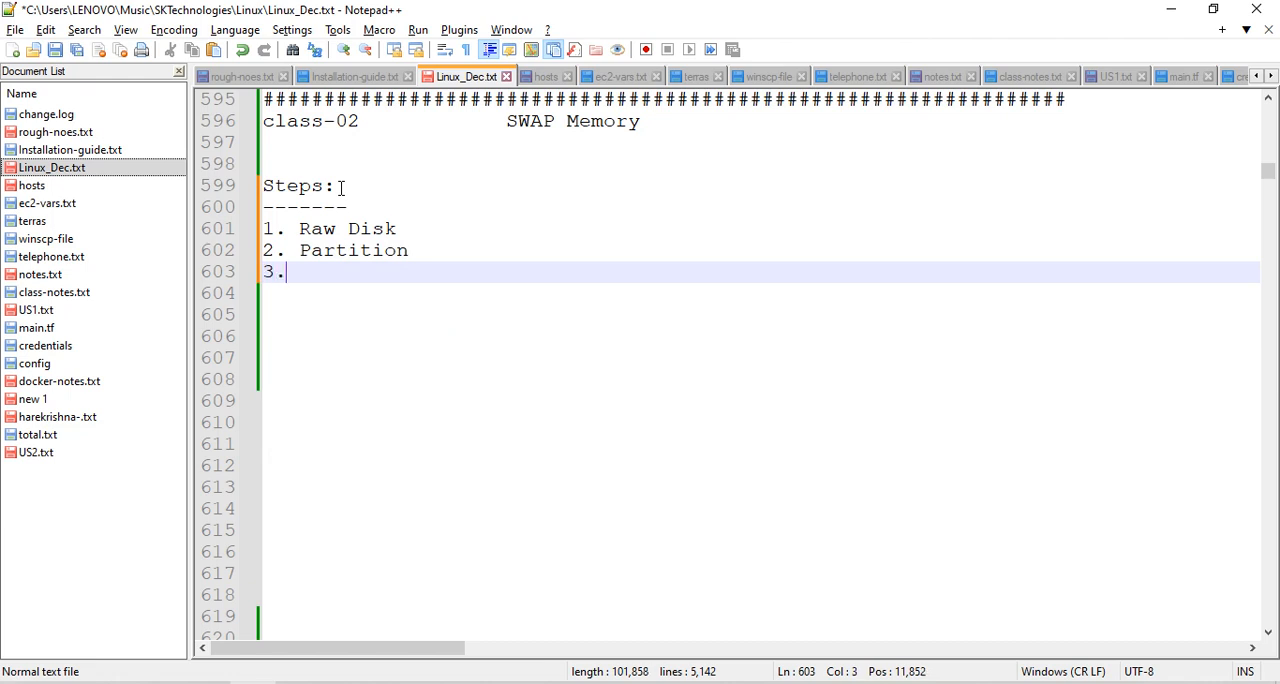
text(Change the Pa)
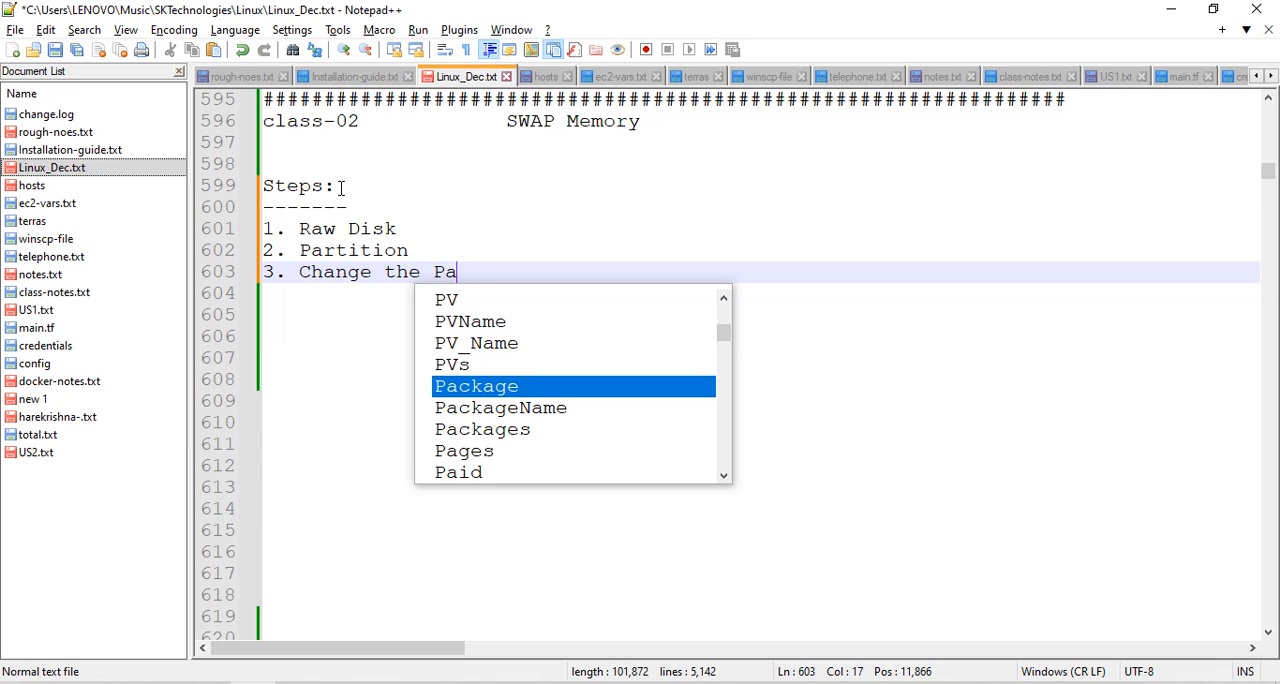
text(rtition)
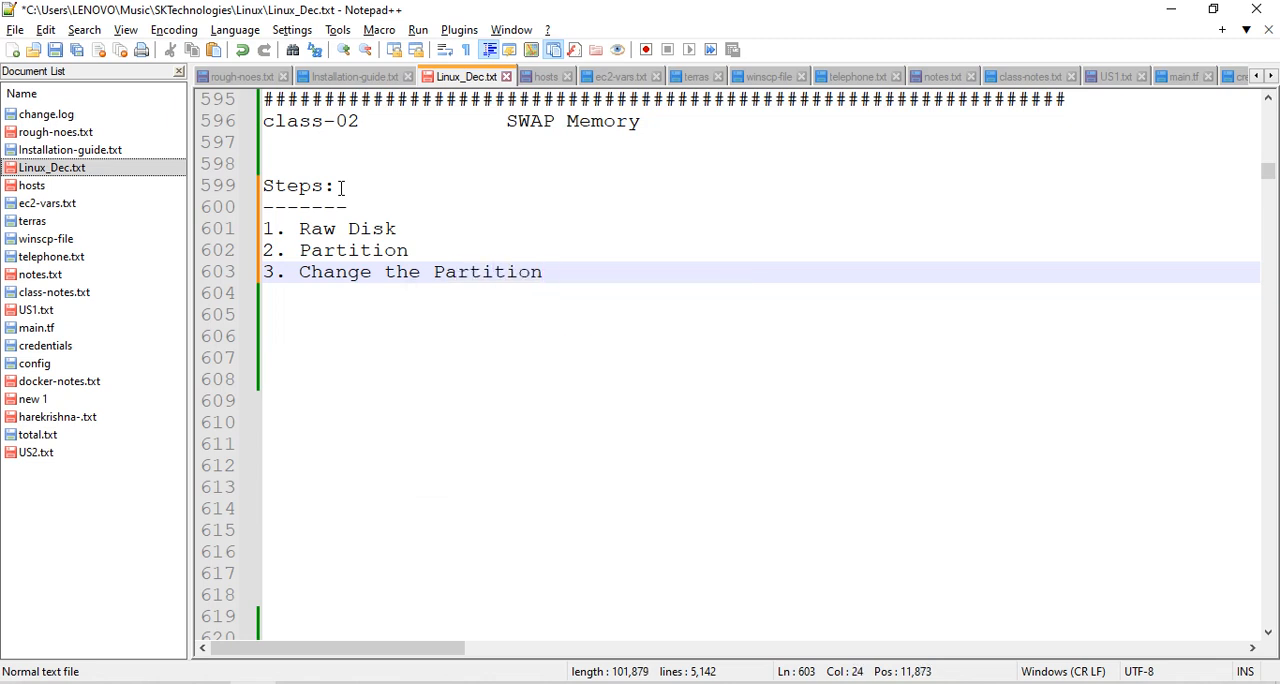
text(ID into SWAP)
click(760, 294)
text(4.)
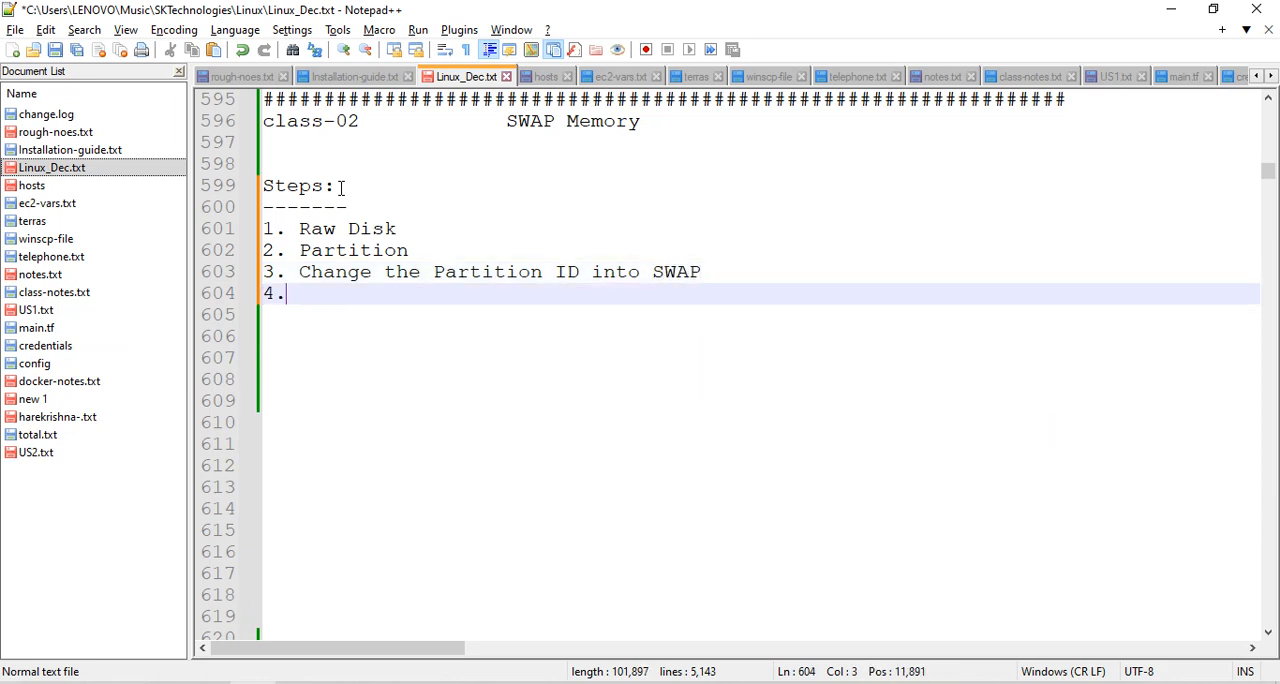
Step: Add steps '4. Create the SWAP', '5. Enable the SWAP' and begin '6. Validate'
text(Create the)
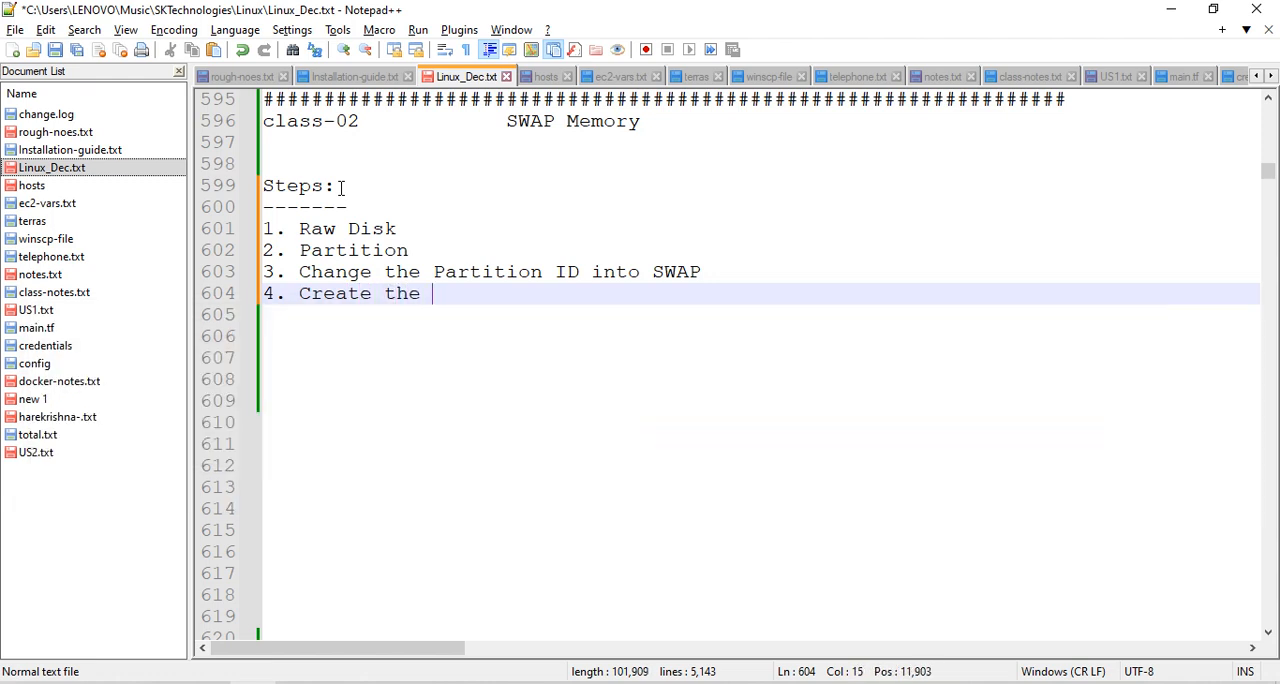
text(SWAP)
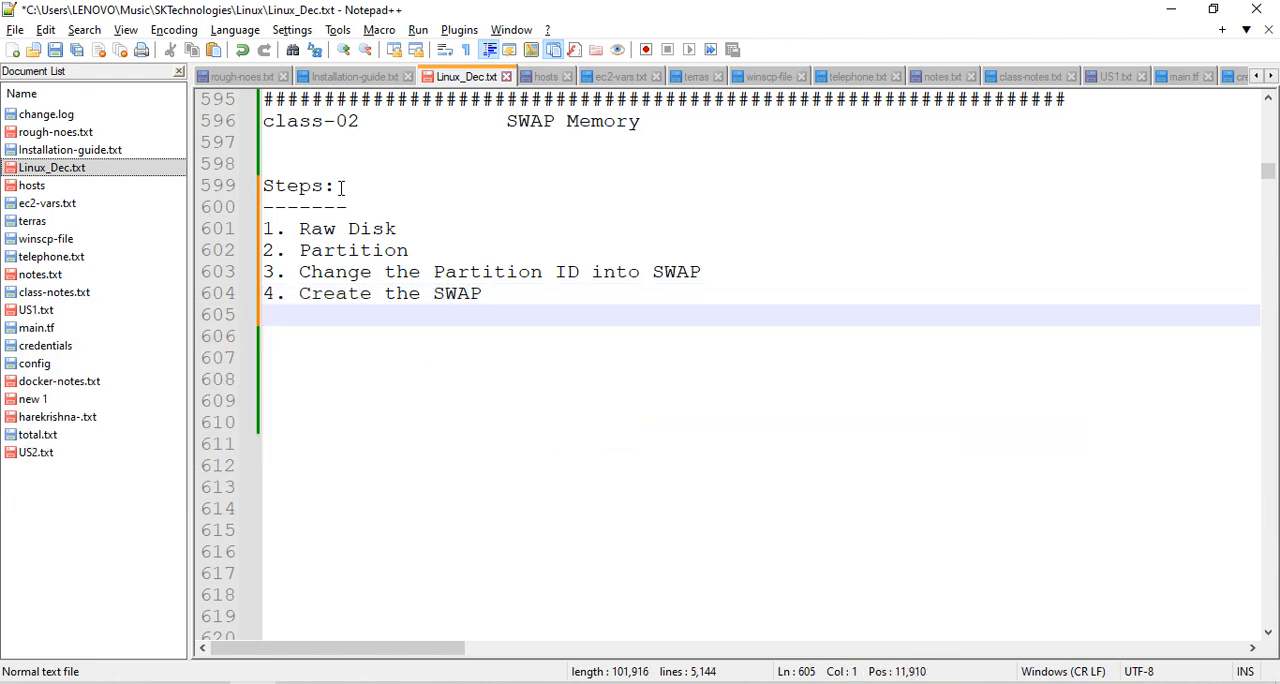
text(5. Enable)
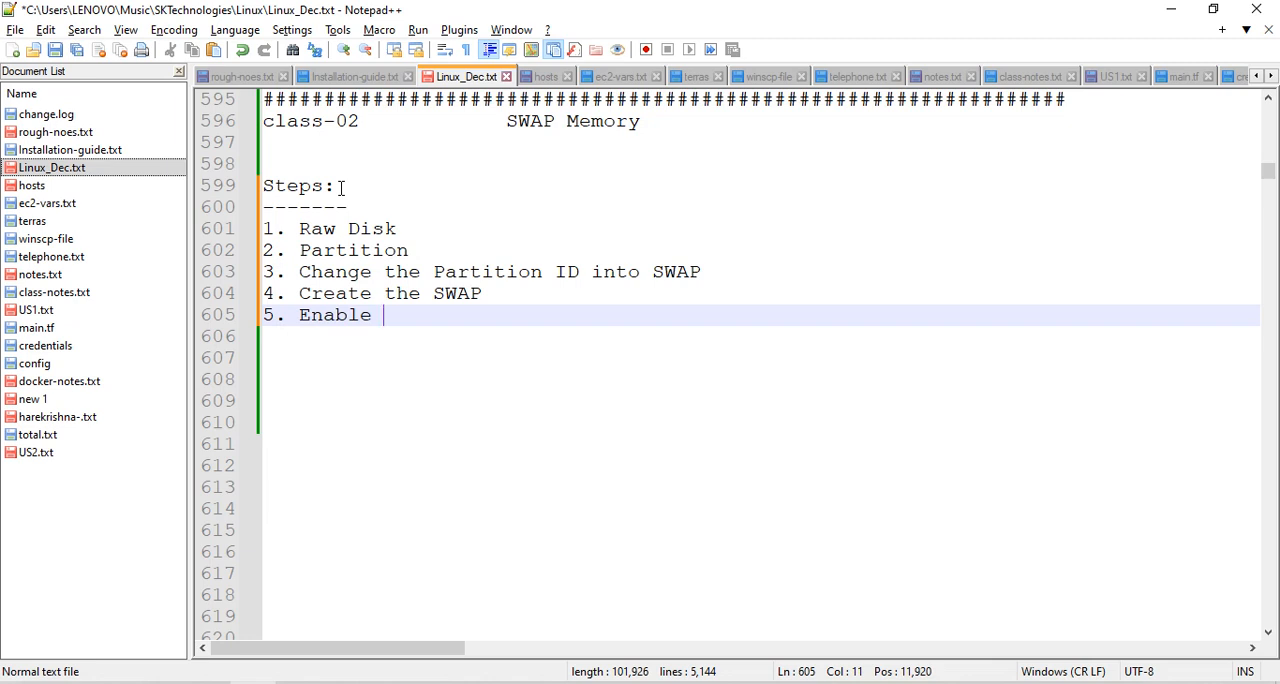
text(the SWAP)
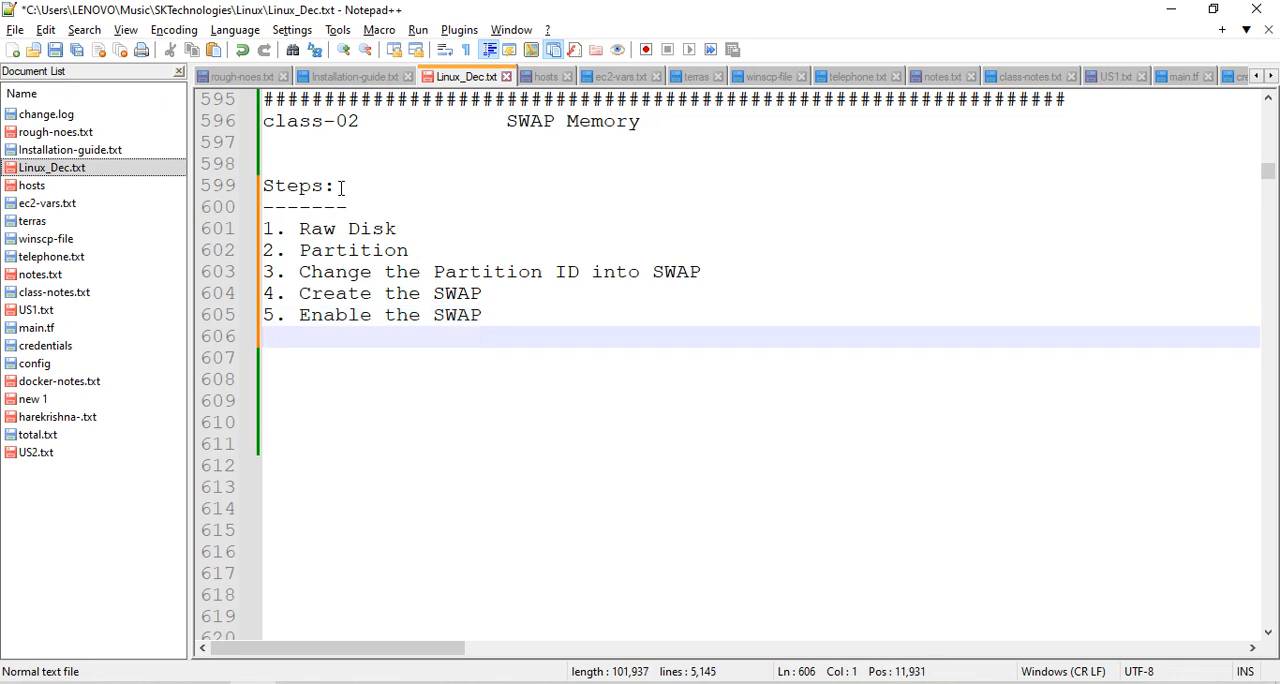
text(6. Valida)
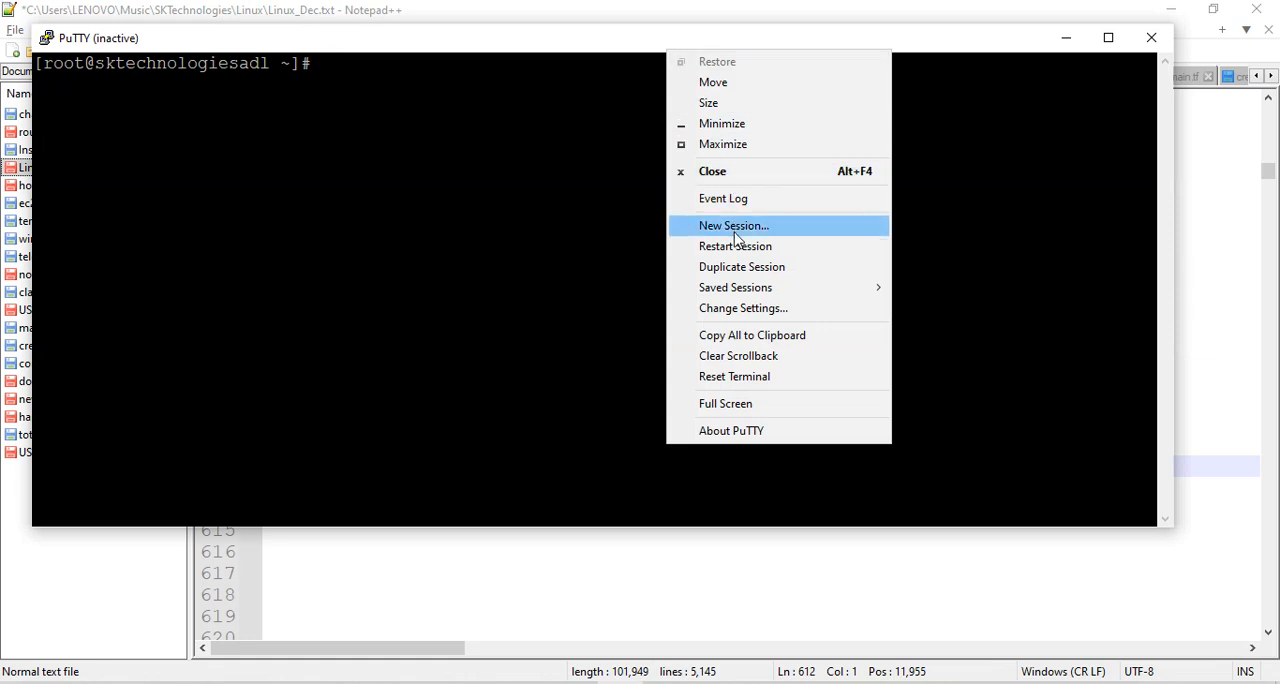
Step: Start a new PuTTY session as ec2-user, become root with sudo -i, and list block devices with lsblk
click(556, 372)
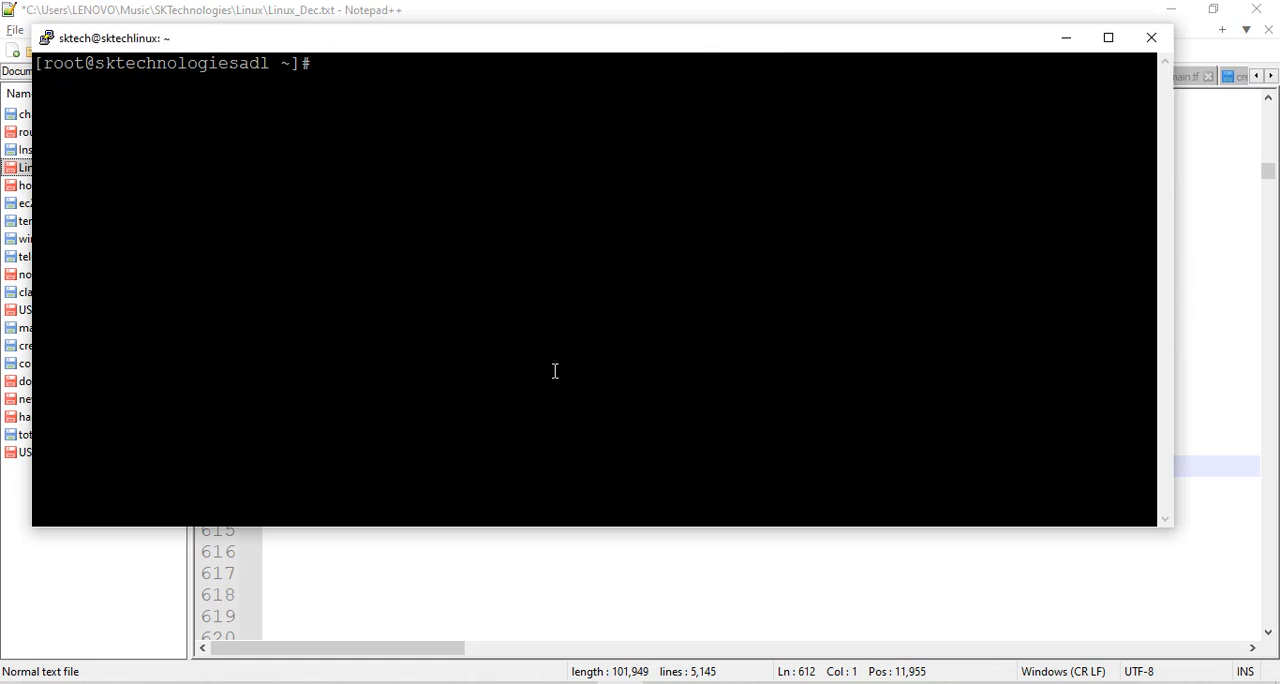
text(login as: ec2-user)
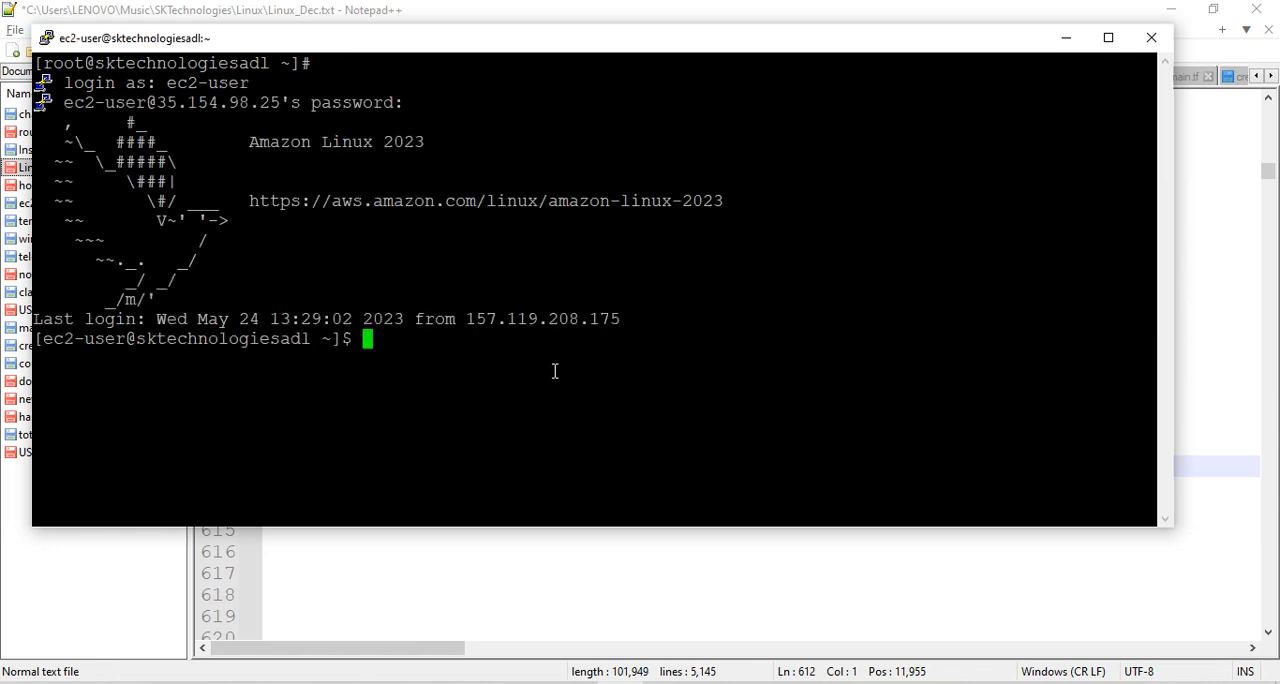
text(sudo -)
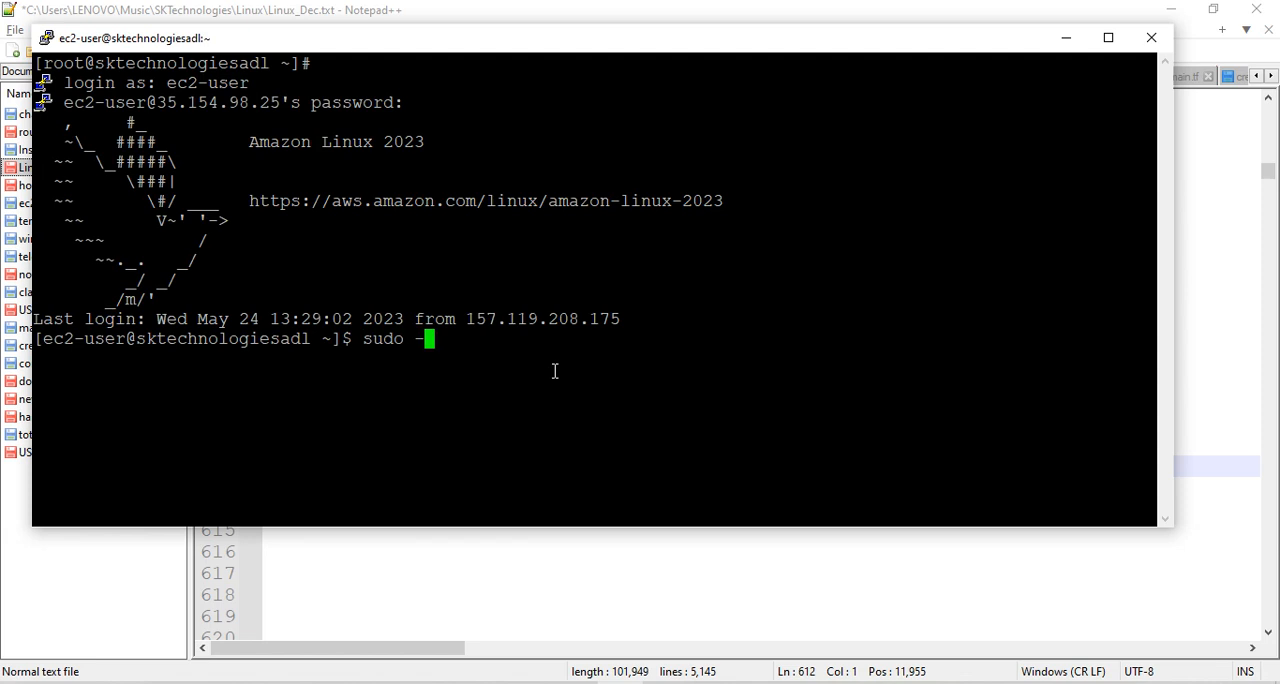
text(c)
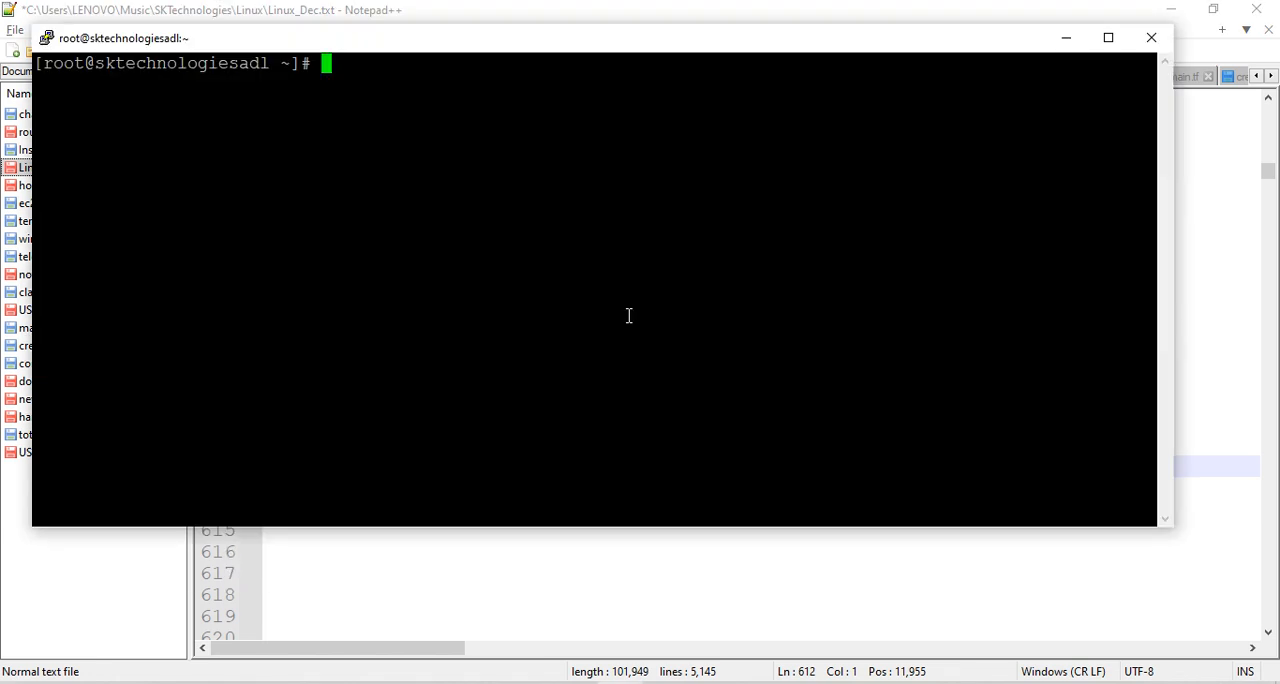
text(lsblk)
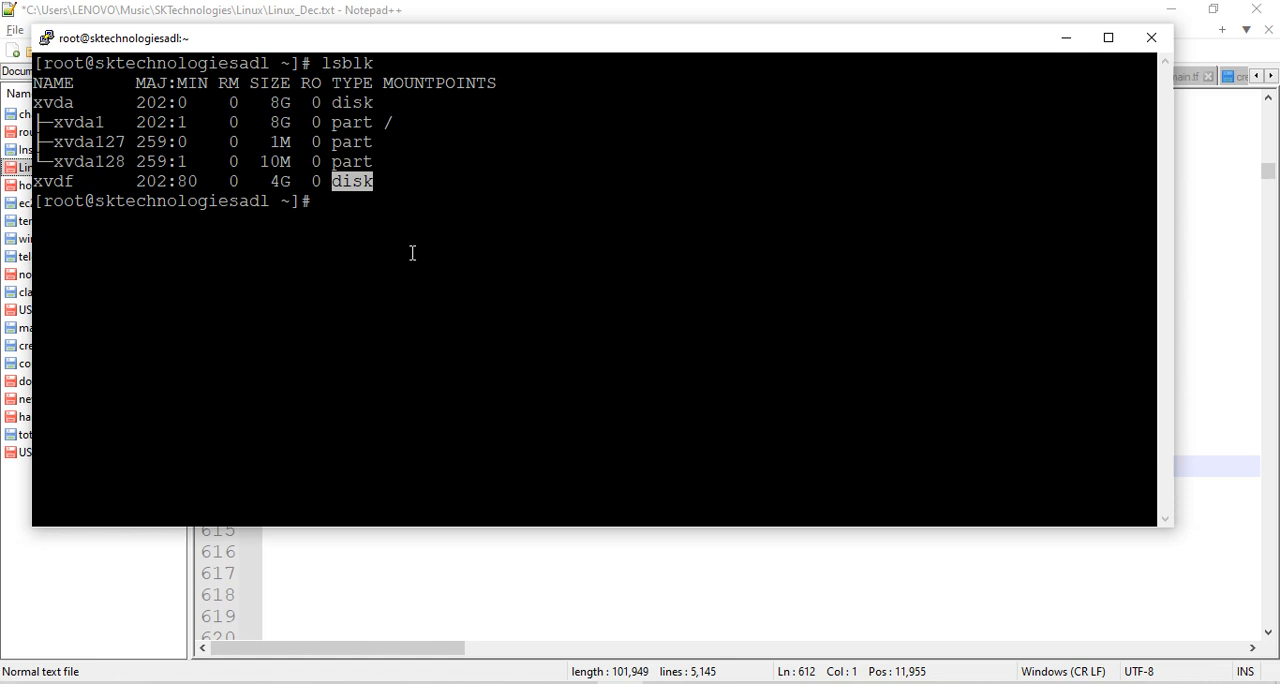
Step: Run fdisk on /dev/xvdf to begin partitioning the 4G disk
text(fdis)
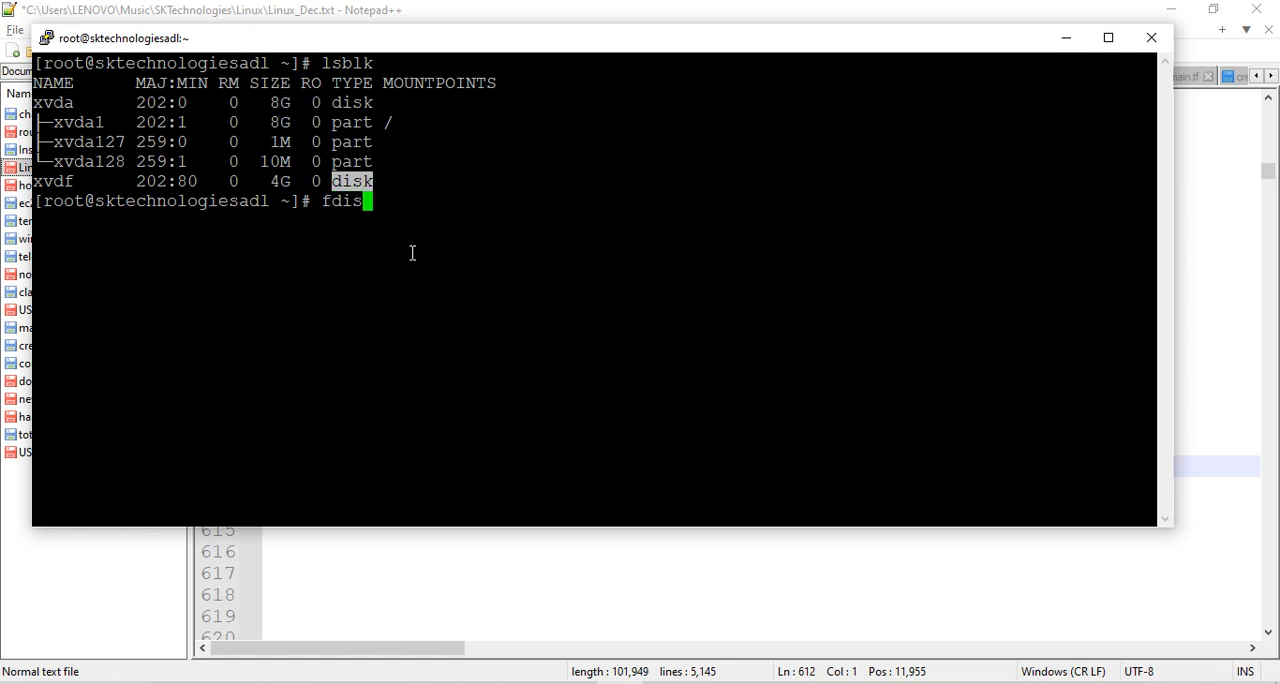
text(k)
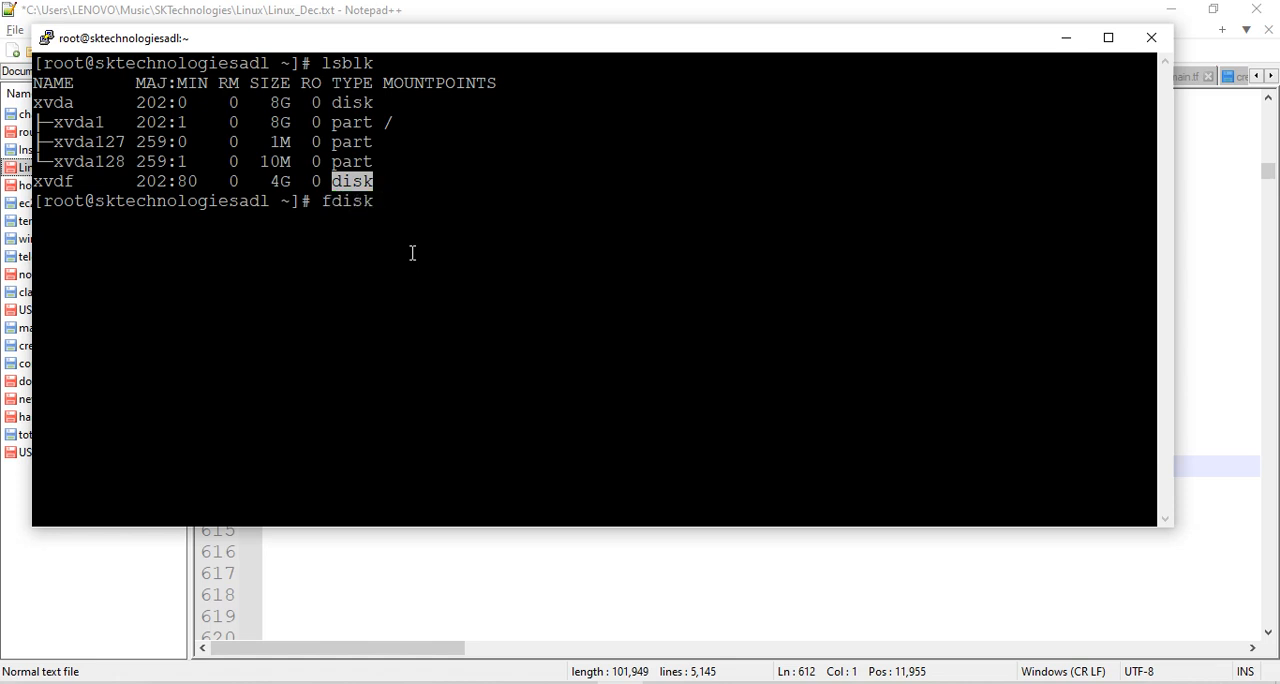
text(/dev/x)
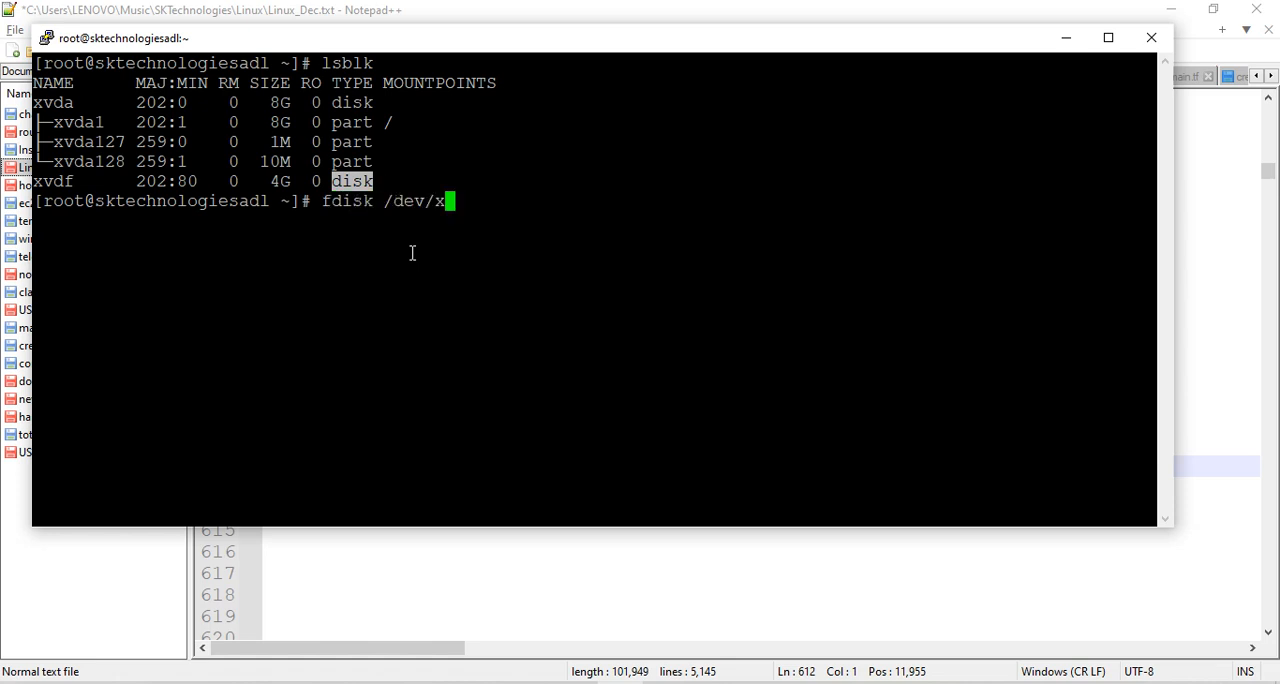
text(vdf)
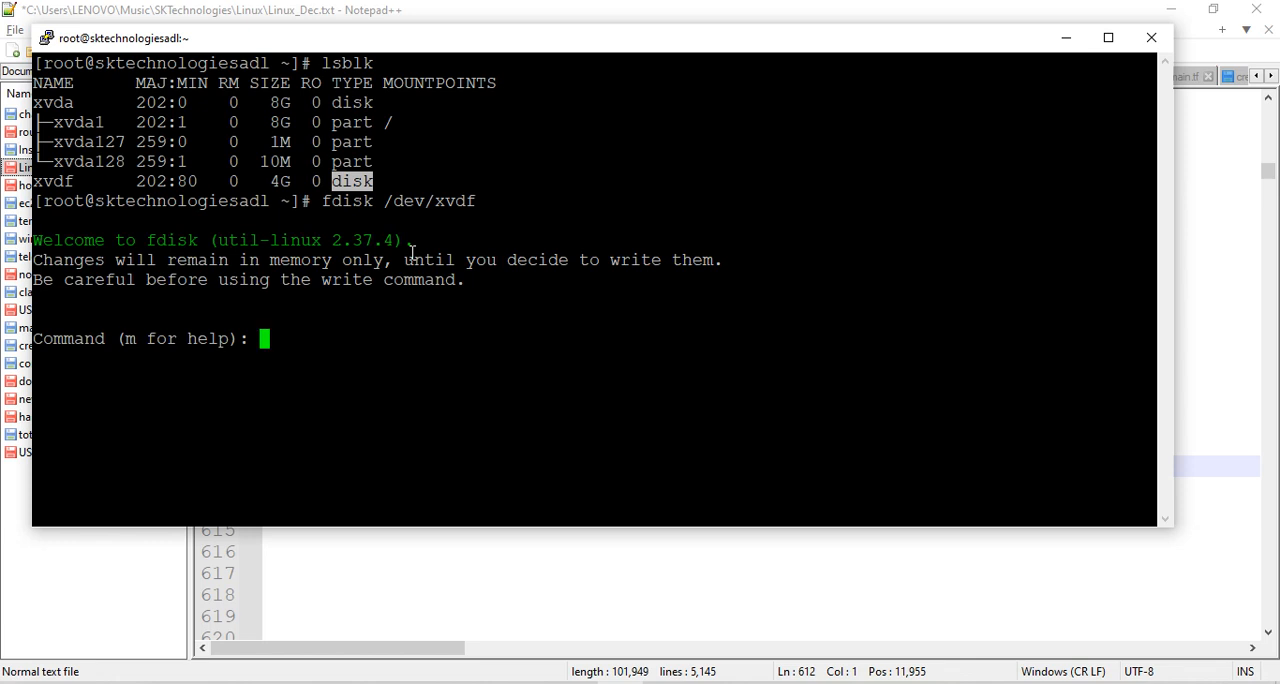
Step: Create primary partition 1 of +2G on /dev/xvdf, removing the old signature
text(p)
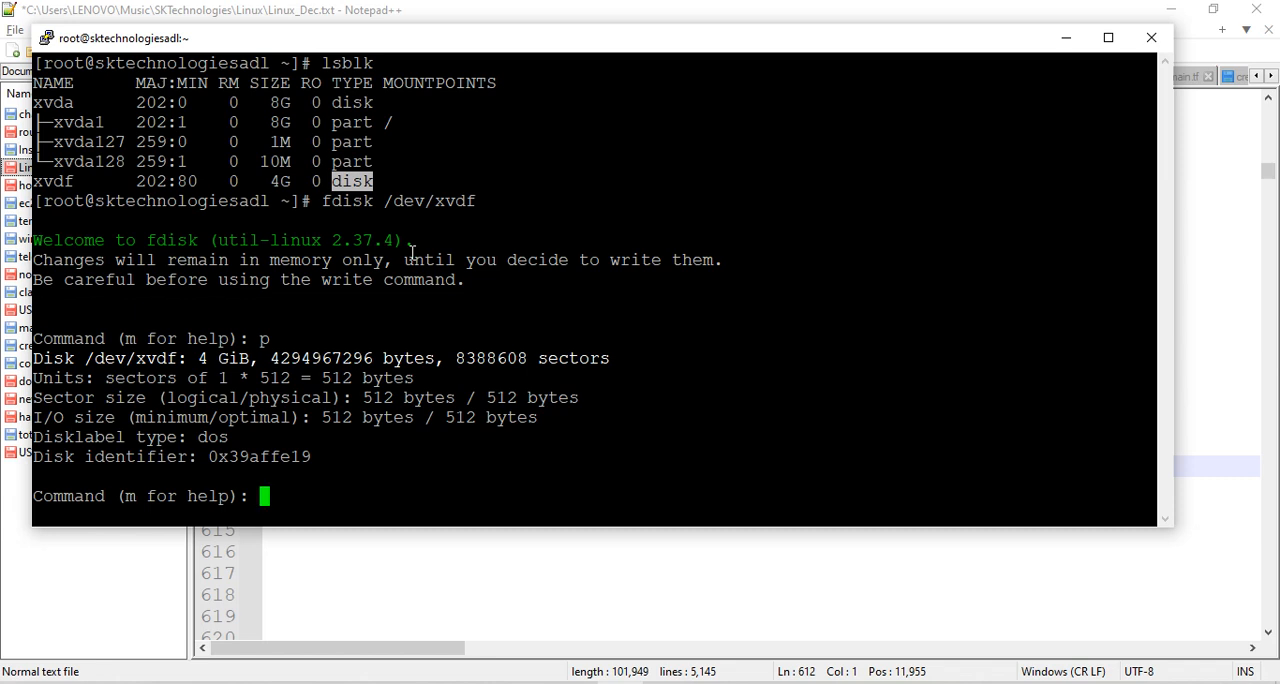
text(n)
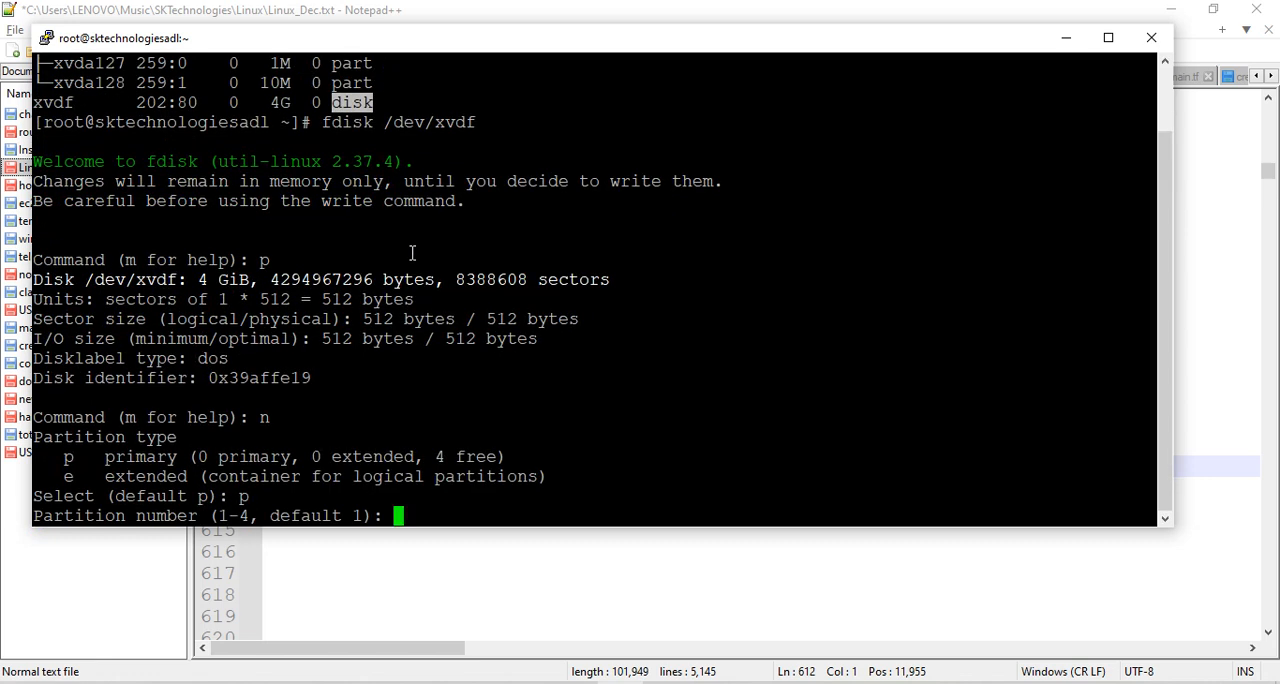
text(1)
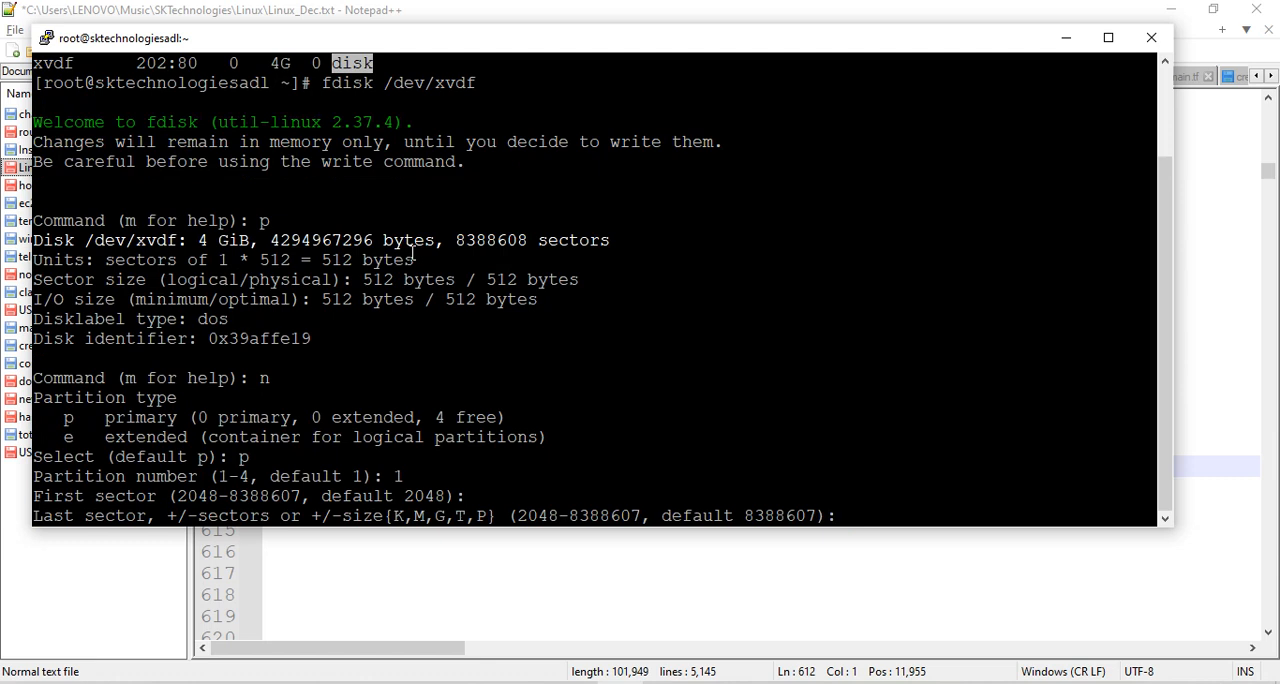
text(+)
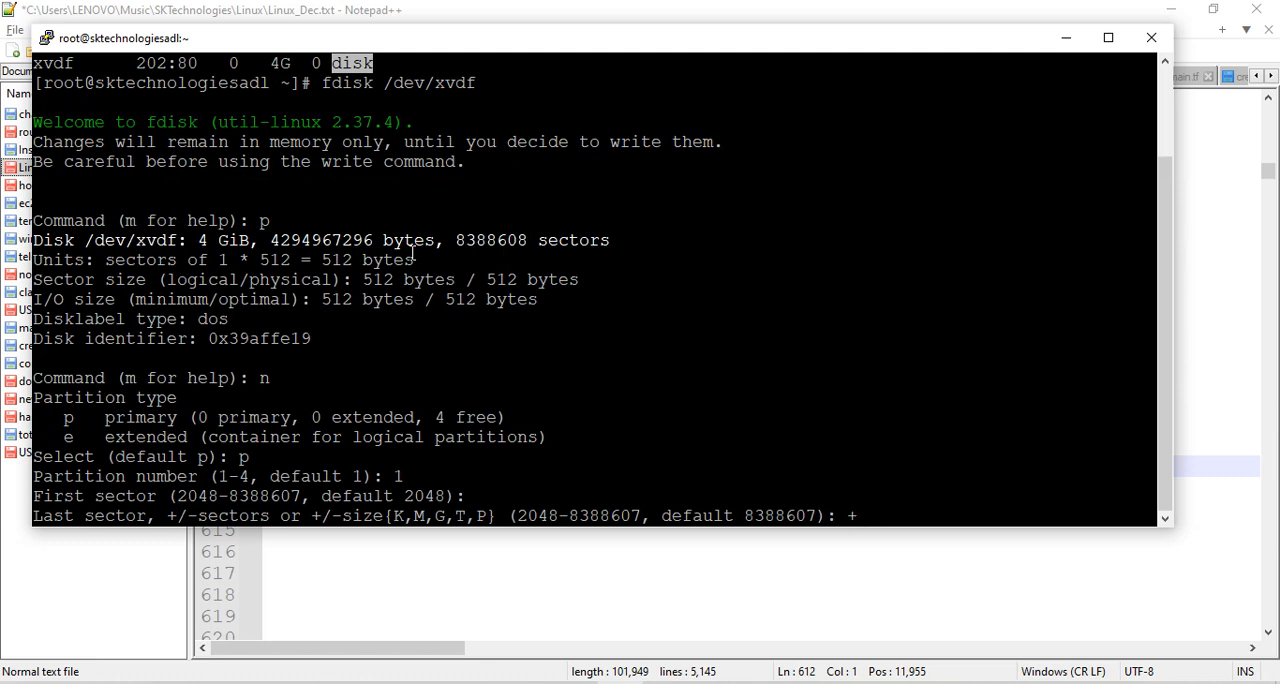
text(2G)
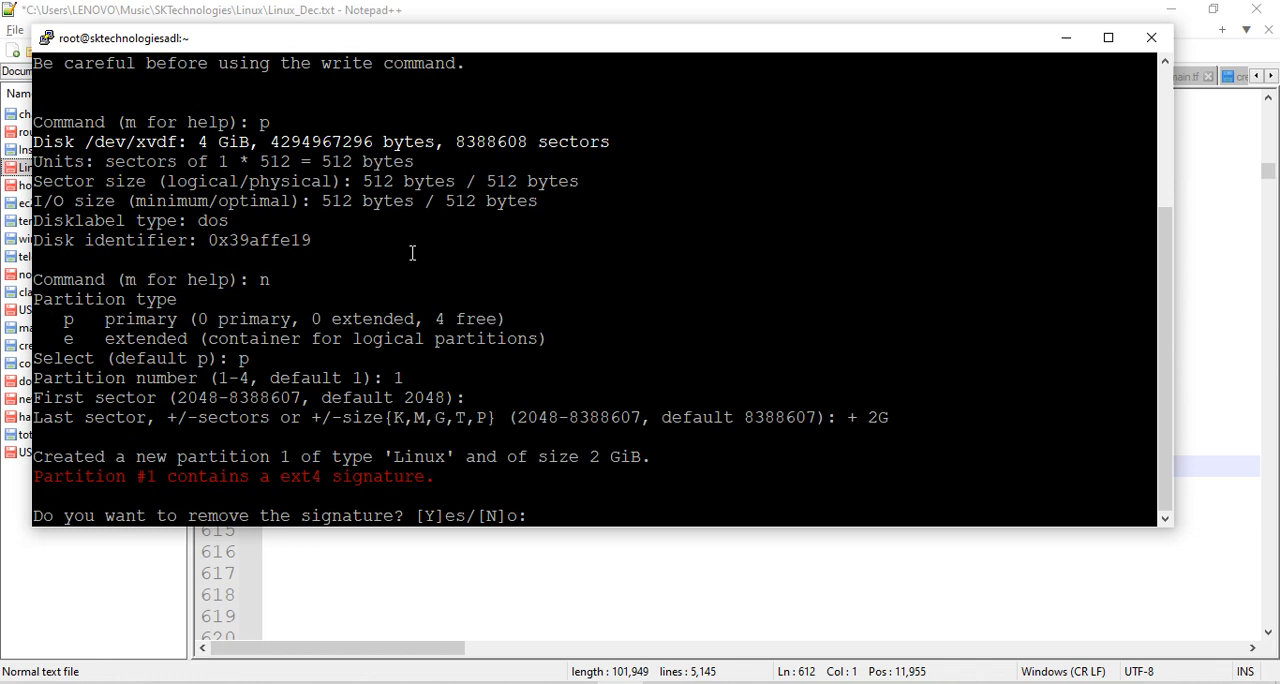
text(Y)
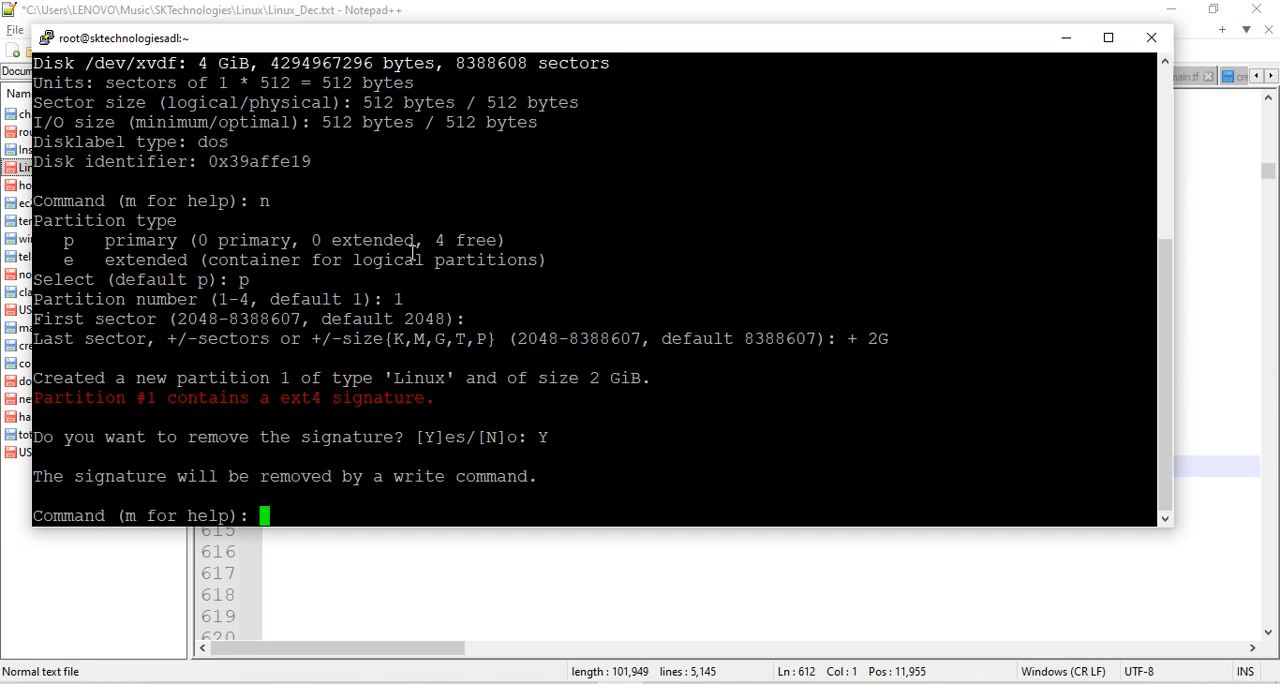
Step: Print the partition table and write it to disk
text(p)
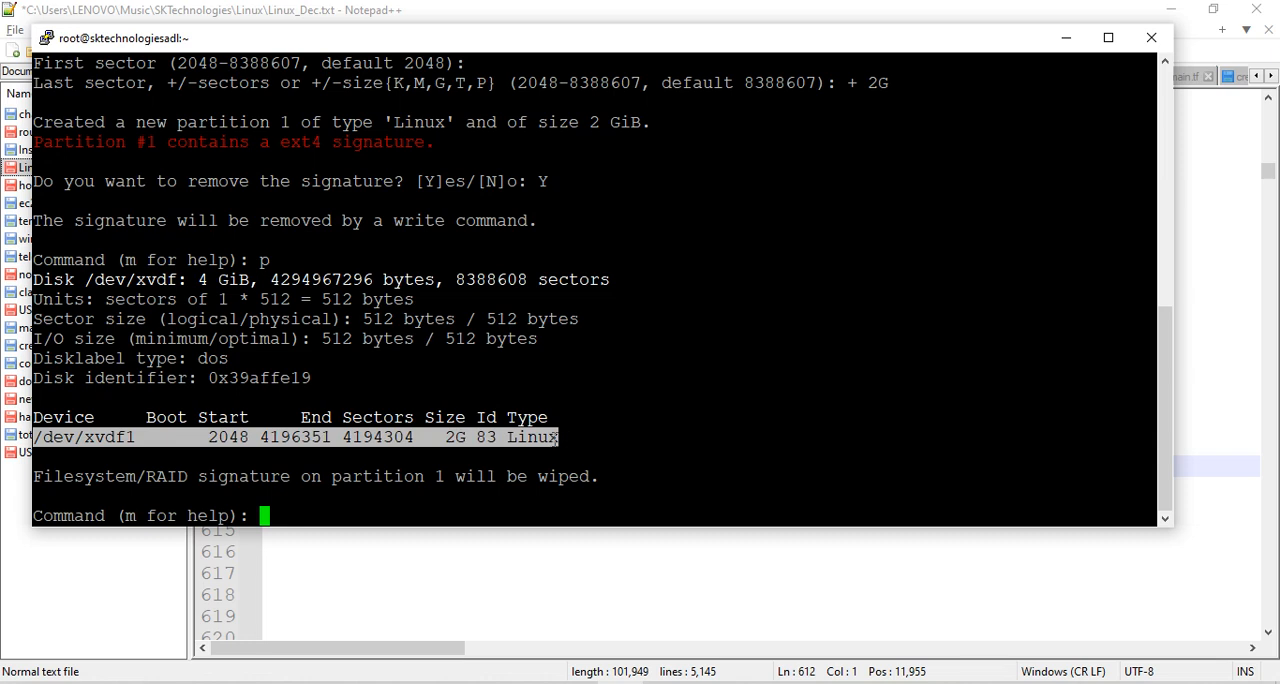
mouse_move(584, 448)
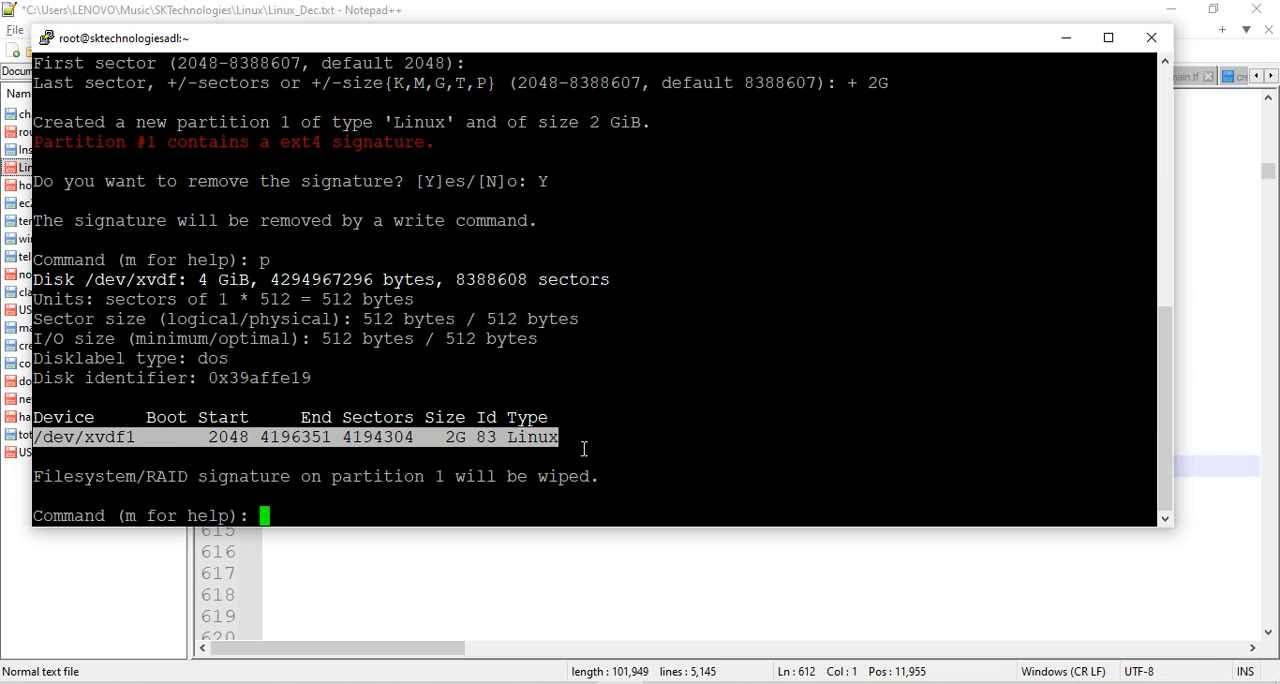
text(w)
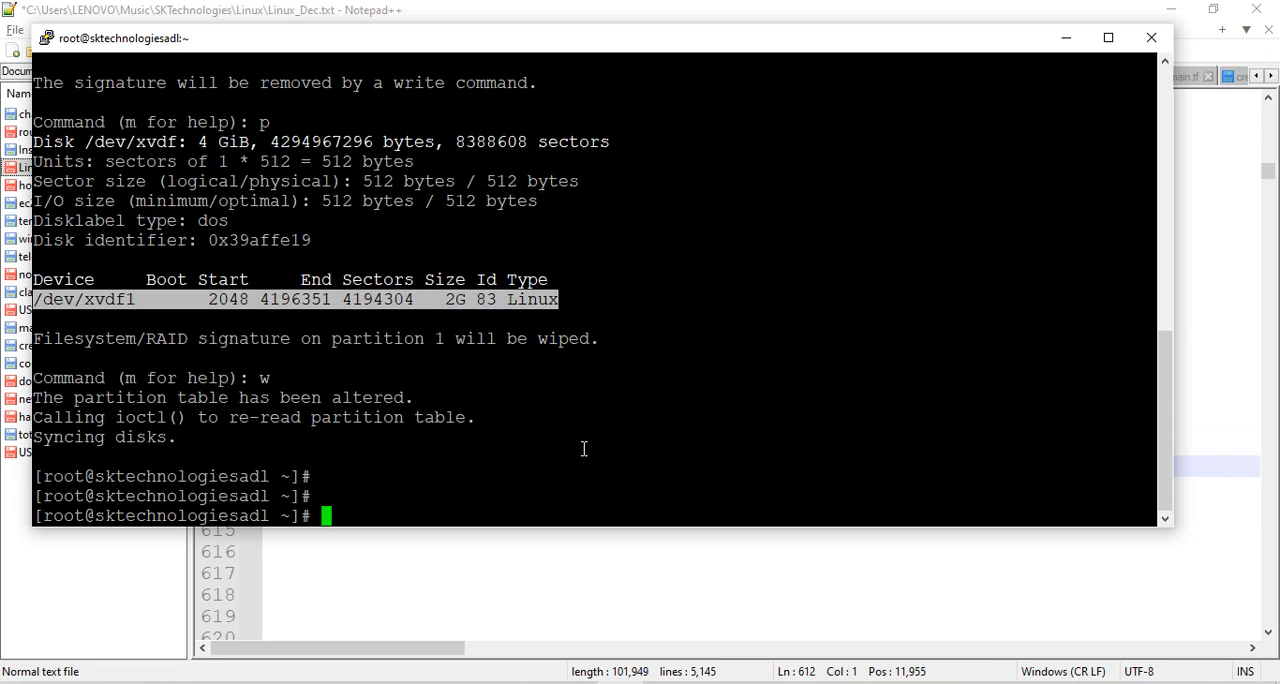
Step: List the block devices with lsblk to see the new xvdf1 partition
text(lsblk)
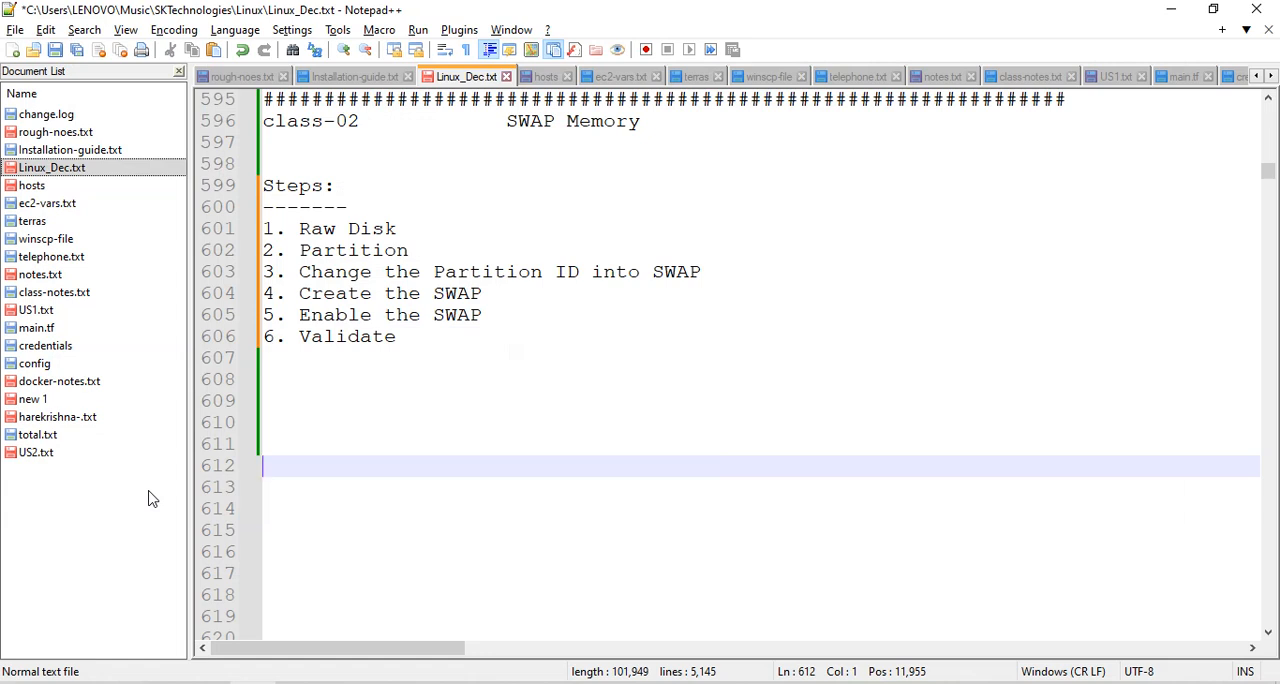
Step: Extend step 3 with 'ID' and note below the list 'SWAP ID = 82' and 'Linux = 83'
click(712, 272)
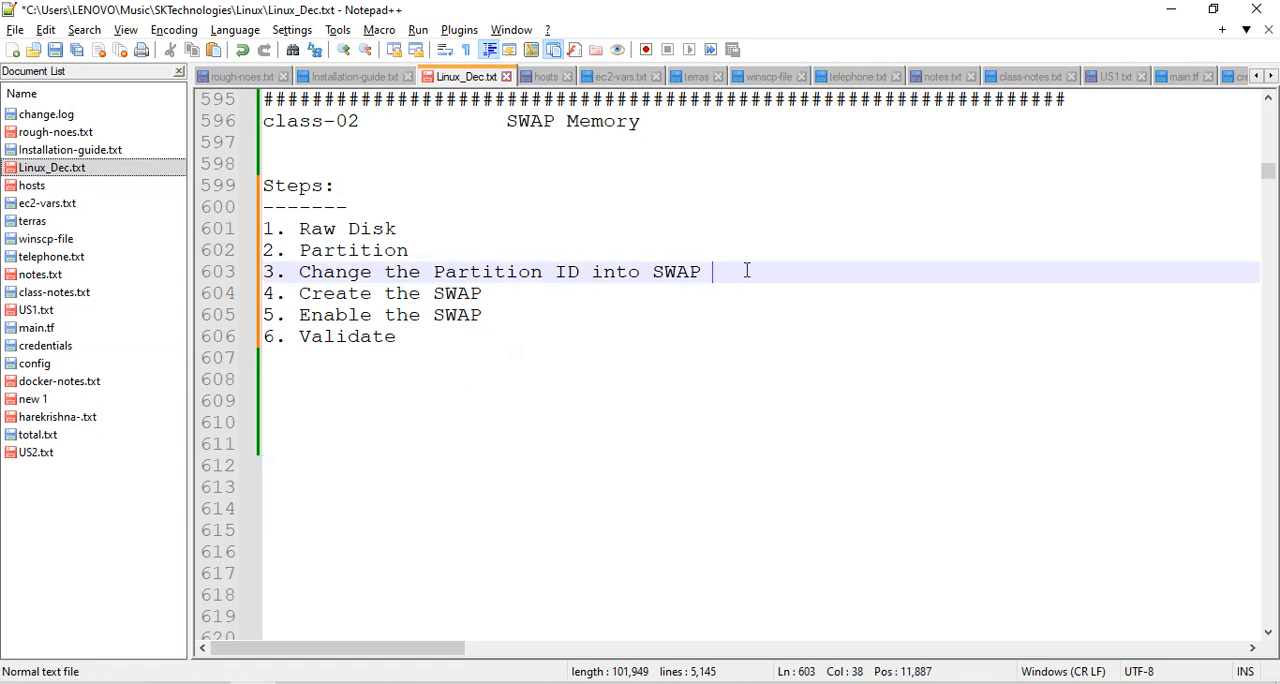
text(ID)
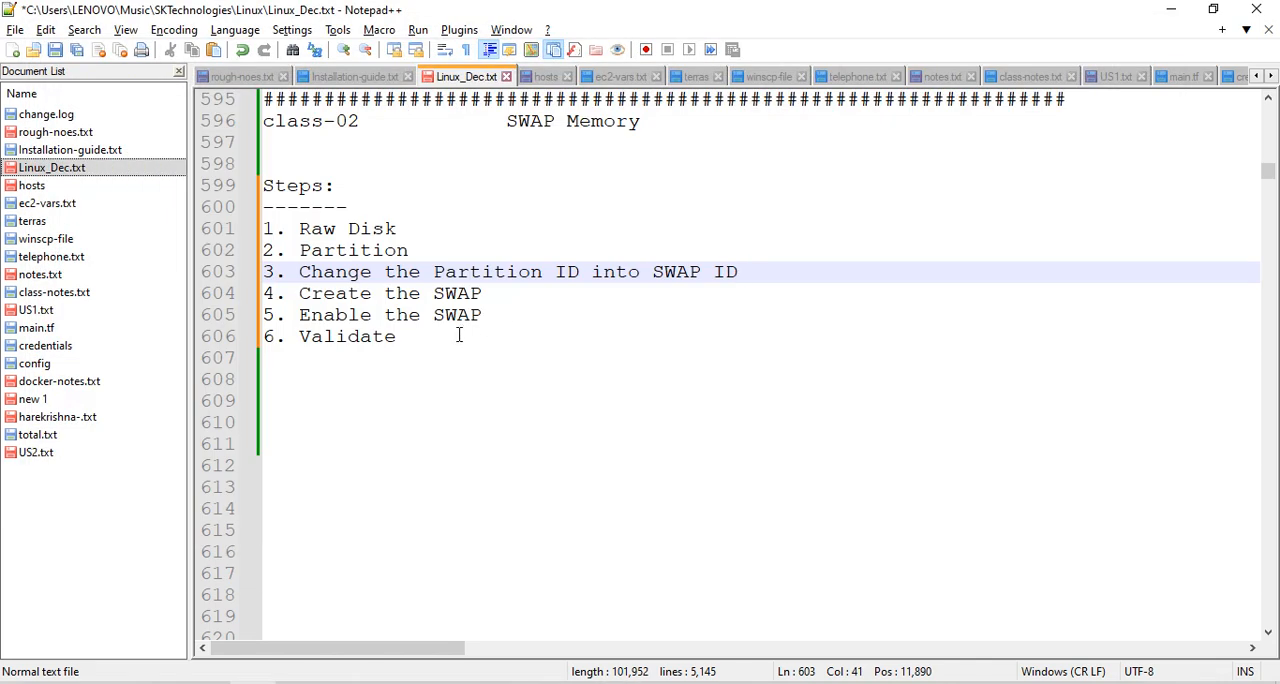
drag(300, 272, 396, 336)
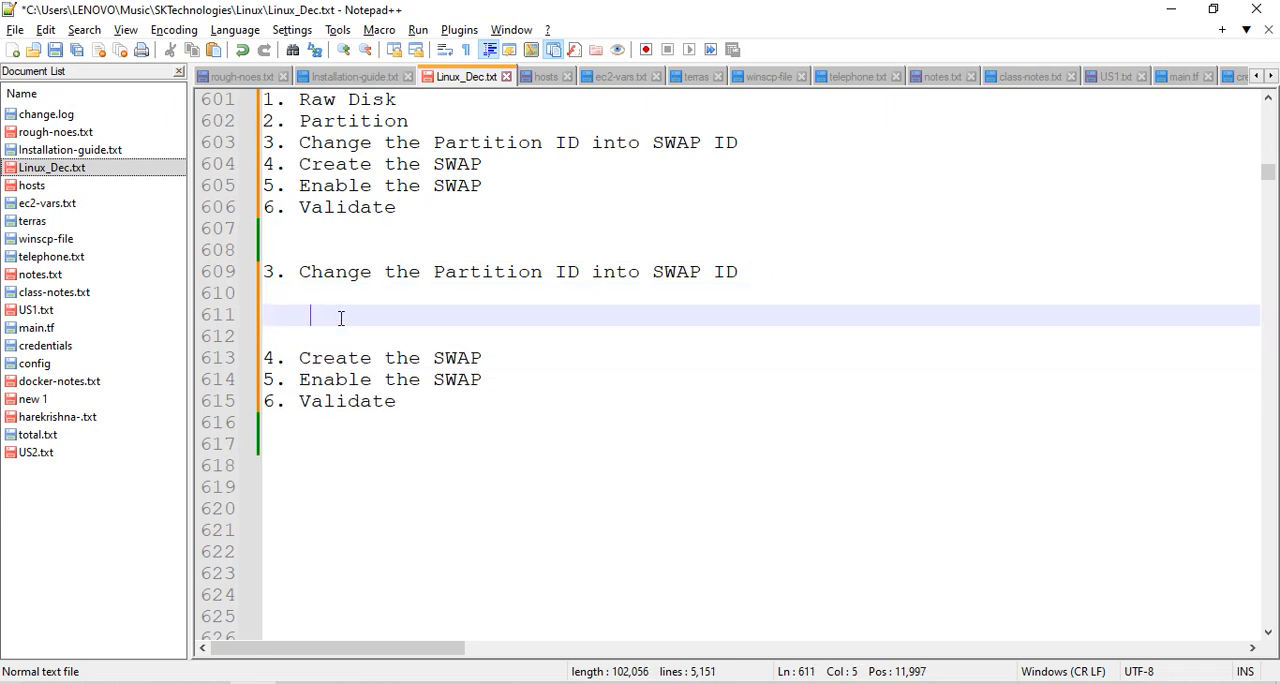
text(82)
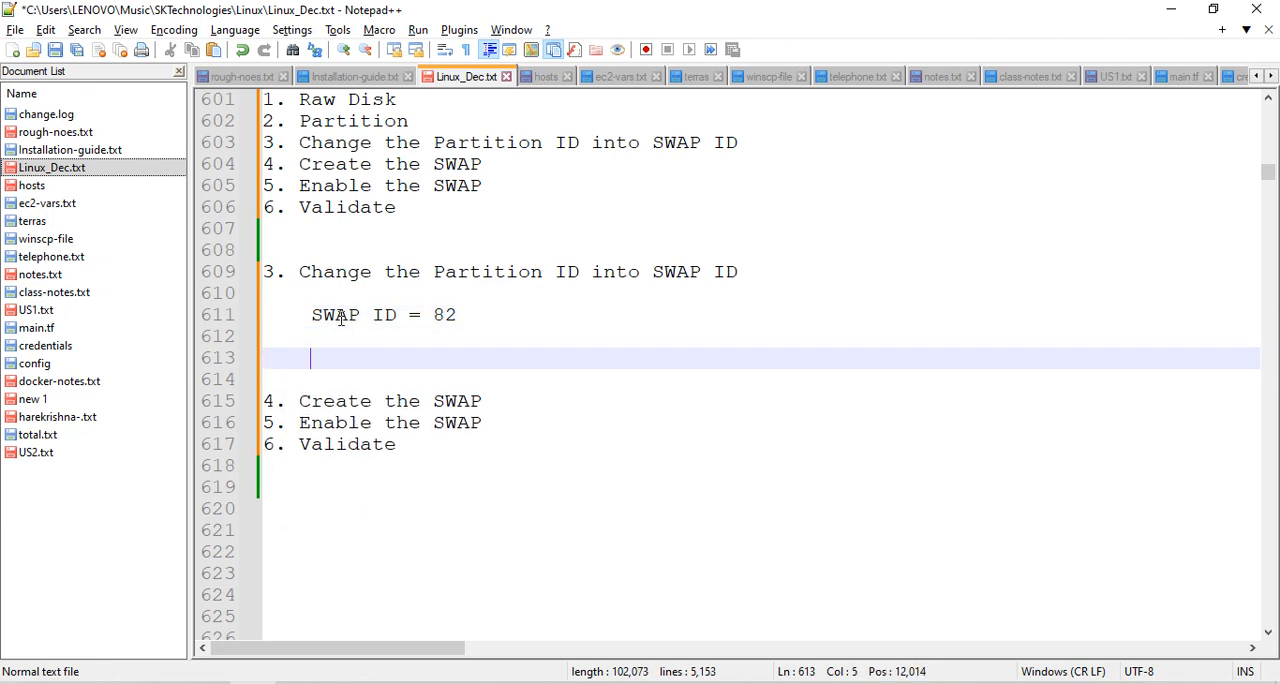
text(Linux =)
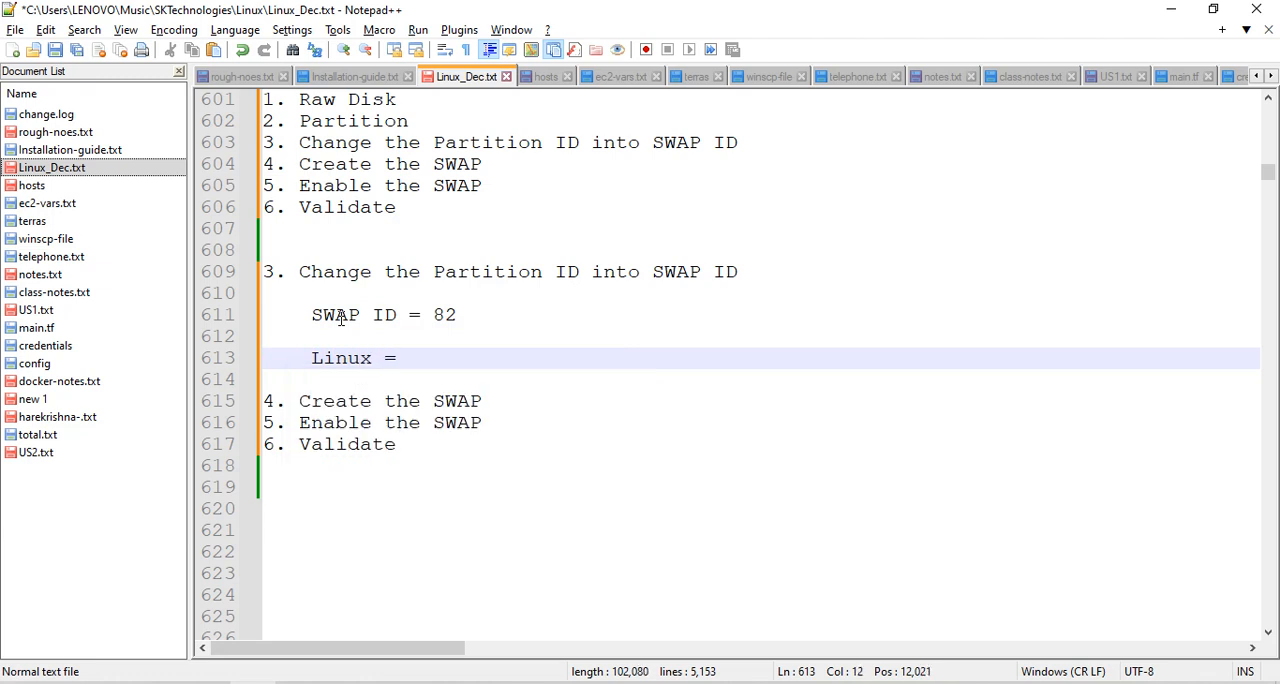
text(8)
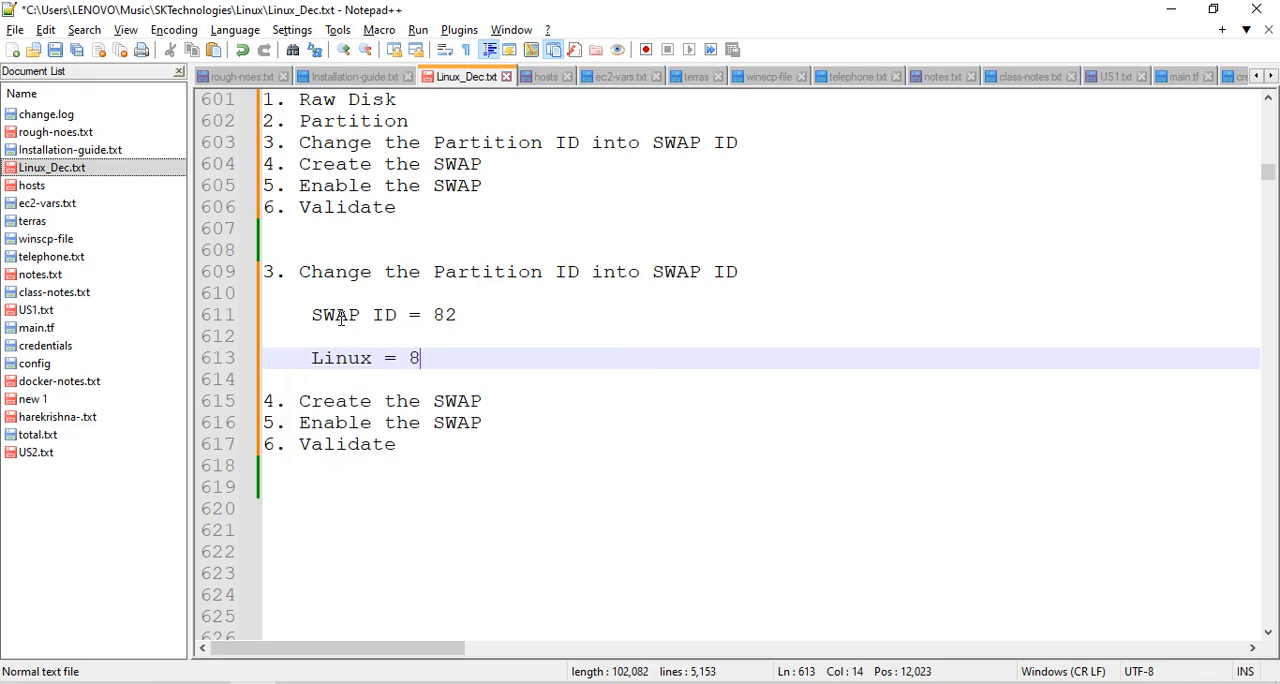
key(alt+tab)
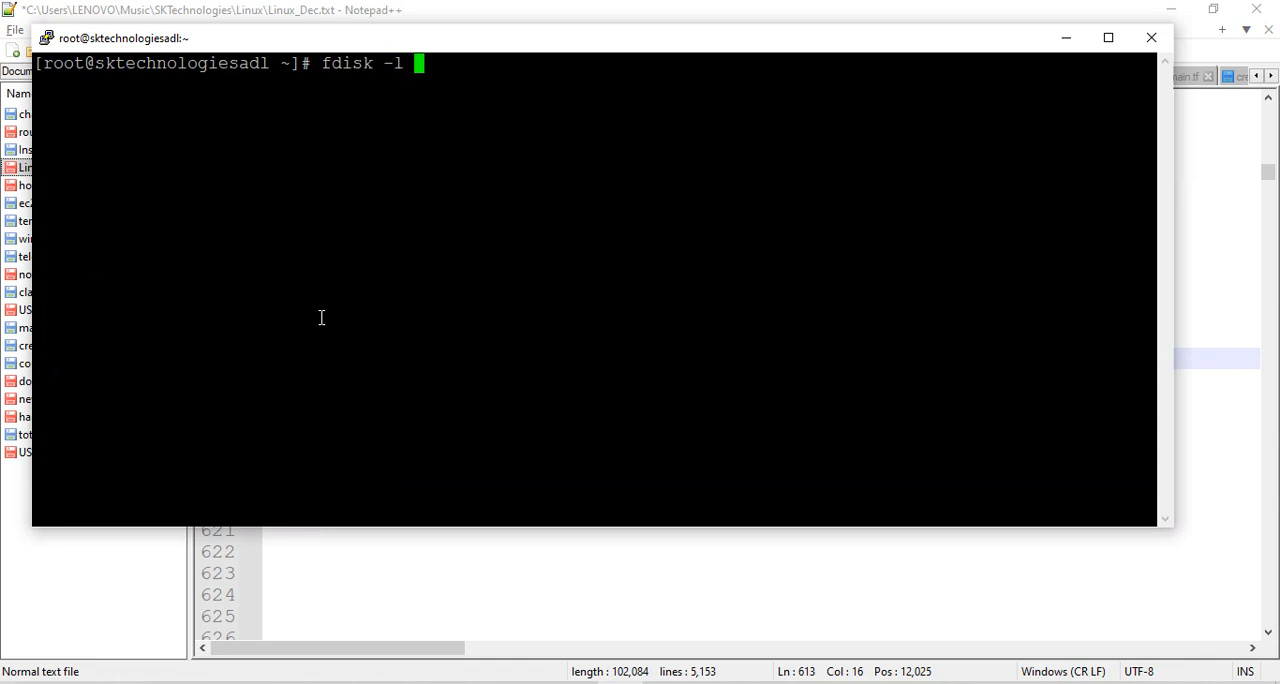
Step: Run fdisk -l /dev/xvdf and highlight xvdf1's current Id 83 (Linux)
text(/dev/x)
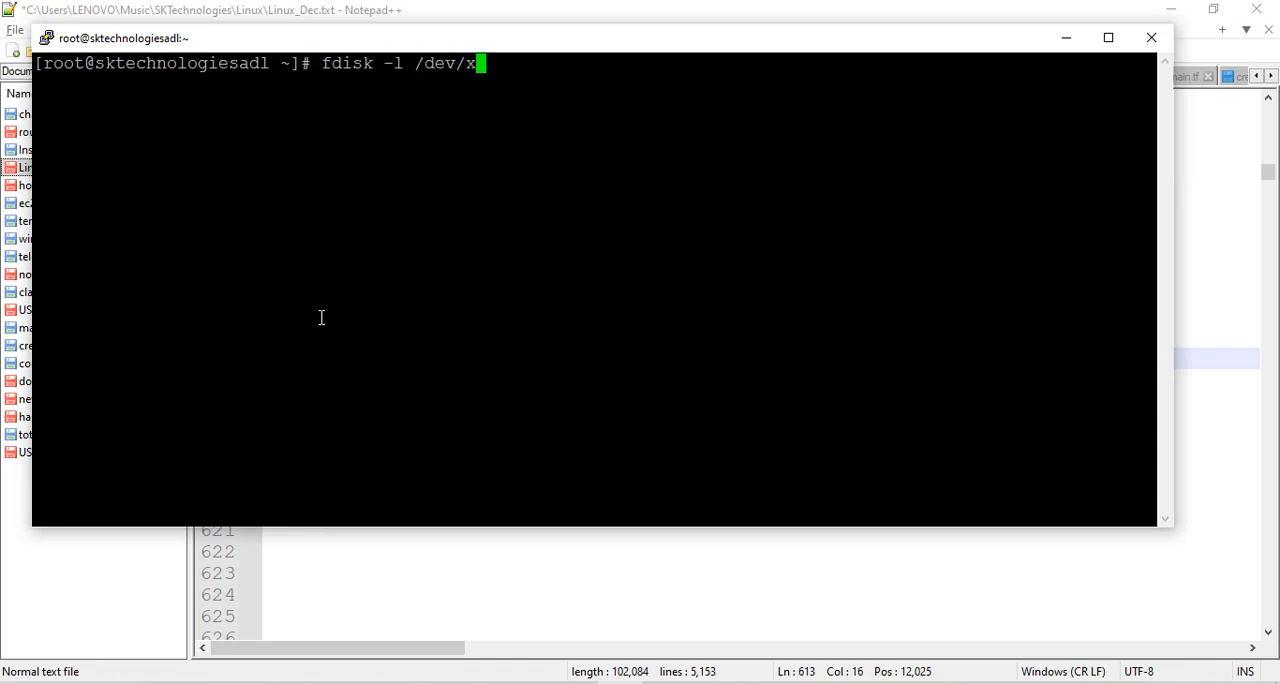
text(vdf)
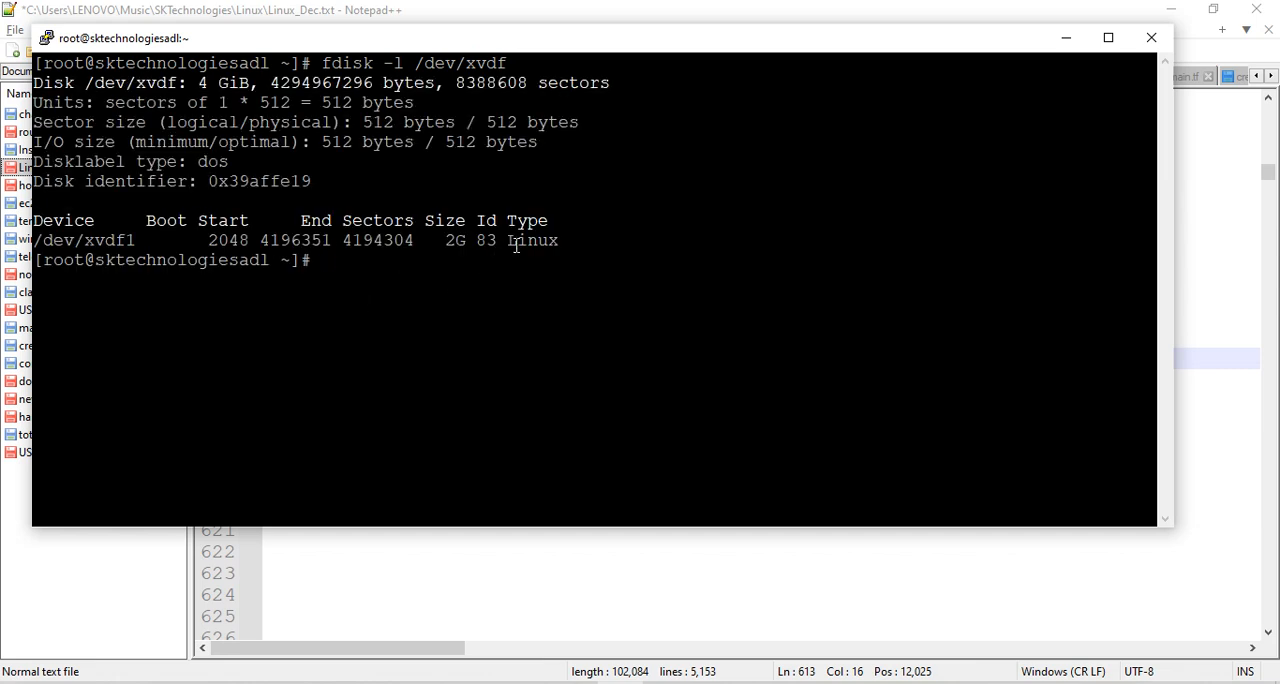
double_click(532, 240)
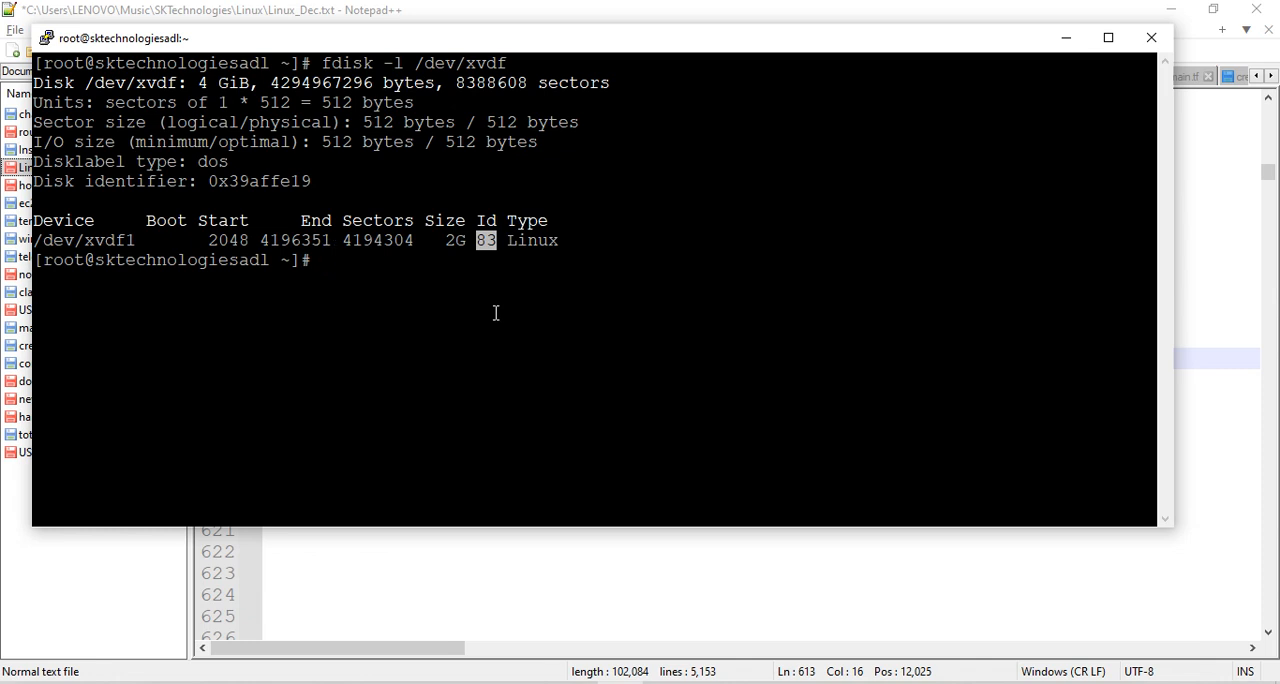
text(fdisk /dev/)
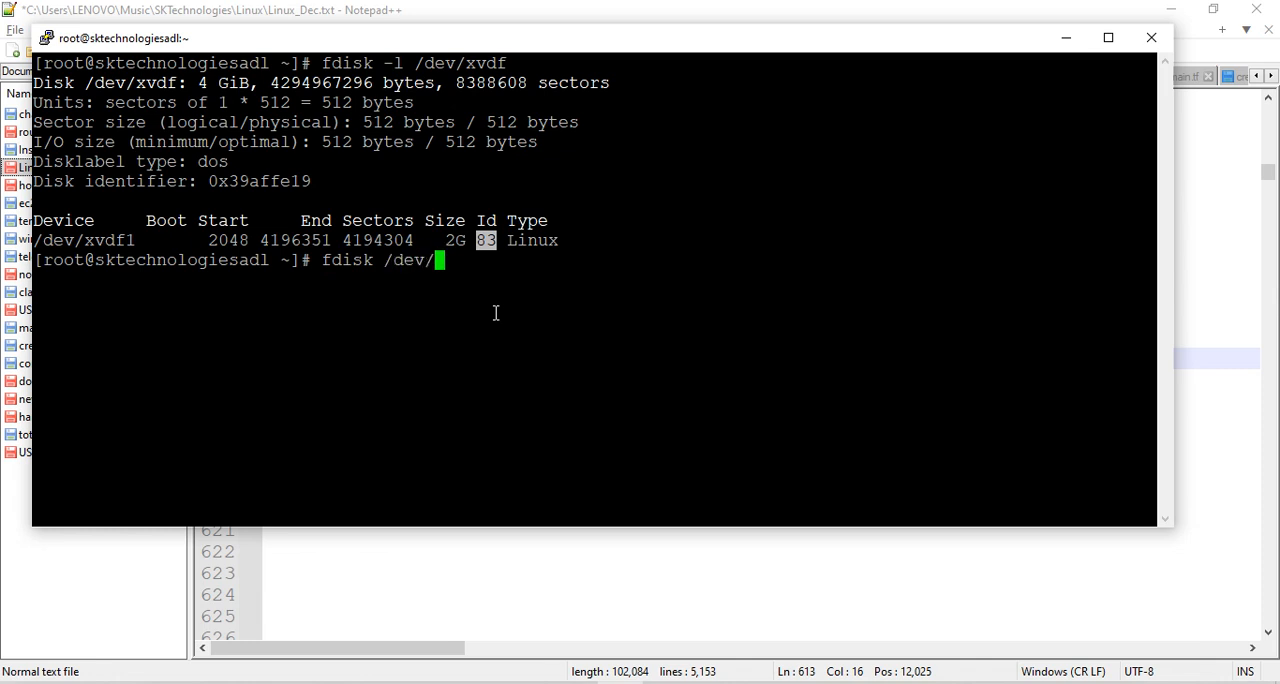
Step: Reopen fdisk on /dev/xvdf, print the table and list the partition type codes
text(xvdf)
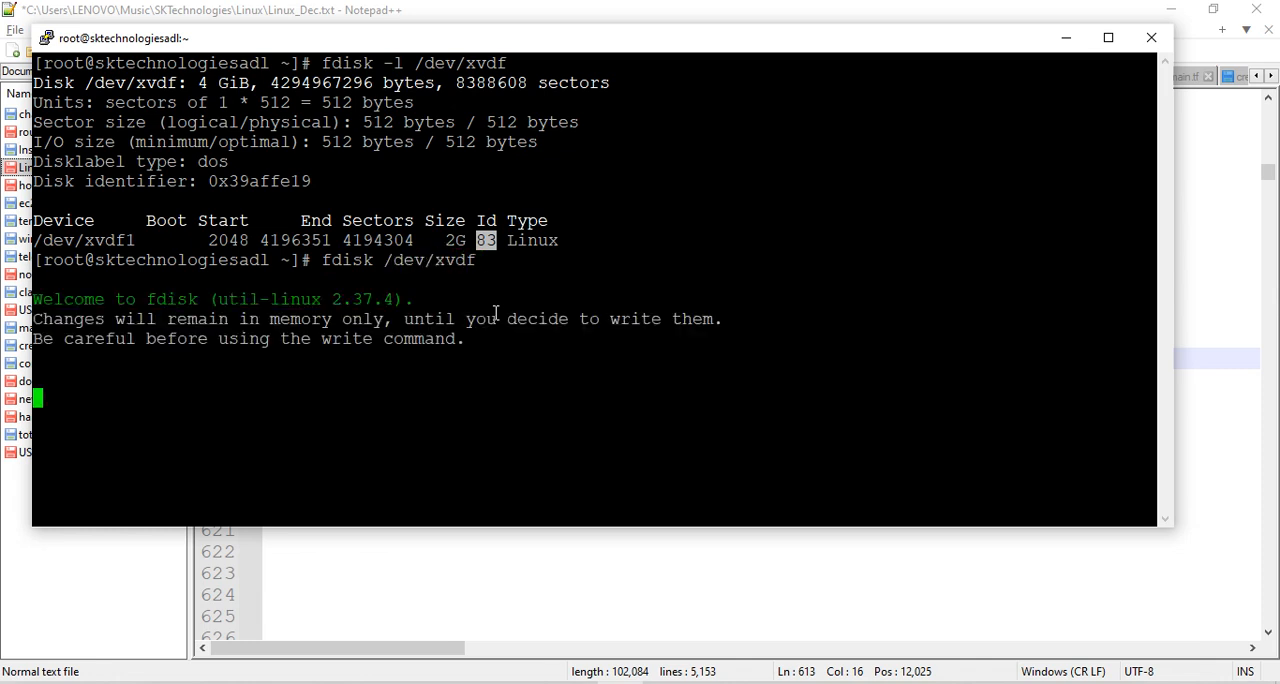
text(p): p)
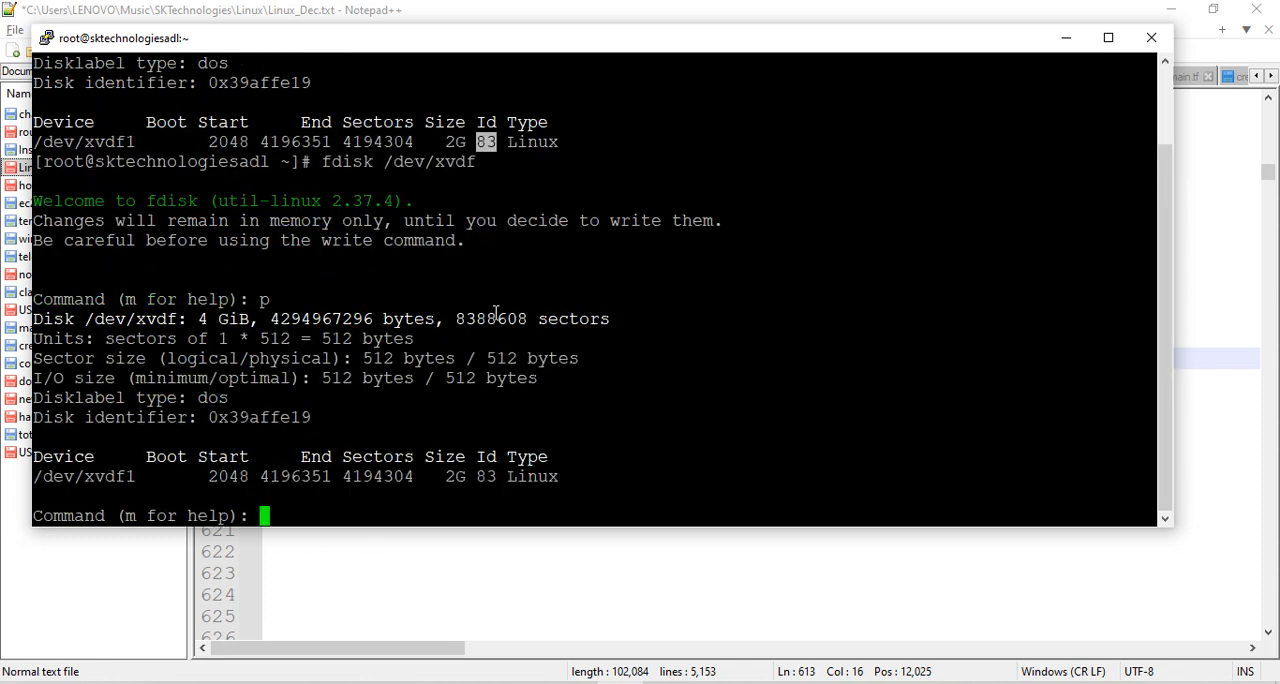
text(t)
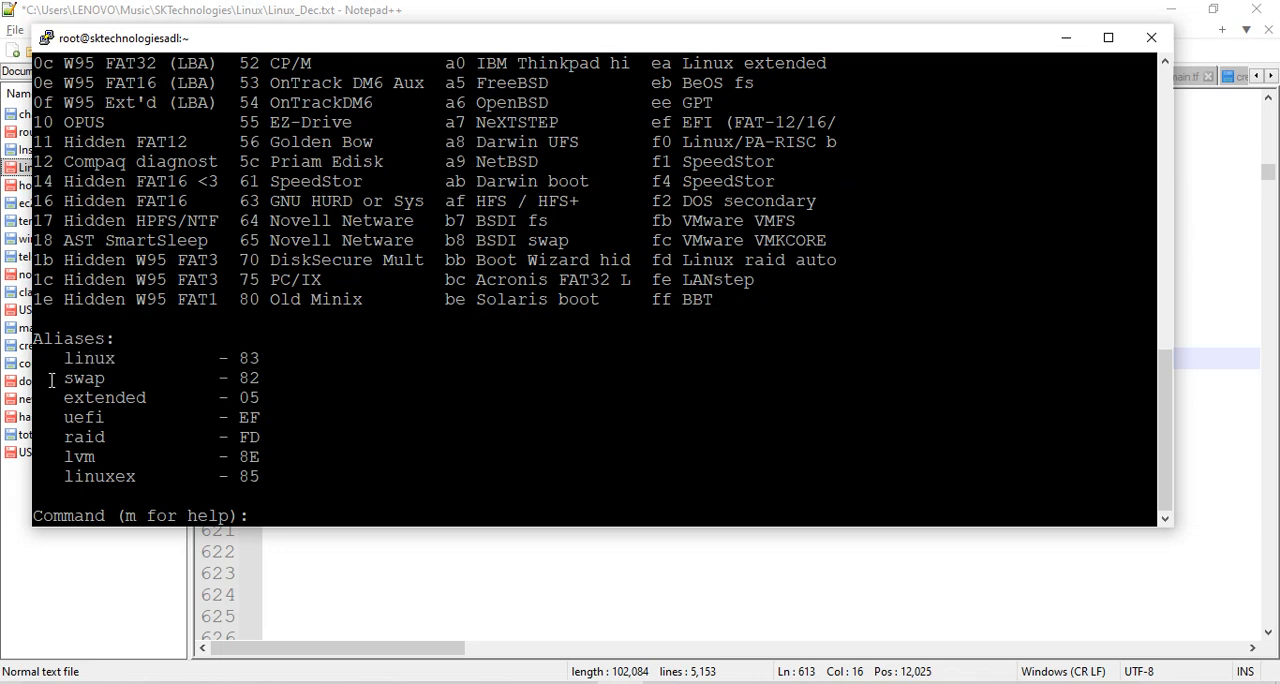
double_click(104, 398)
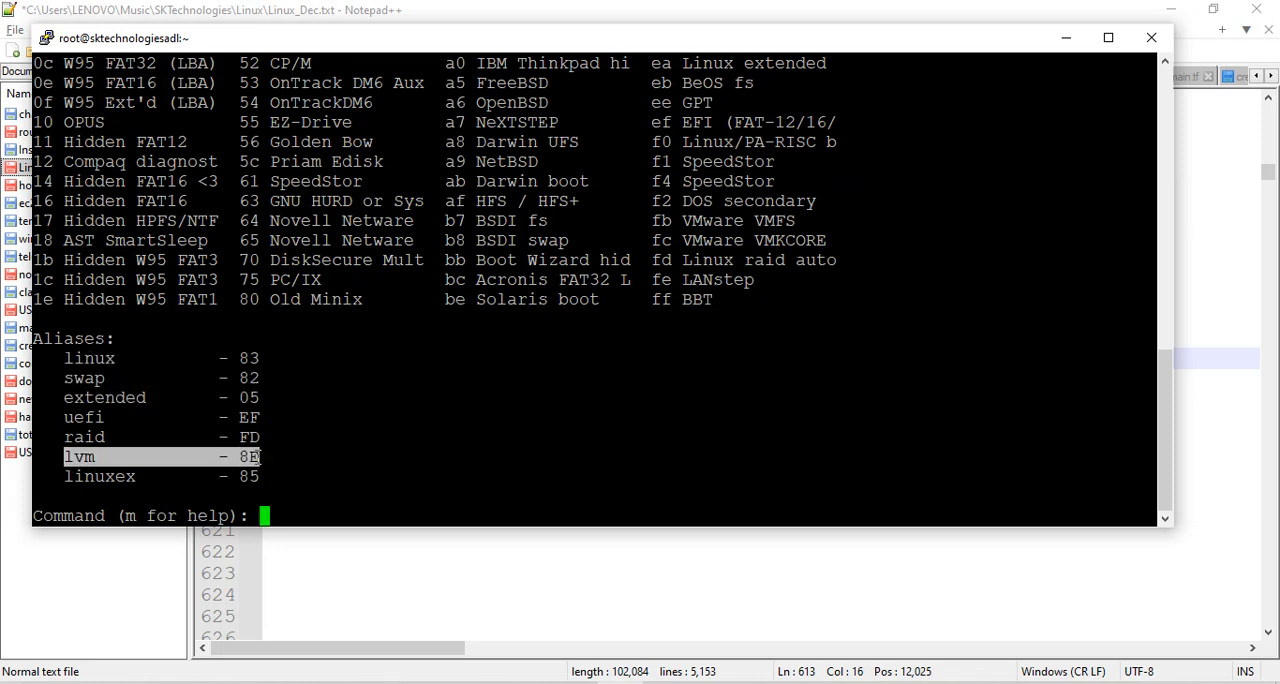
mouse_move(316, 464)
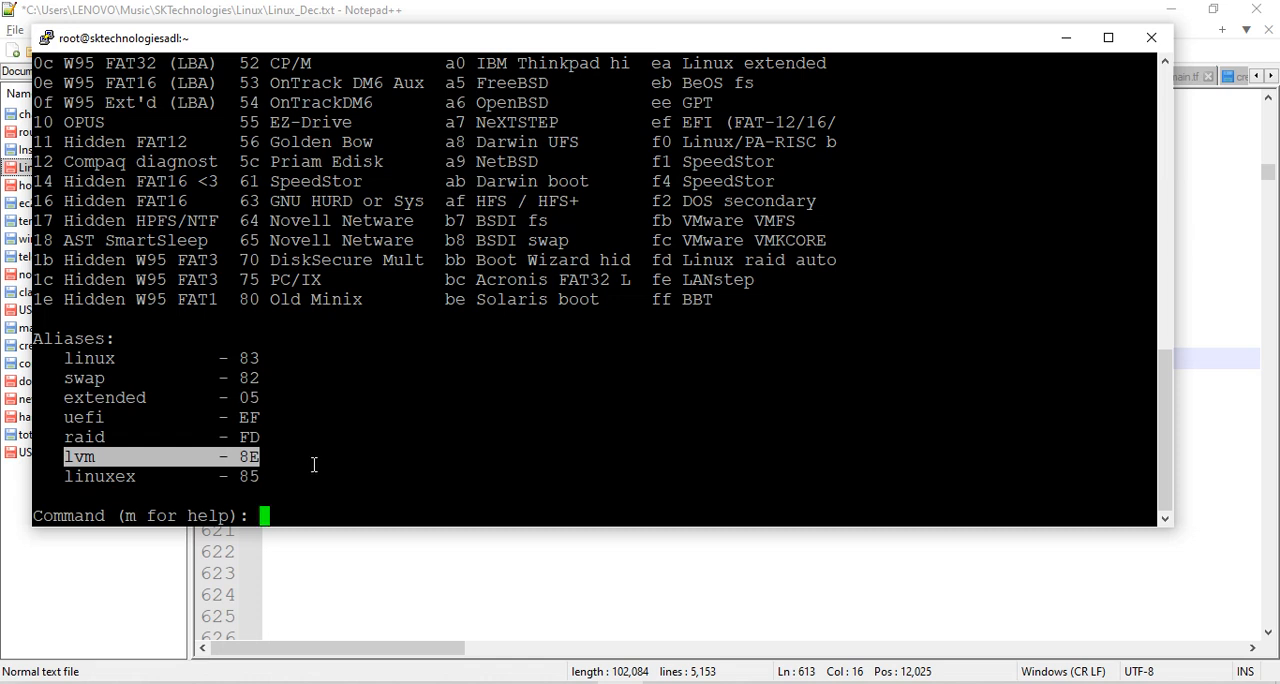
mouse_move(256, 396)
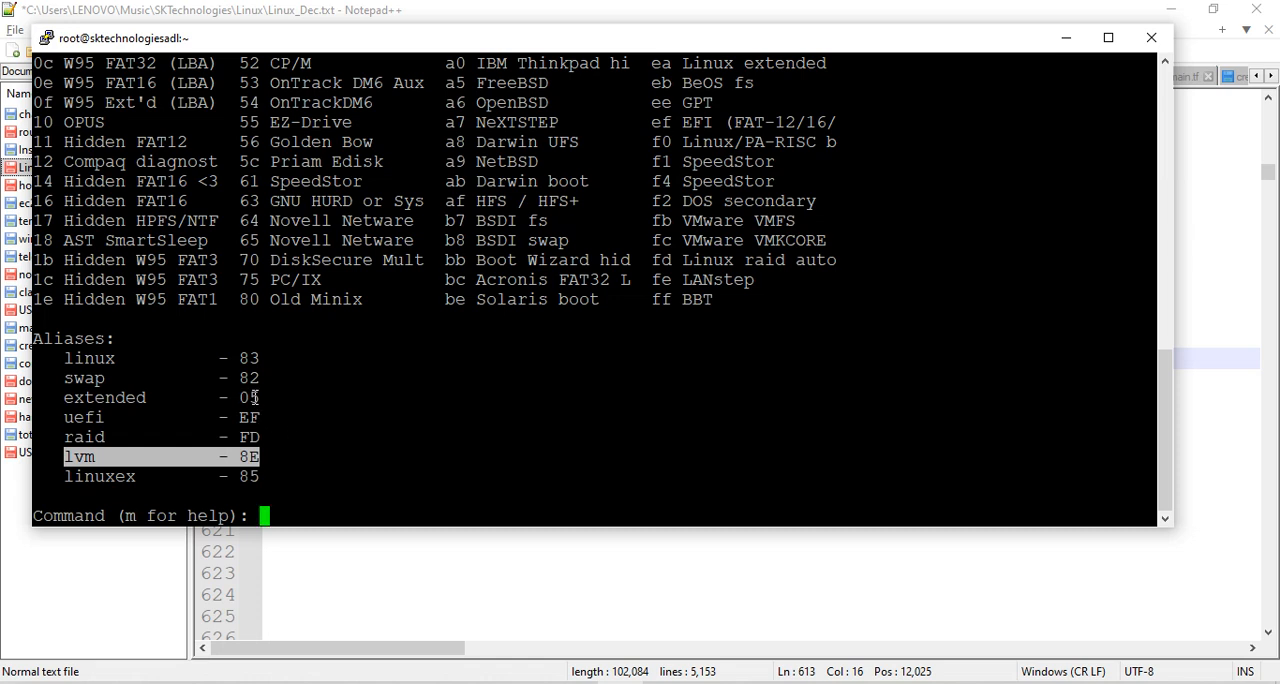
mouse_move(372, 406)
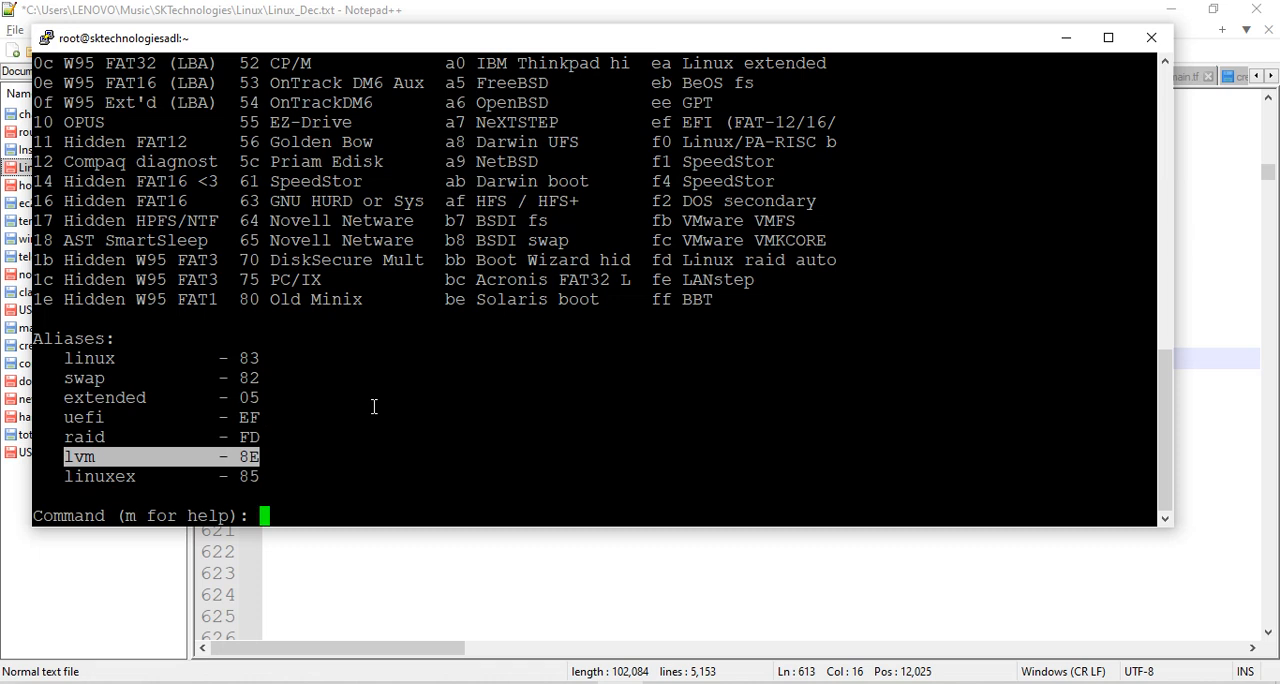
Step: Change partition 1's type to 82, Linux swap / Solaris
text(t)
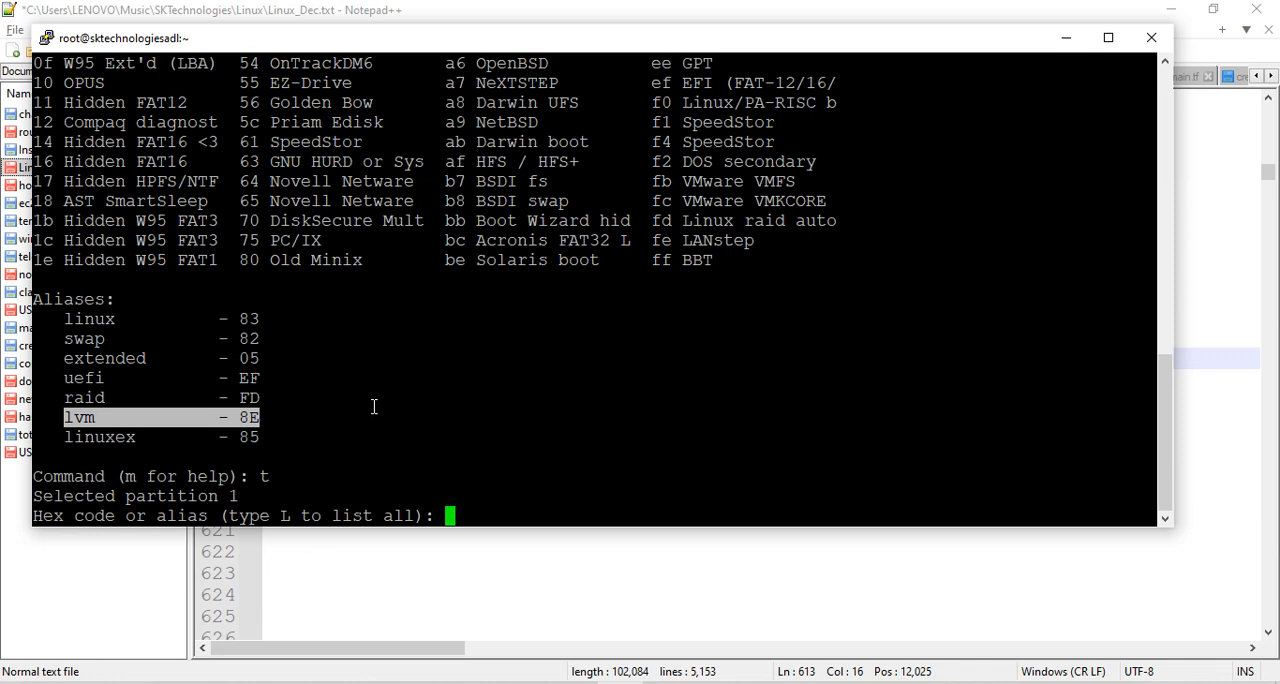
text(82)
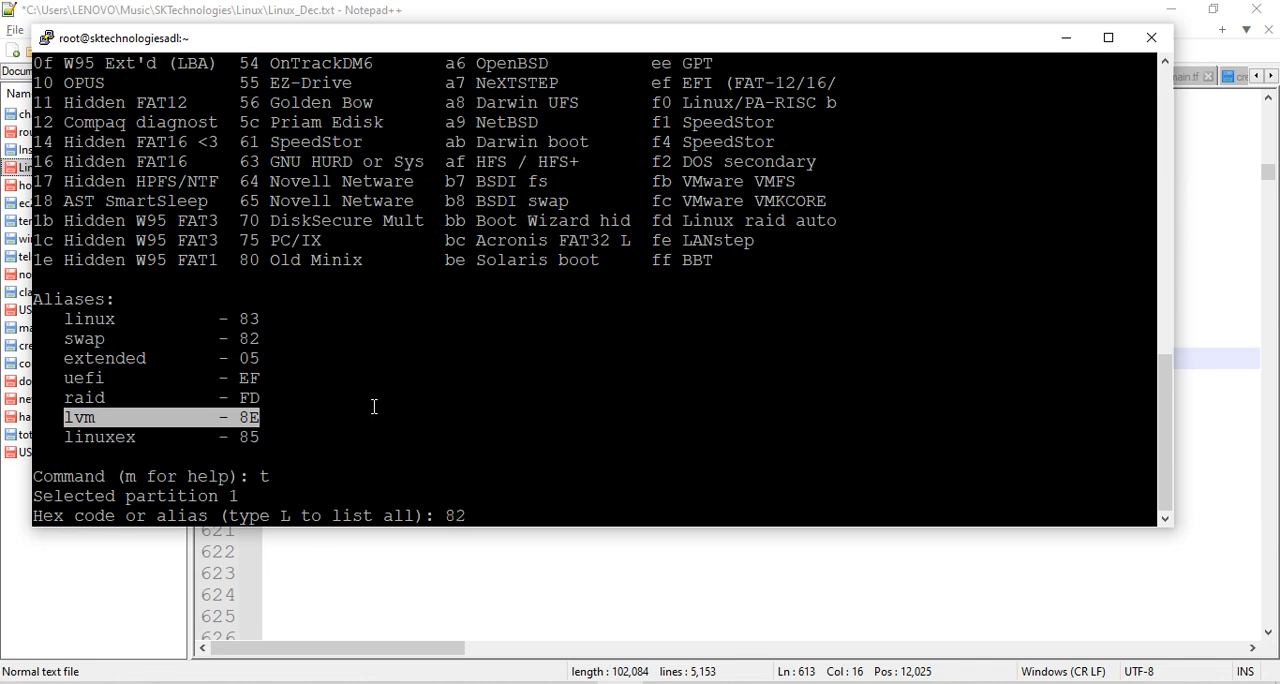
key(enter)
text(p)
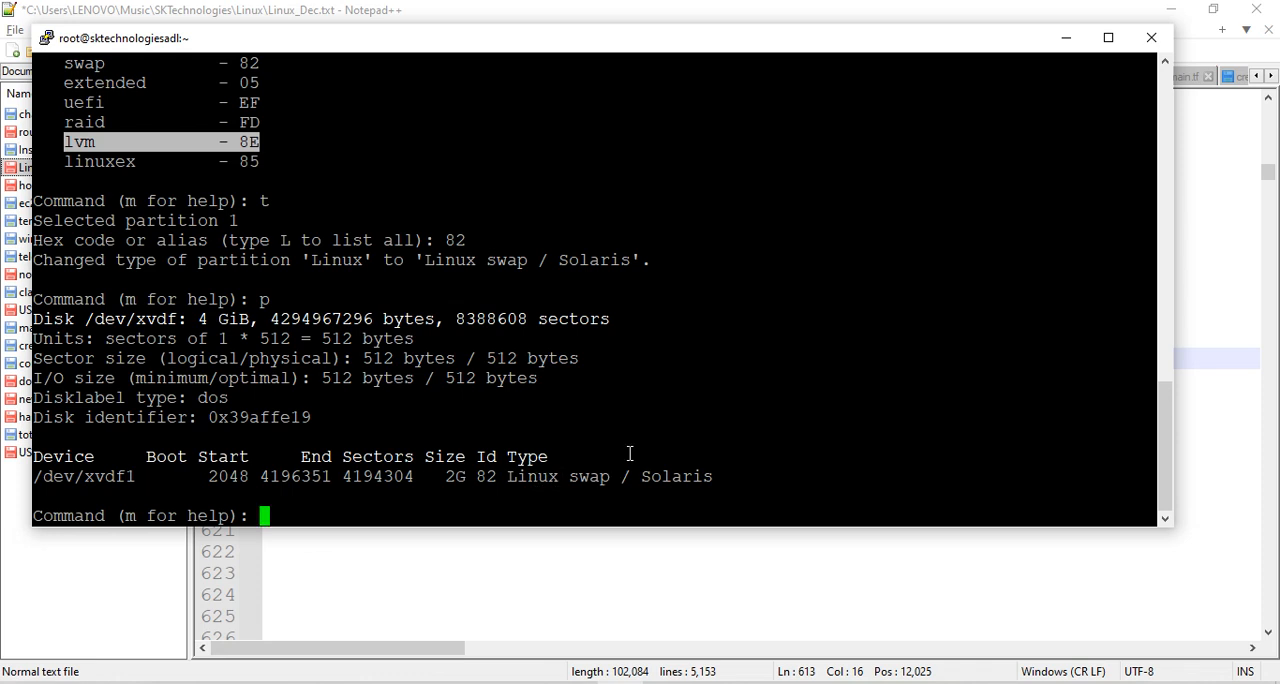
Step: Write the table and confirm with fdisk -l /dev/xvdf that xvdf1 is Id 82 swap
text(w)
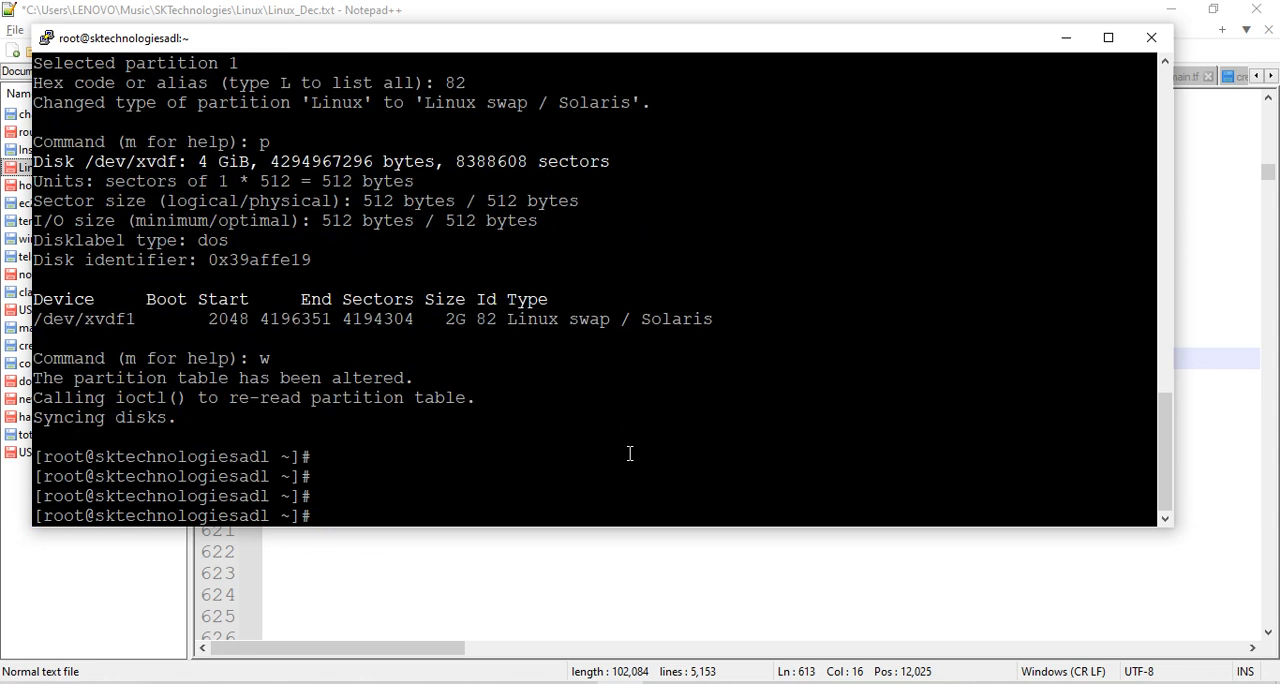
text(fdisk)
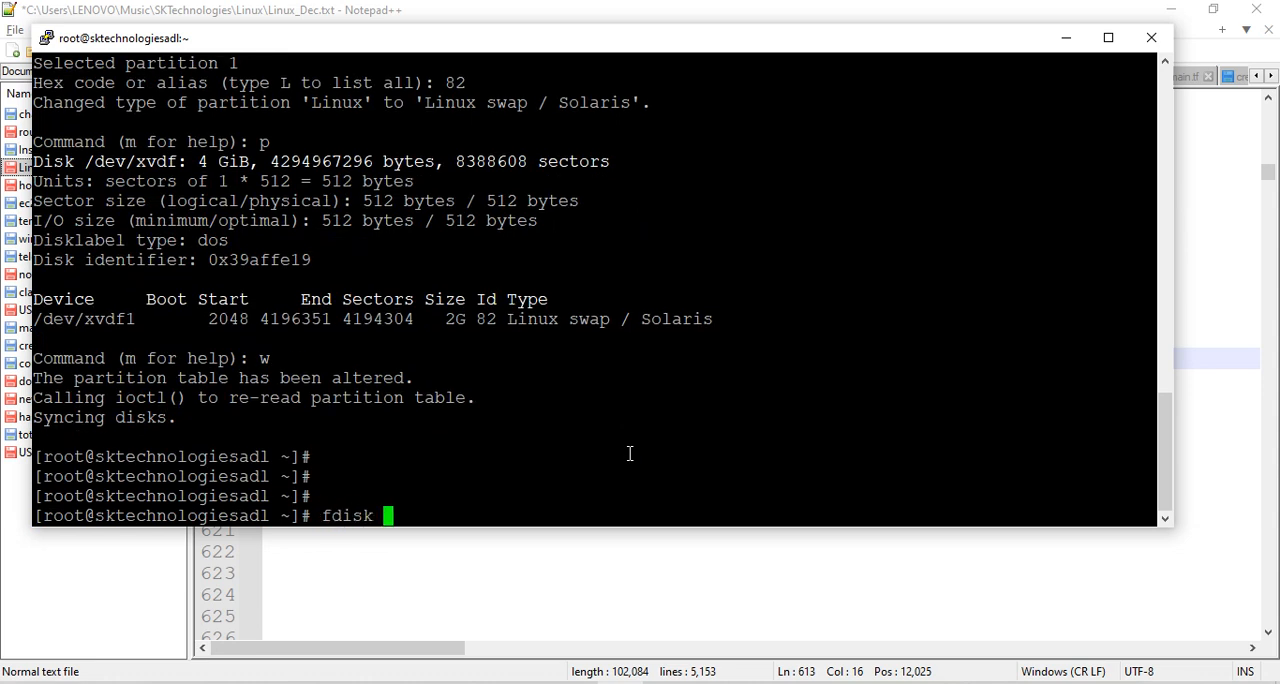
text(-l)
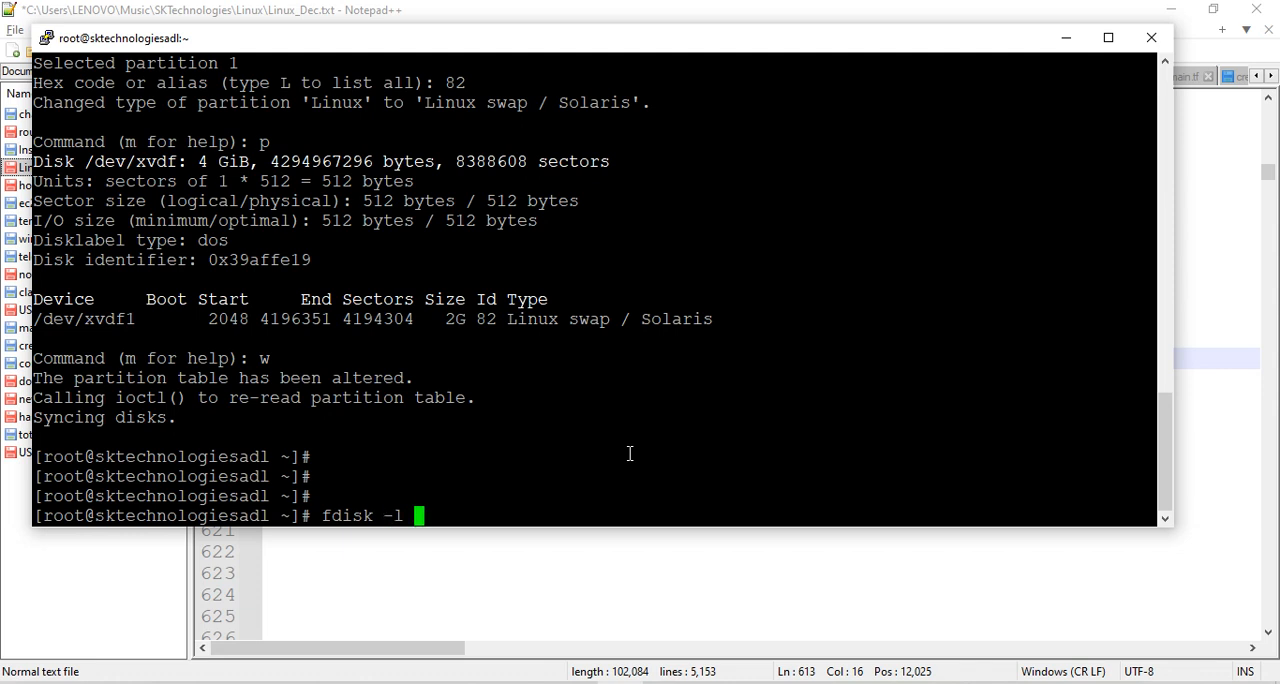
text(/dev/xvdf)
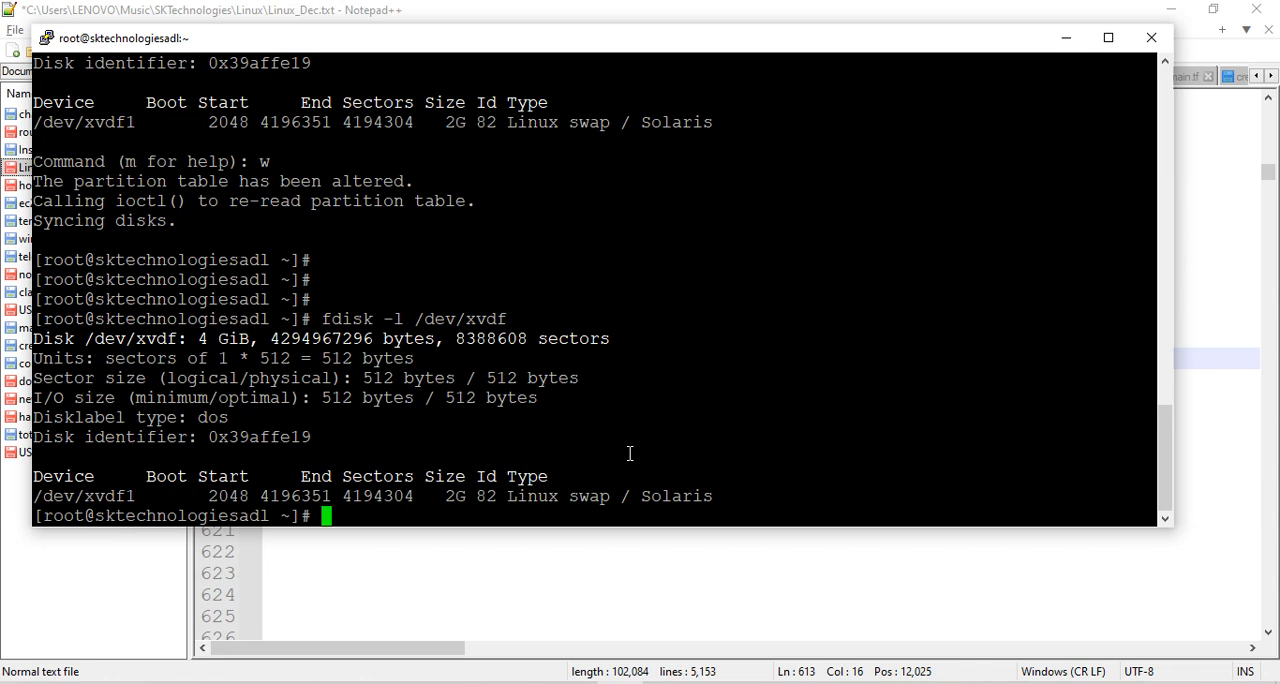
scroll(down, 3)
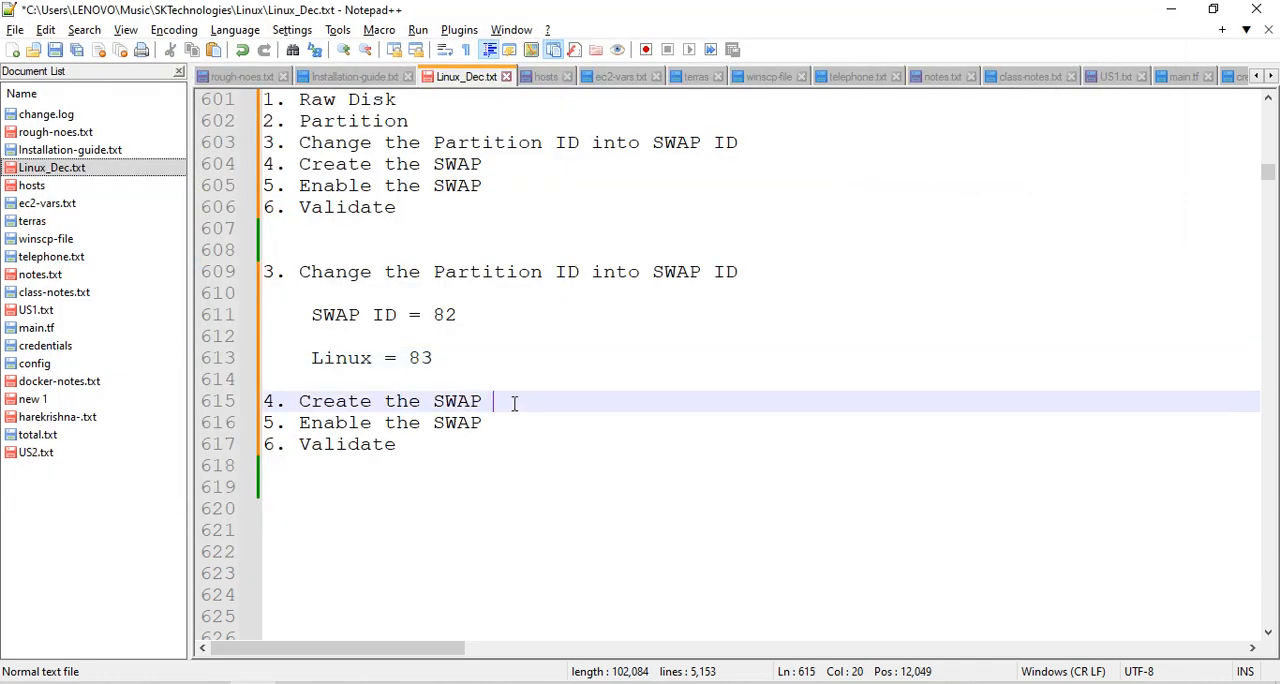
Step: Add '# mkswap <PartiotionName>' and '# mkswap /dev/xvdf1' under step 4, then return to the terminal
key(enter)
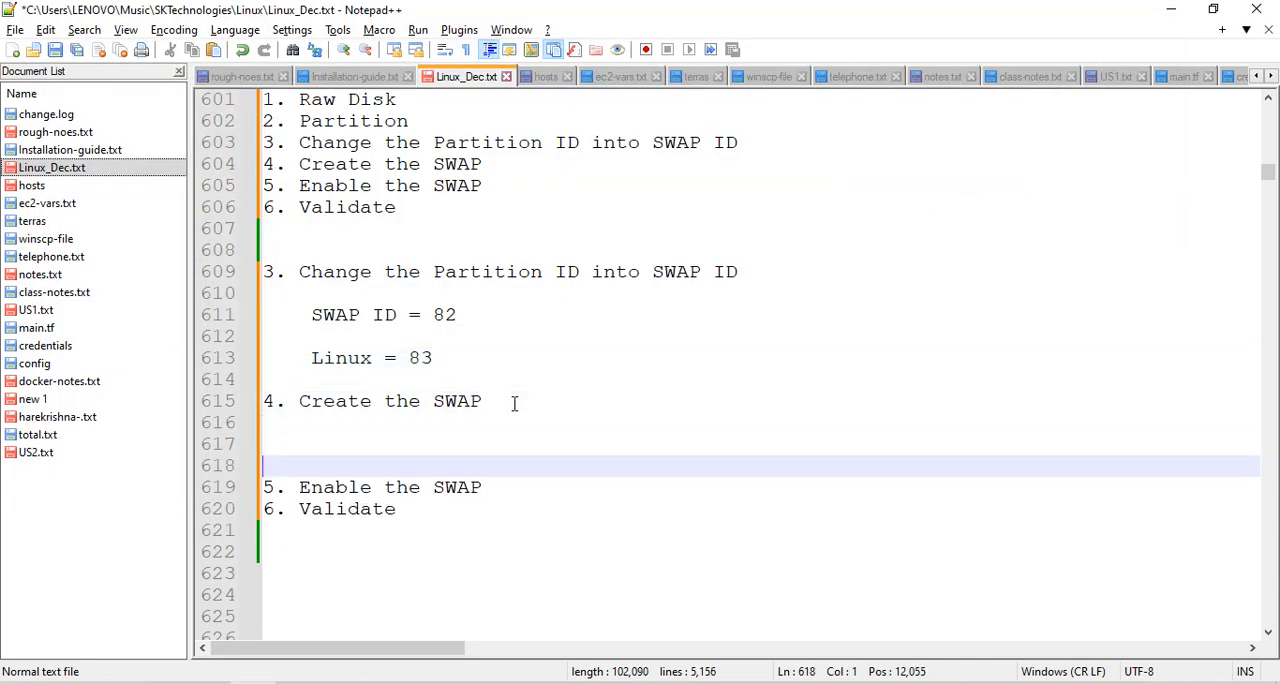
text(#)
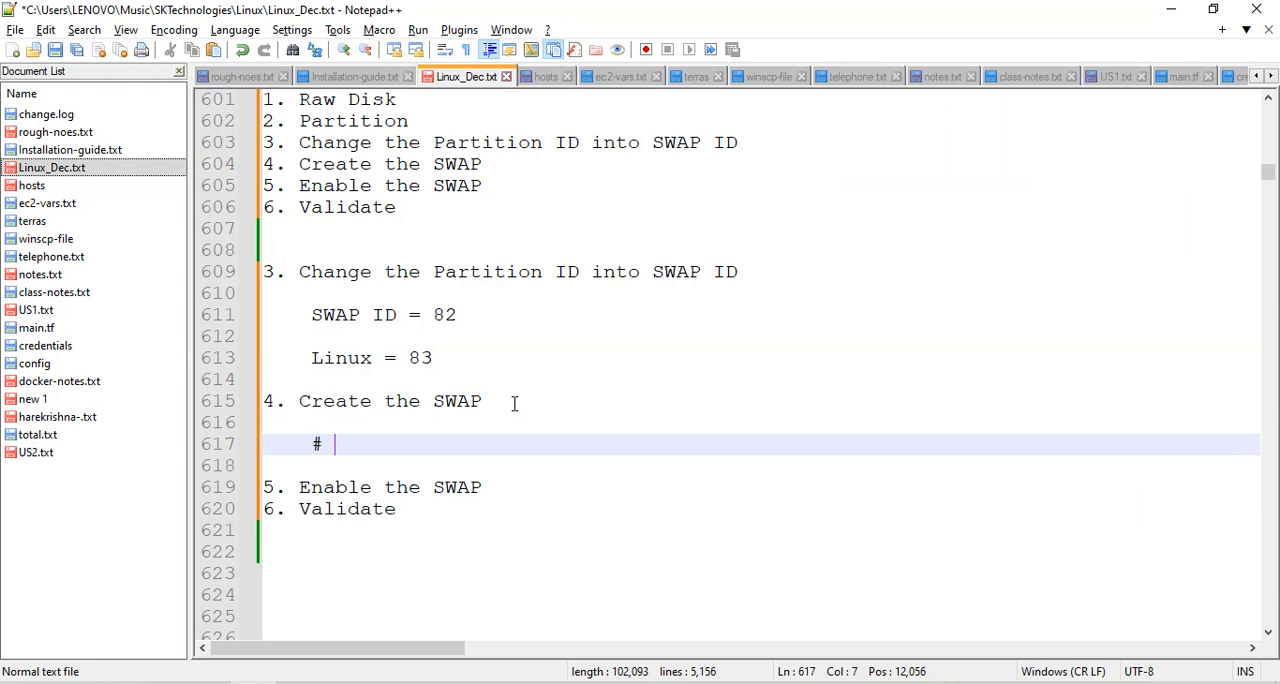
text(mkswap)
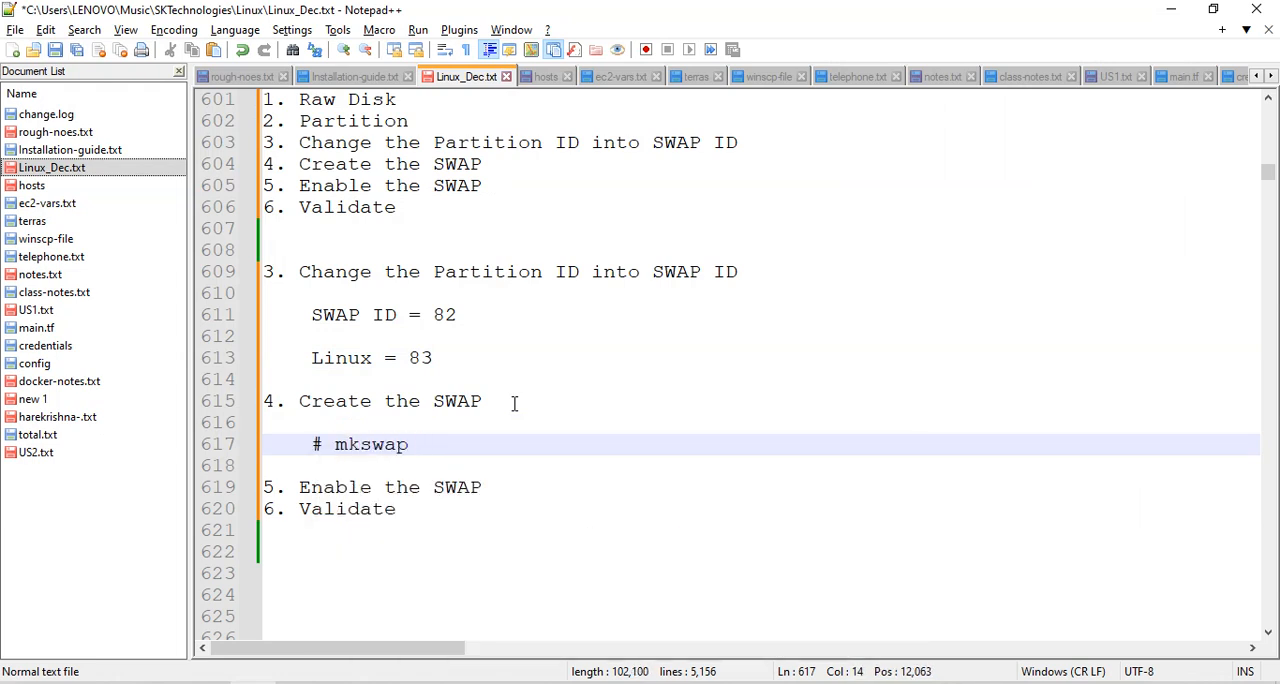
text(<PartiotionNa)
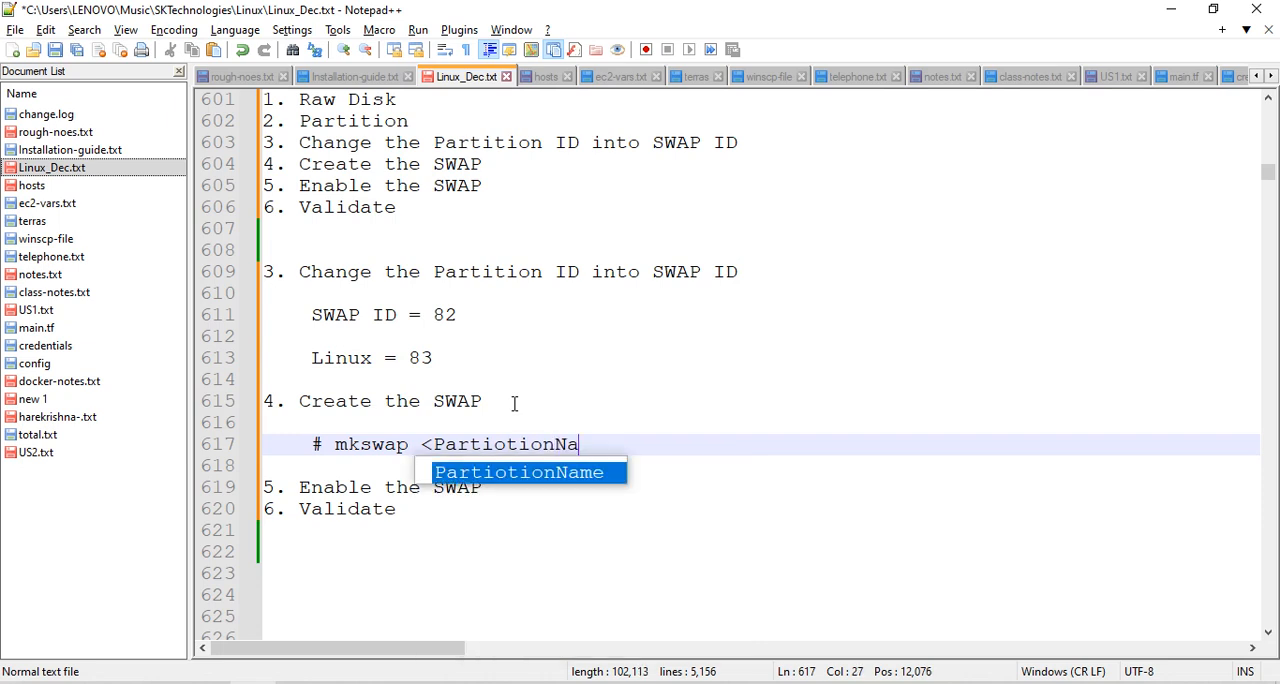
key(Enter)
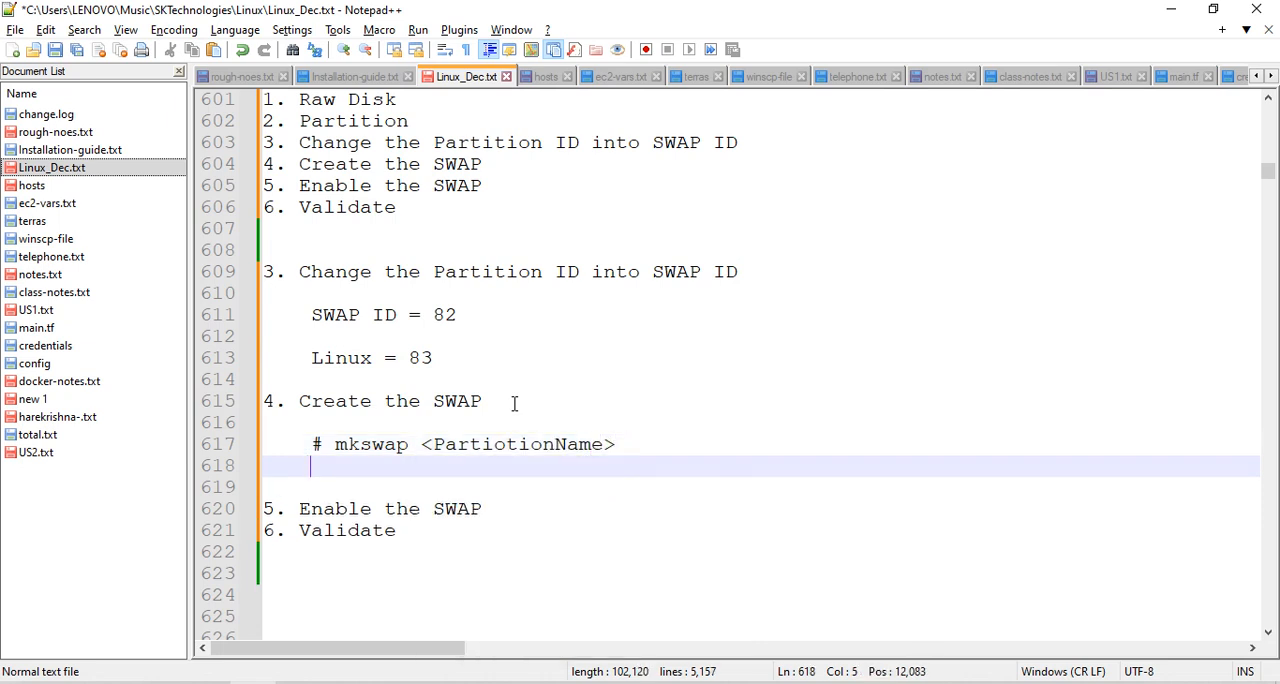
text(mk)
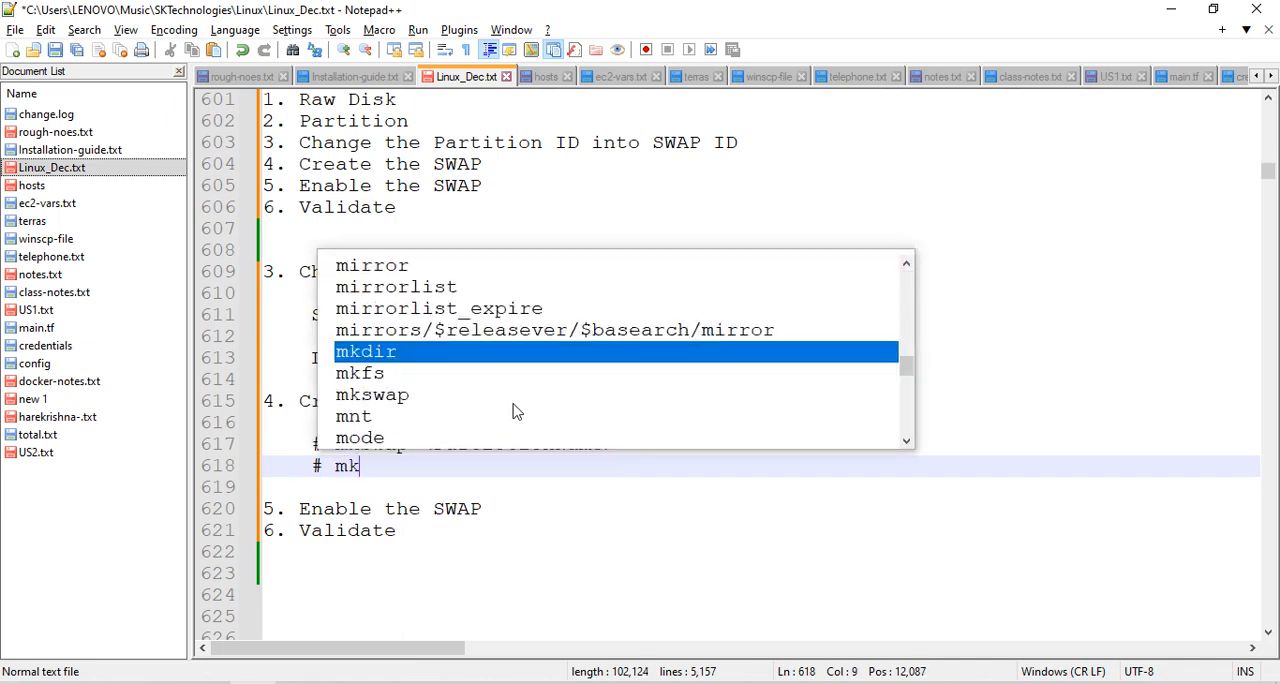
text(swap /de)
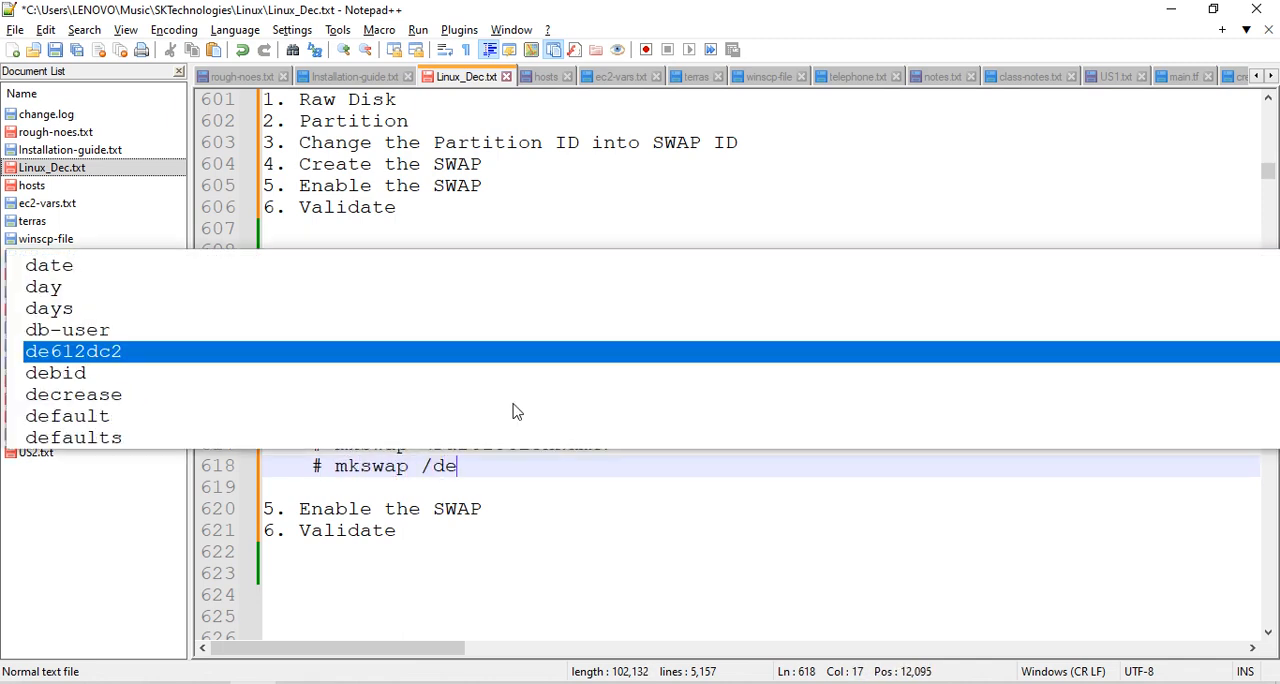
text(v/xvdf1)
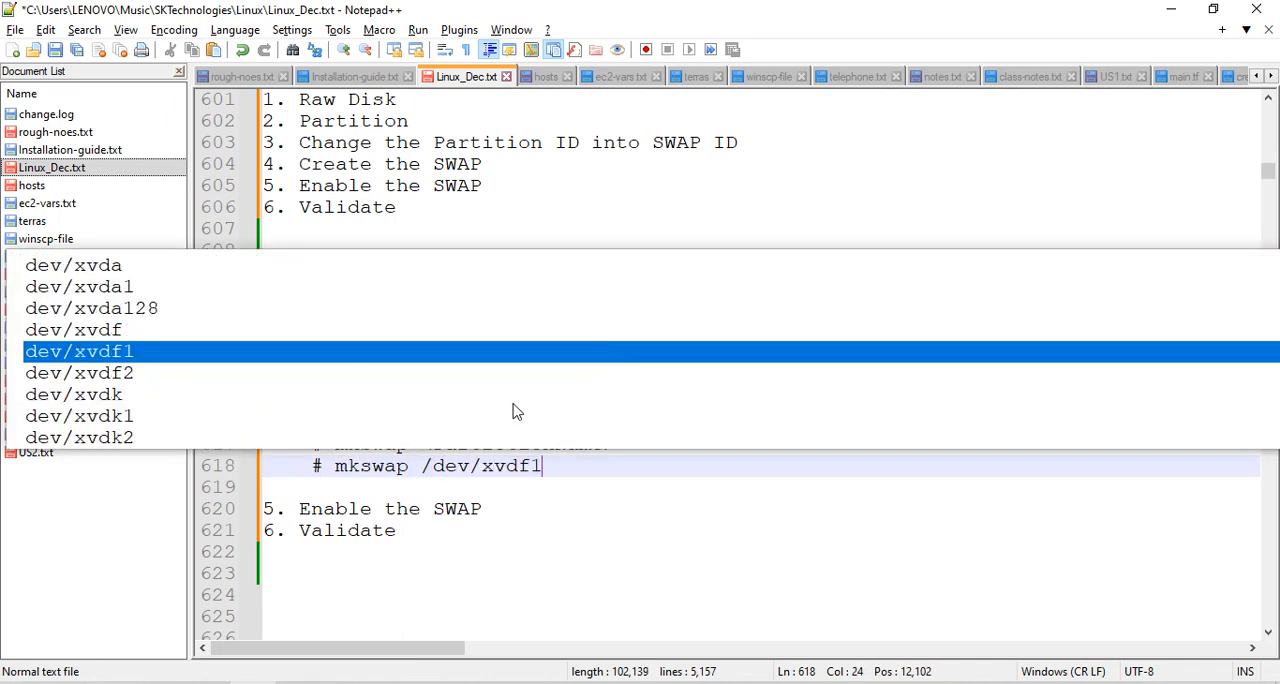
key(alt+tab)
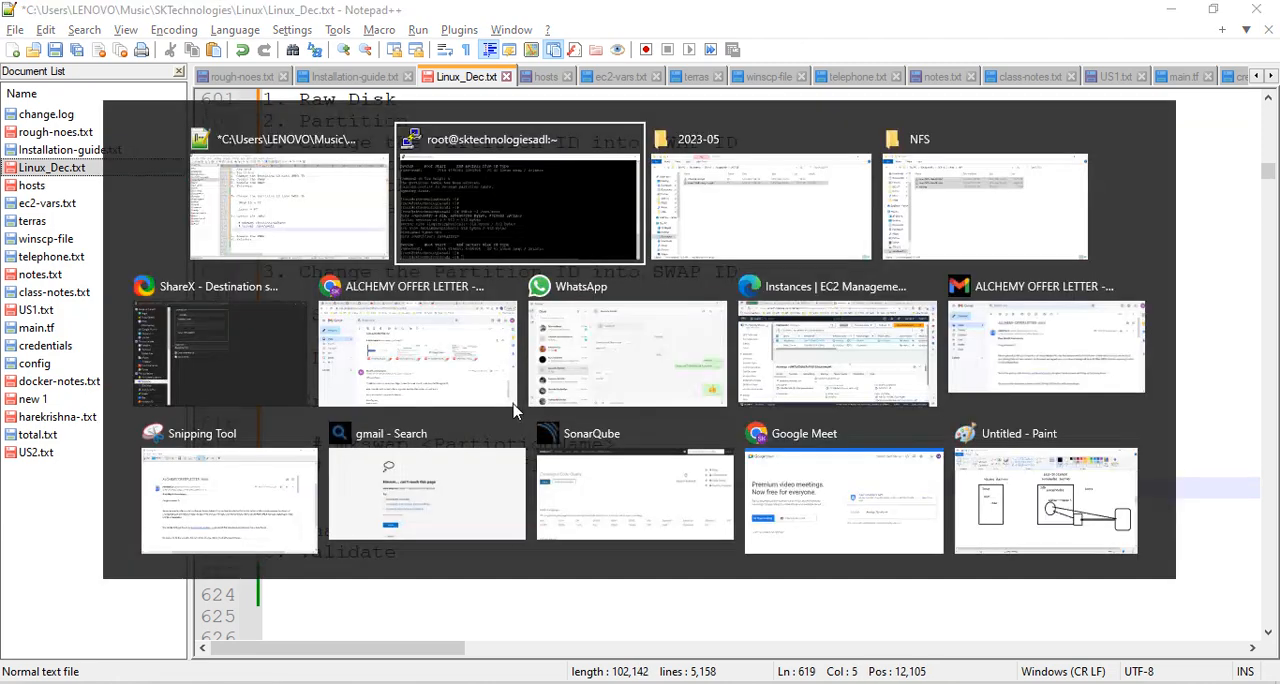
Step: Run mkswap /dev/xvdf1 in PuTTY to format the partition as 2 GiB swap
click(520, 206)
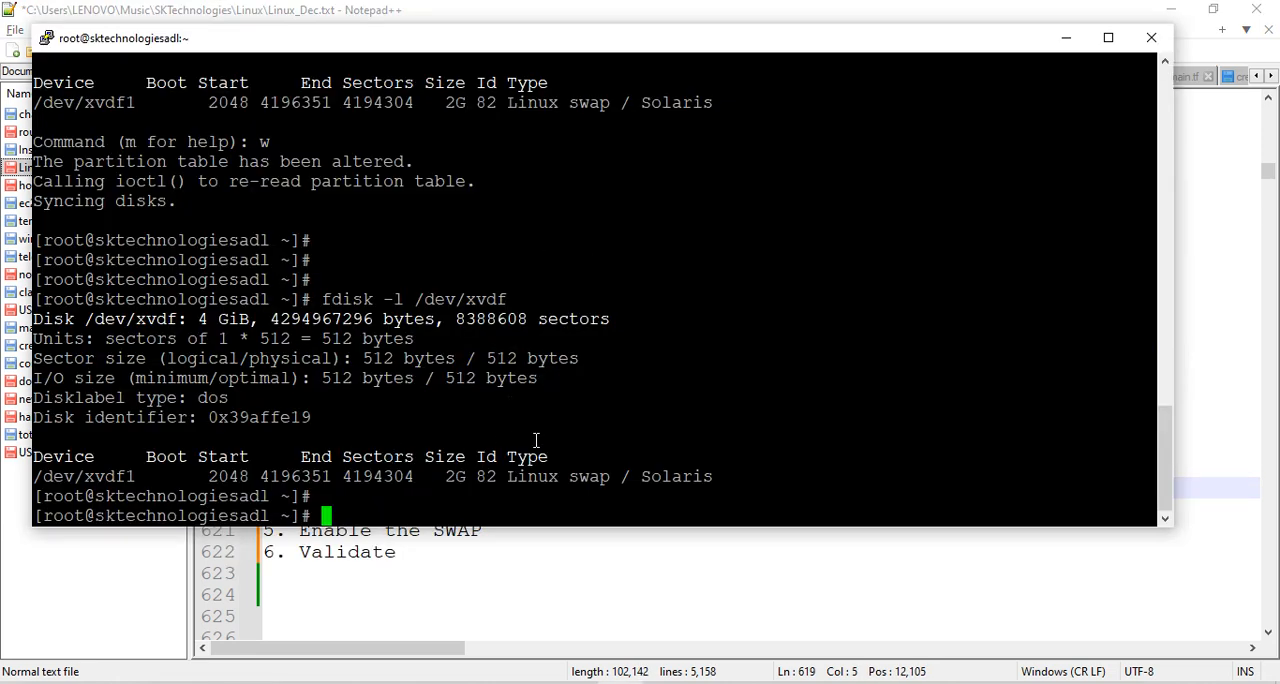
text(mkswap)
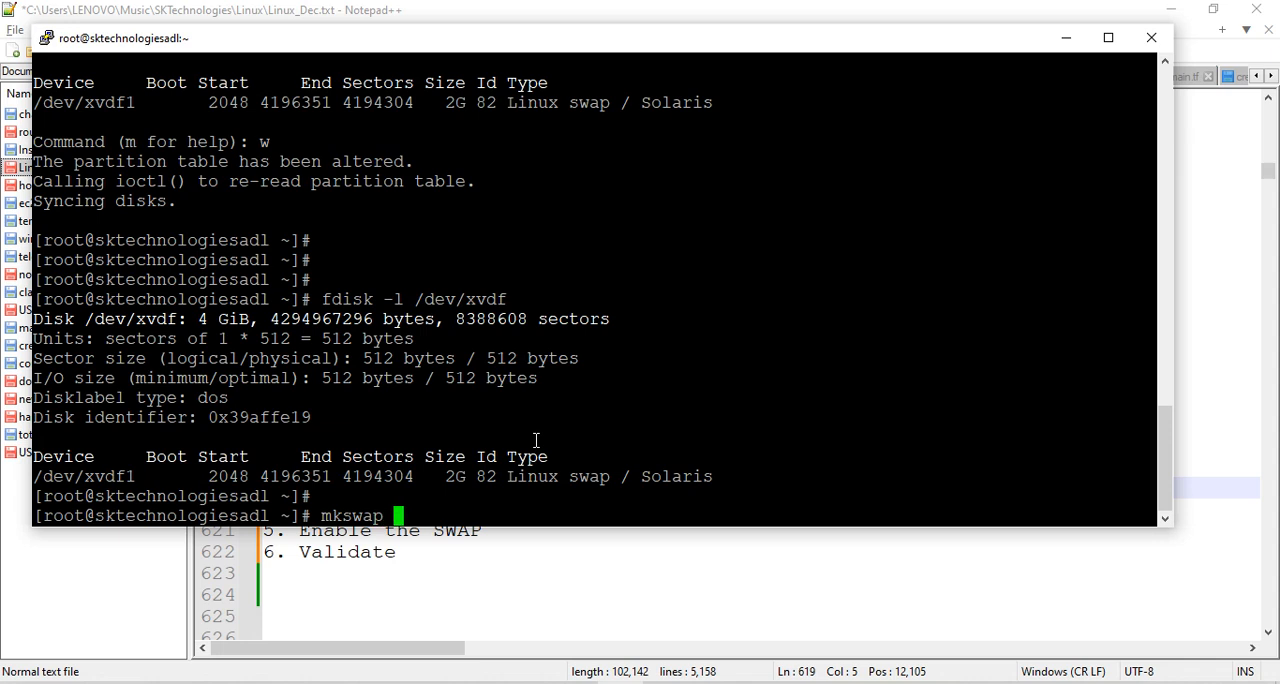
text(/dev/)
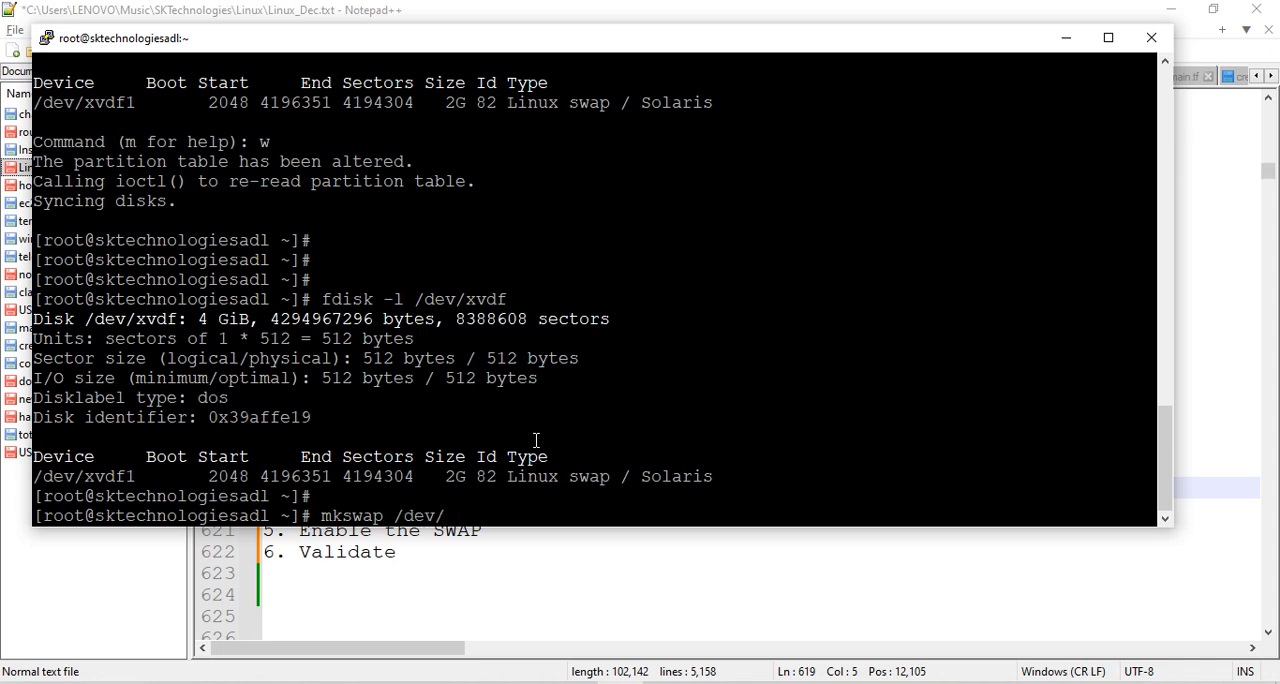
text(xvdf1)
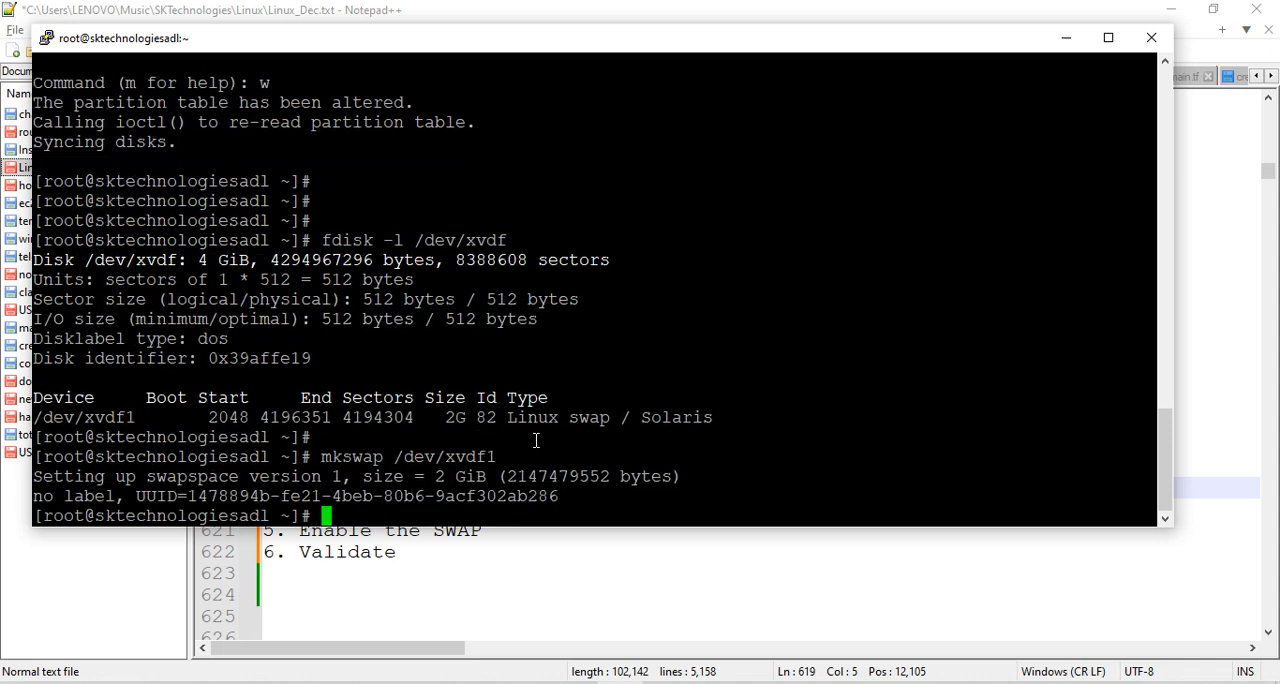
scroll(down, 3)
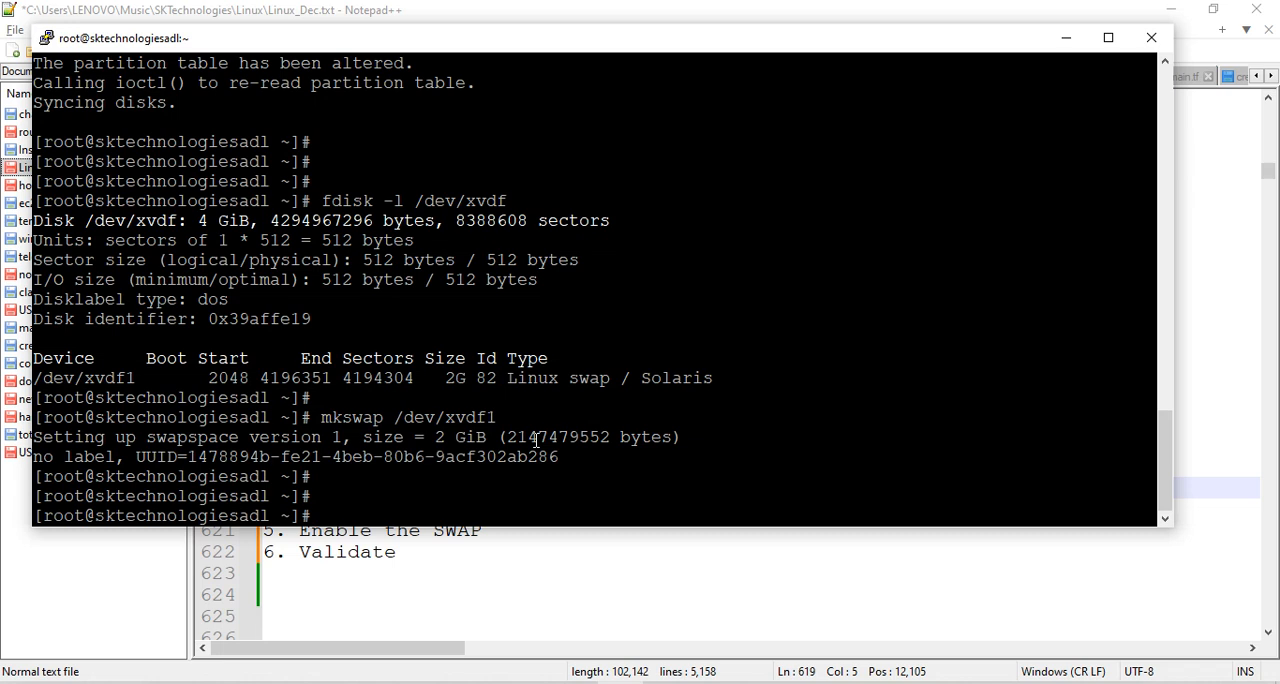
Step: Check free -m, enable swap with swapon /dev/xvdf1 so 2047 MB swap shows, then return to the notes
text(free -m)
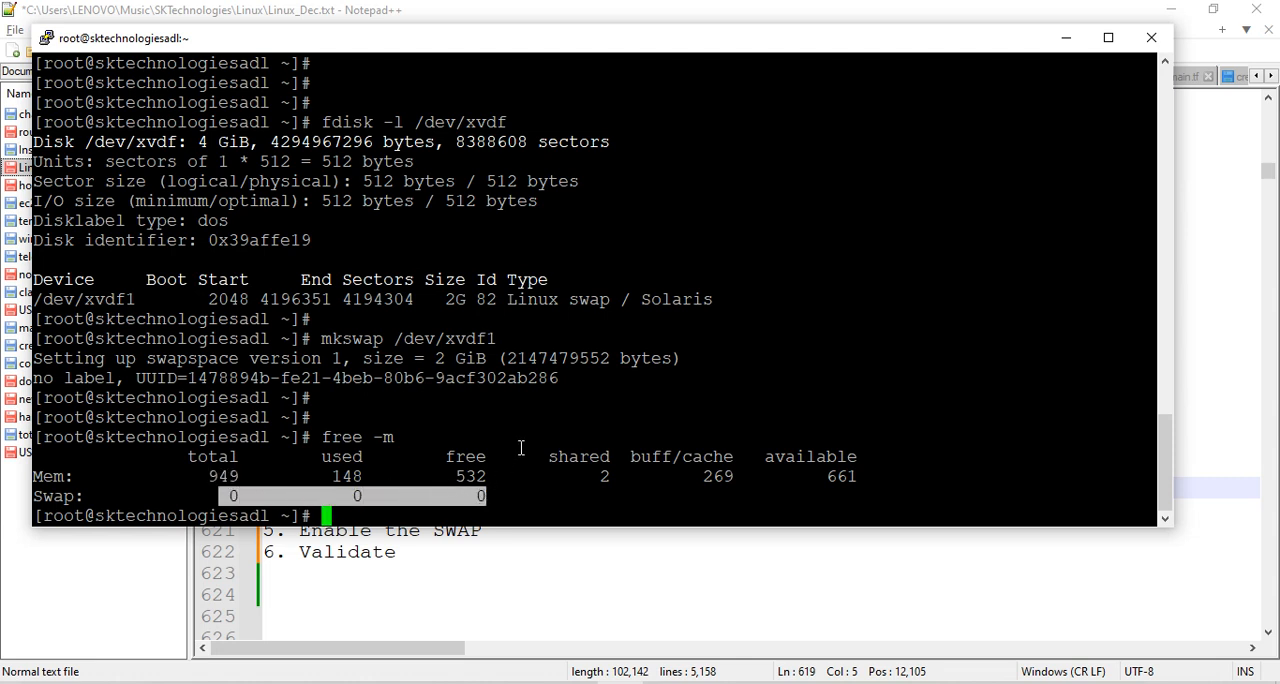
text(swap)
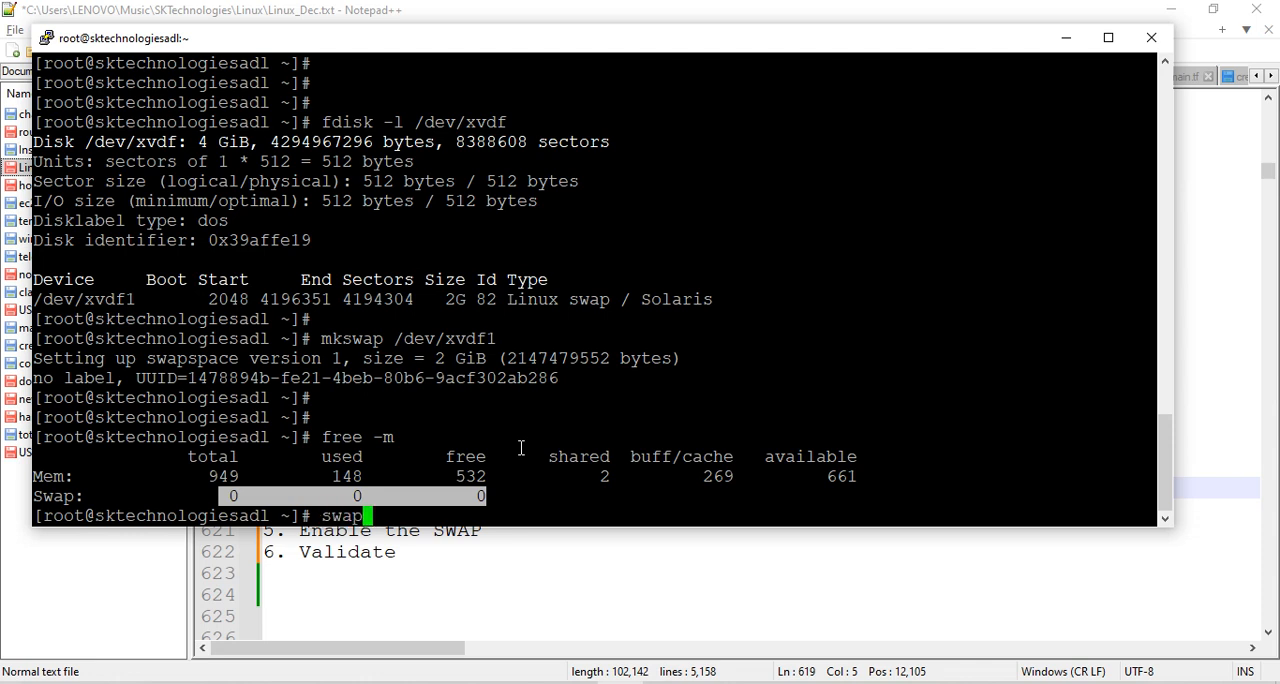
text(on)
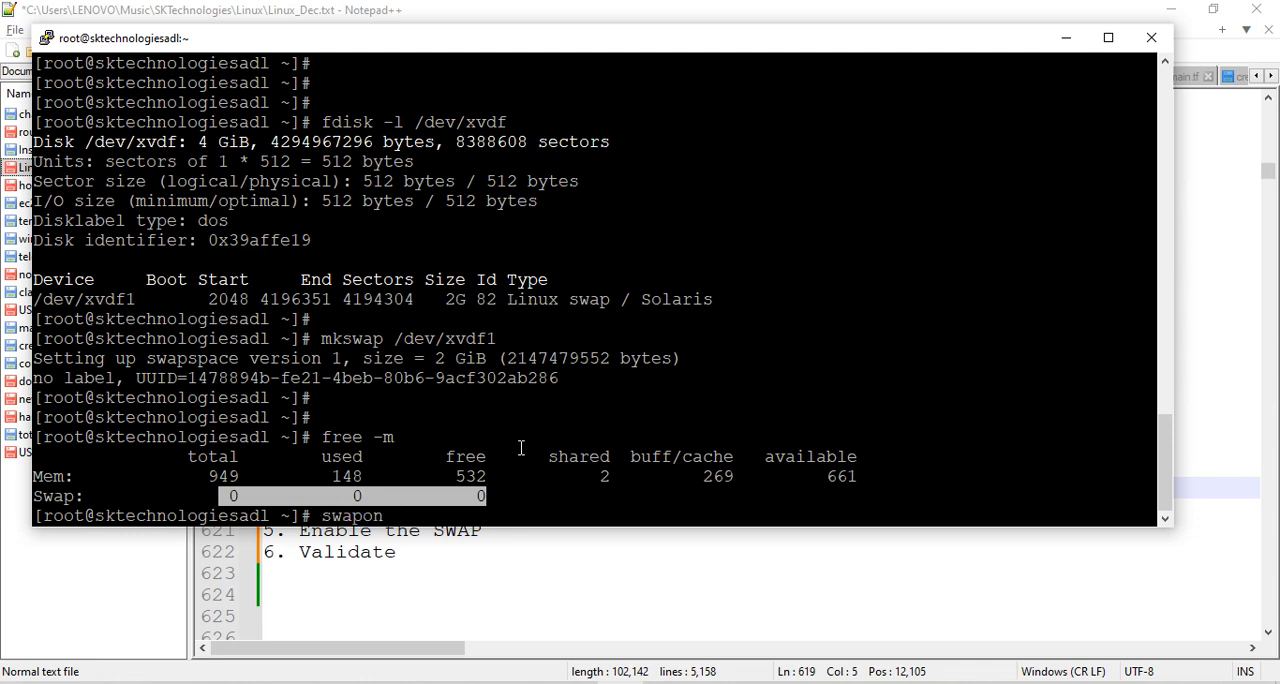
text(/dev/xvdf1)
text(free -m)
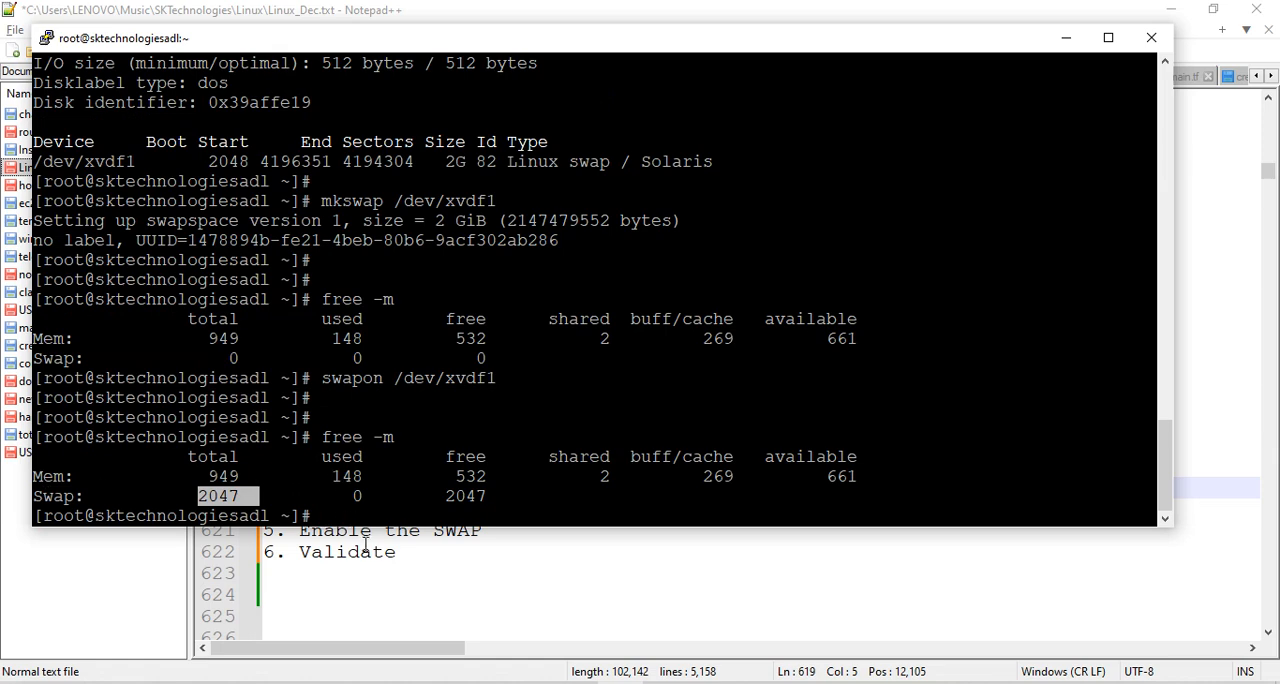
key(alt+tab)
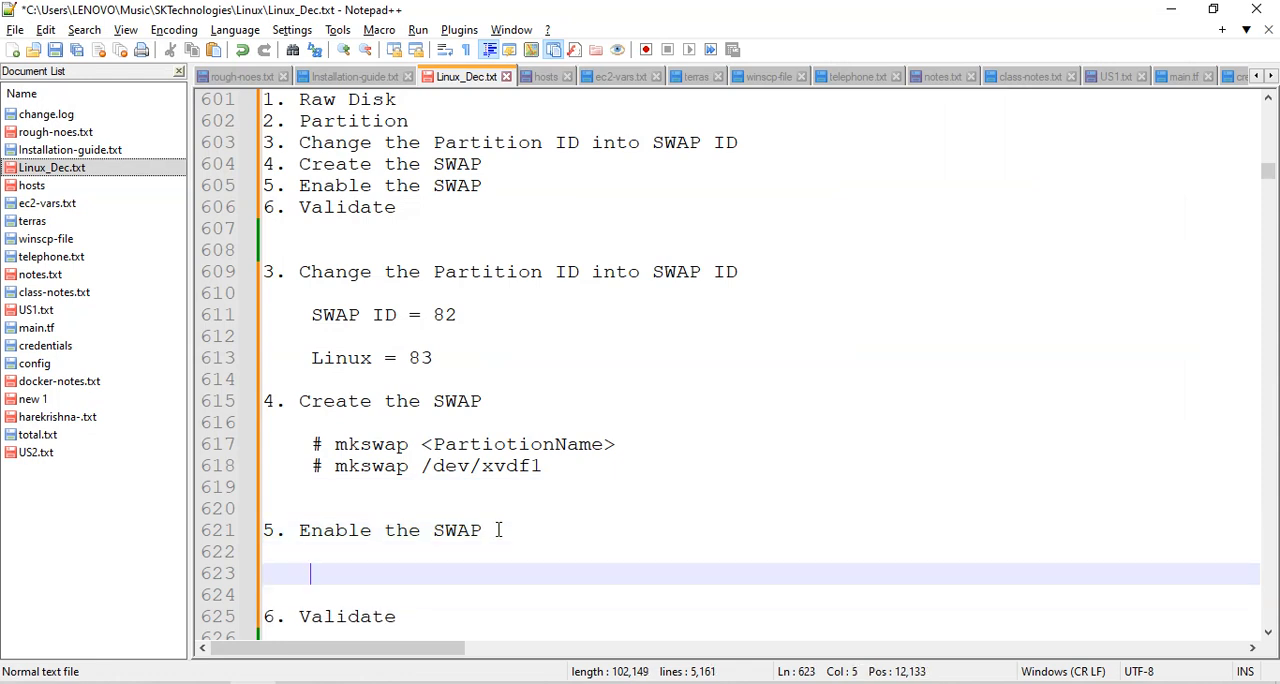
Step: Add '# swapon <SwapName>' under step 5 and begin a command line under step 6 Validate
text(# swa)
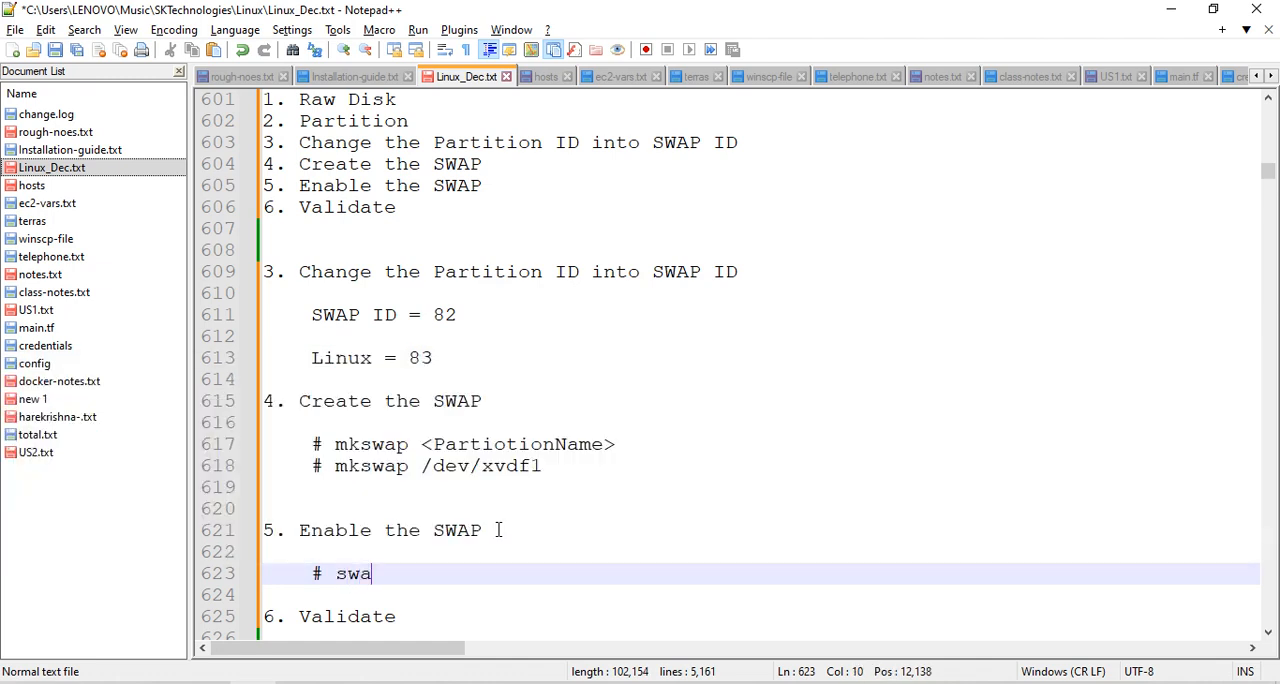
text(pon)
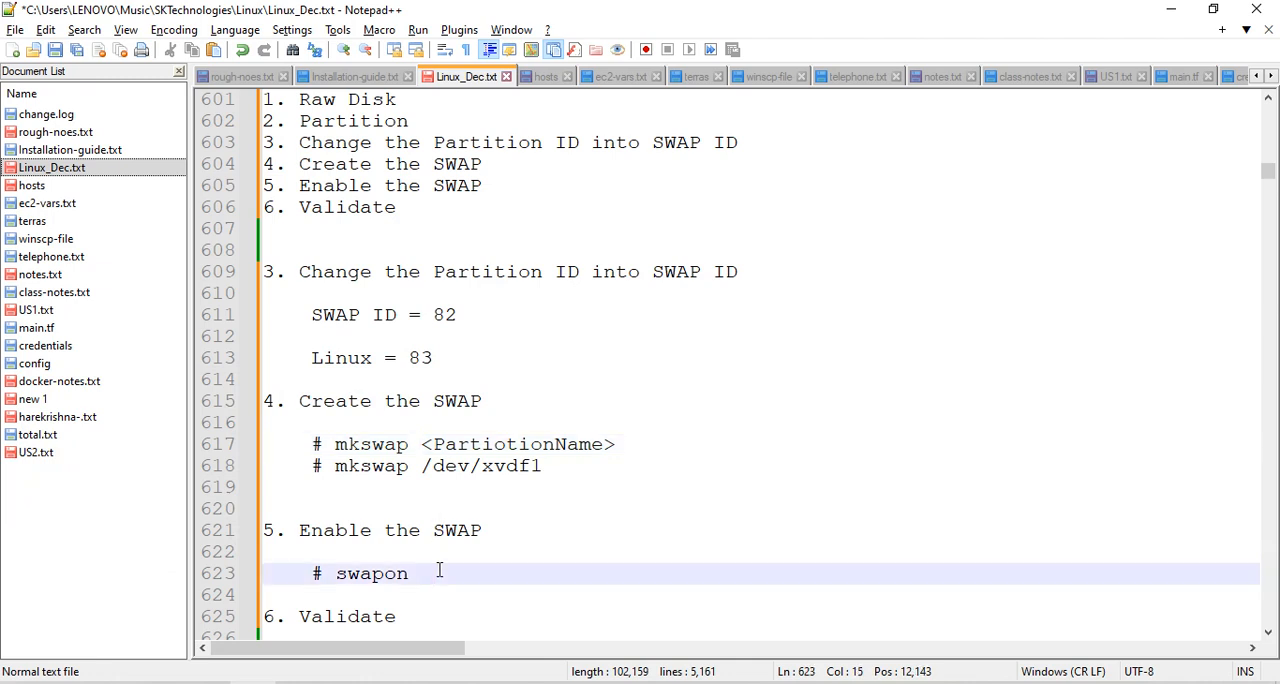
text(<SwapName)
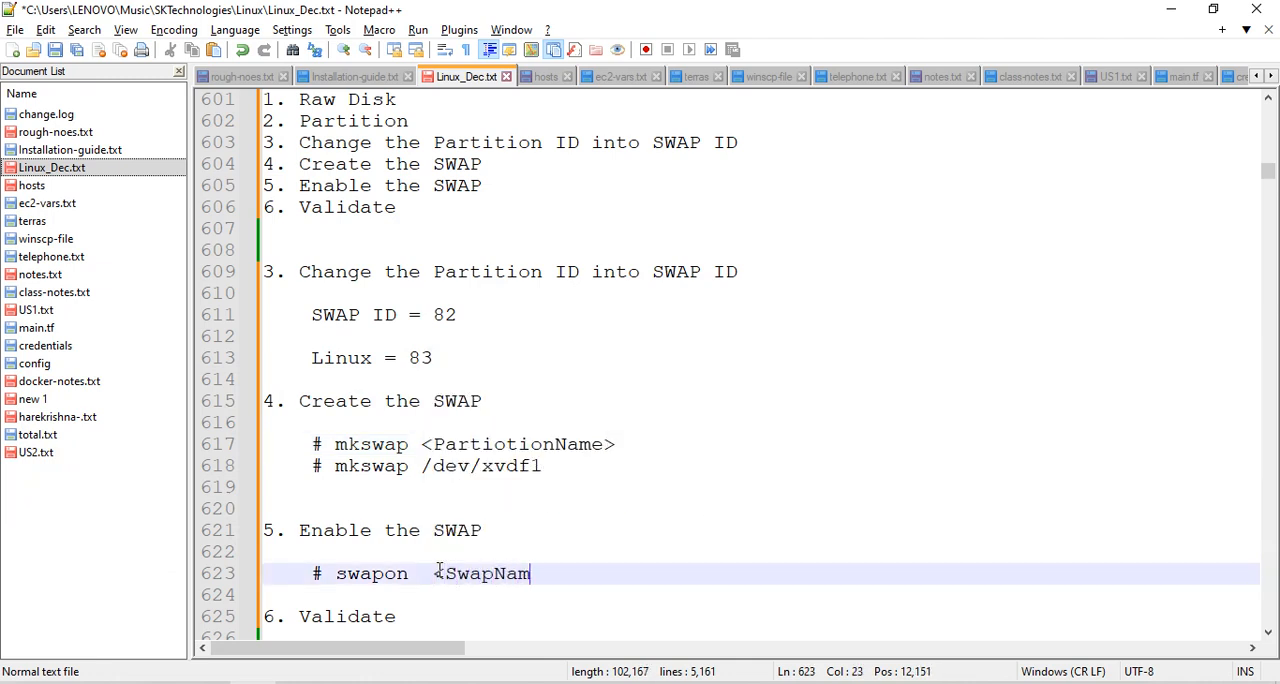
text(e>)
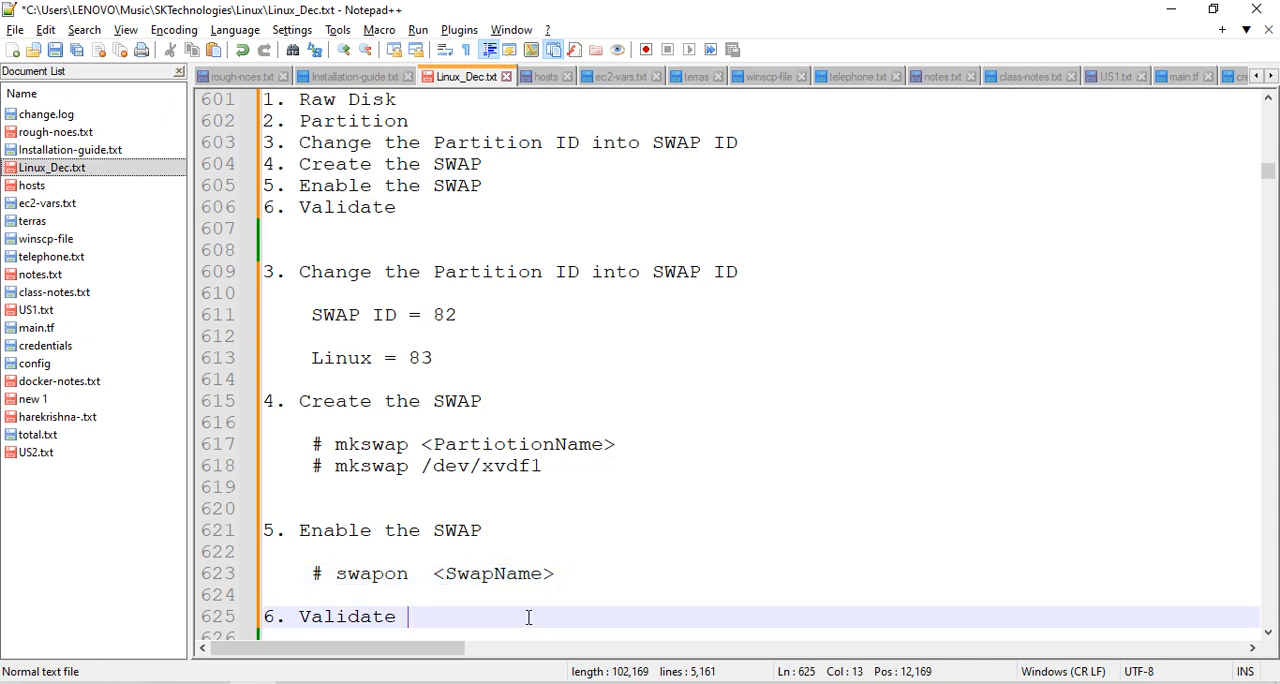
text(f)
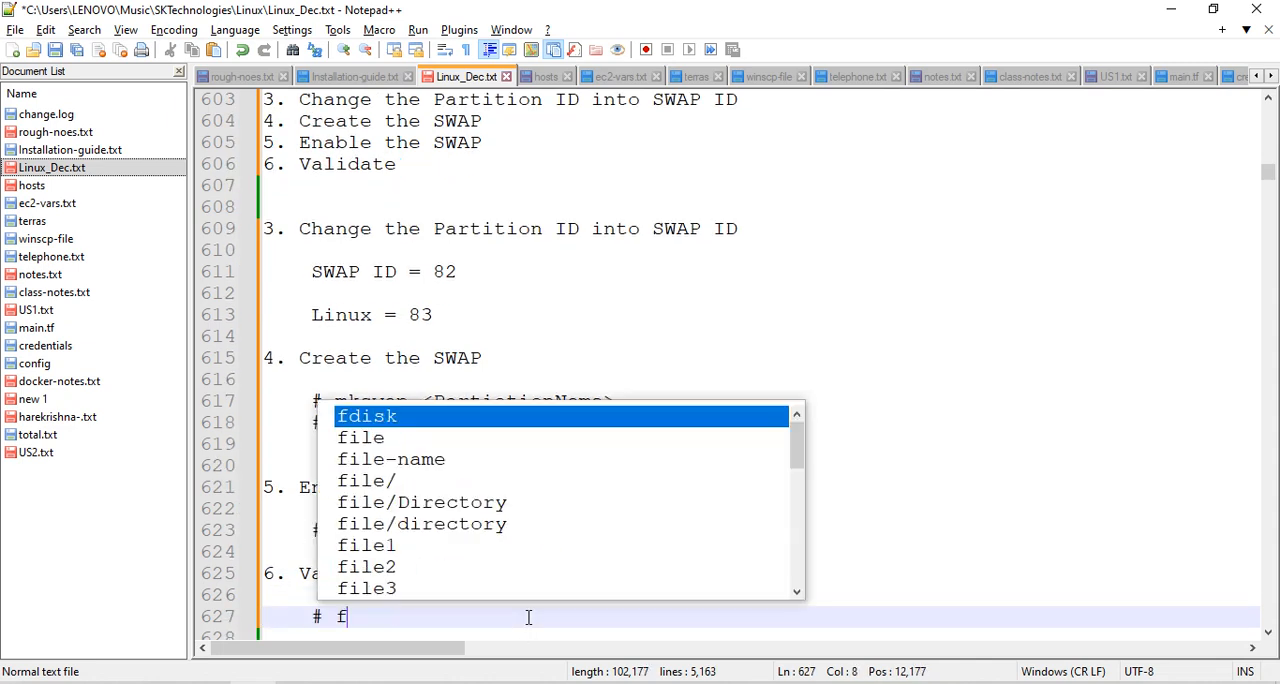